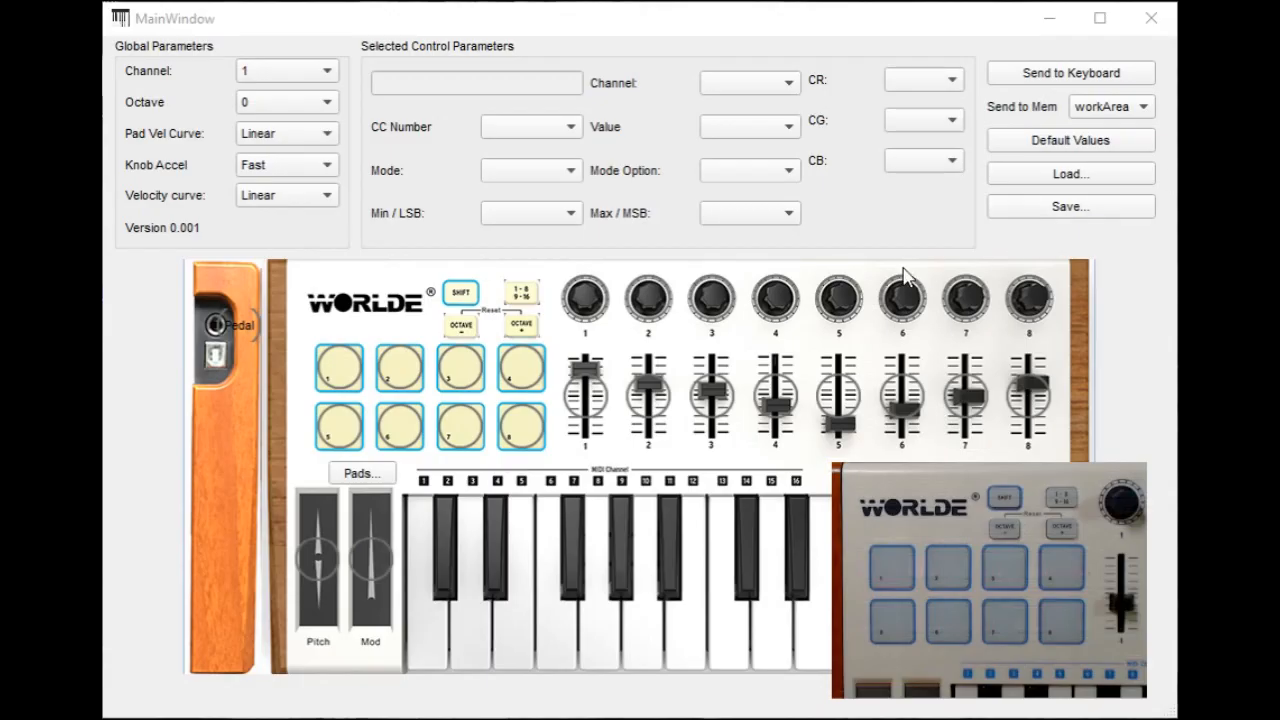
mouse_move(420, 148)
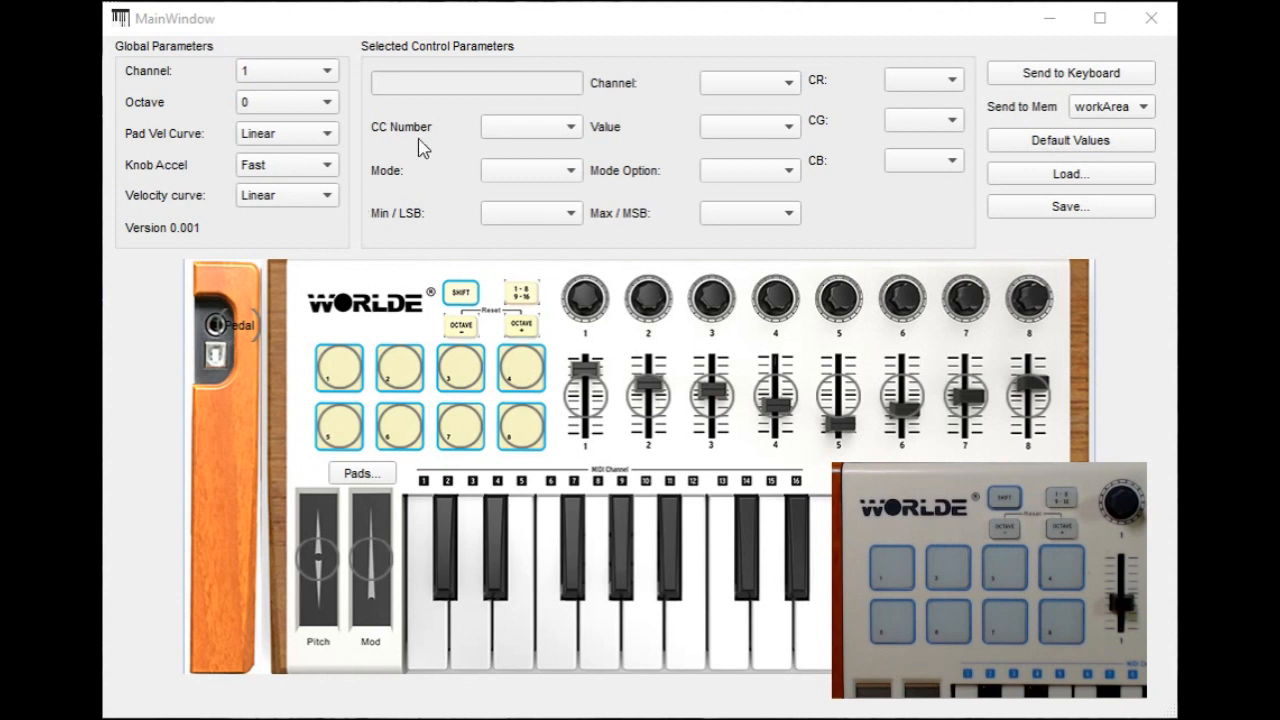
mouse_move(318, 350)
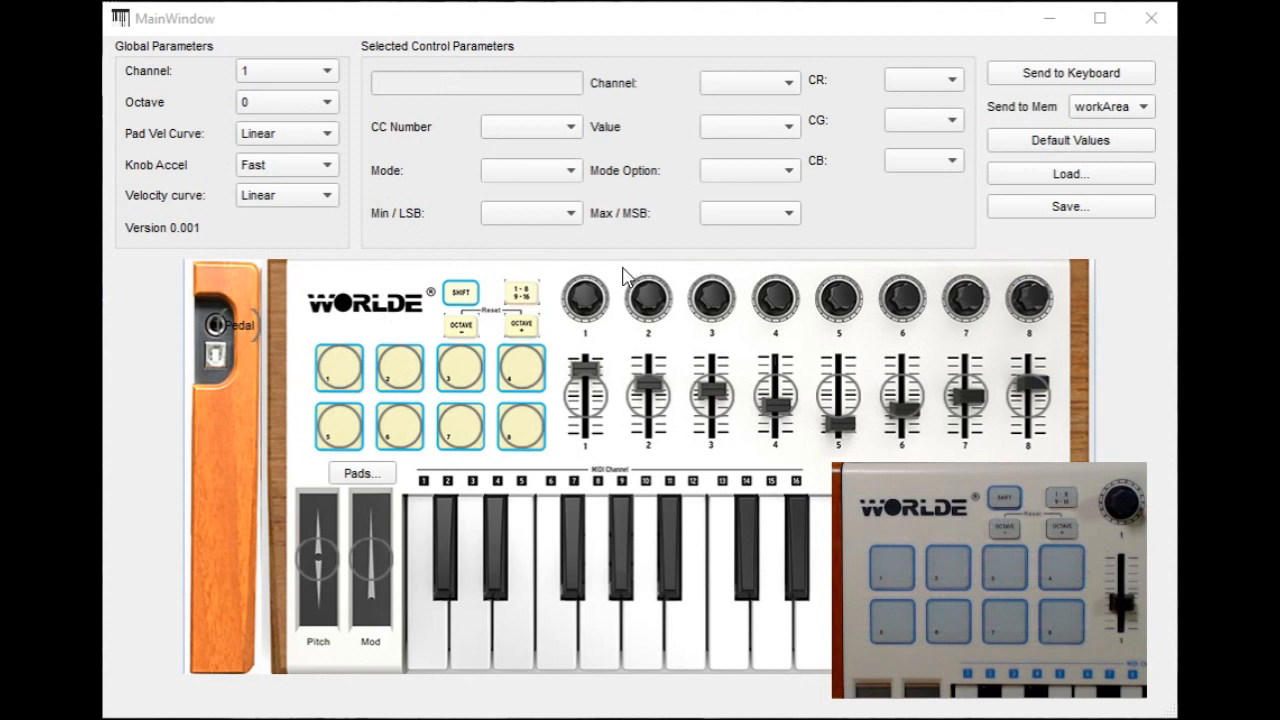
mouse_move(632, 258)
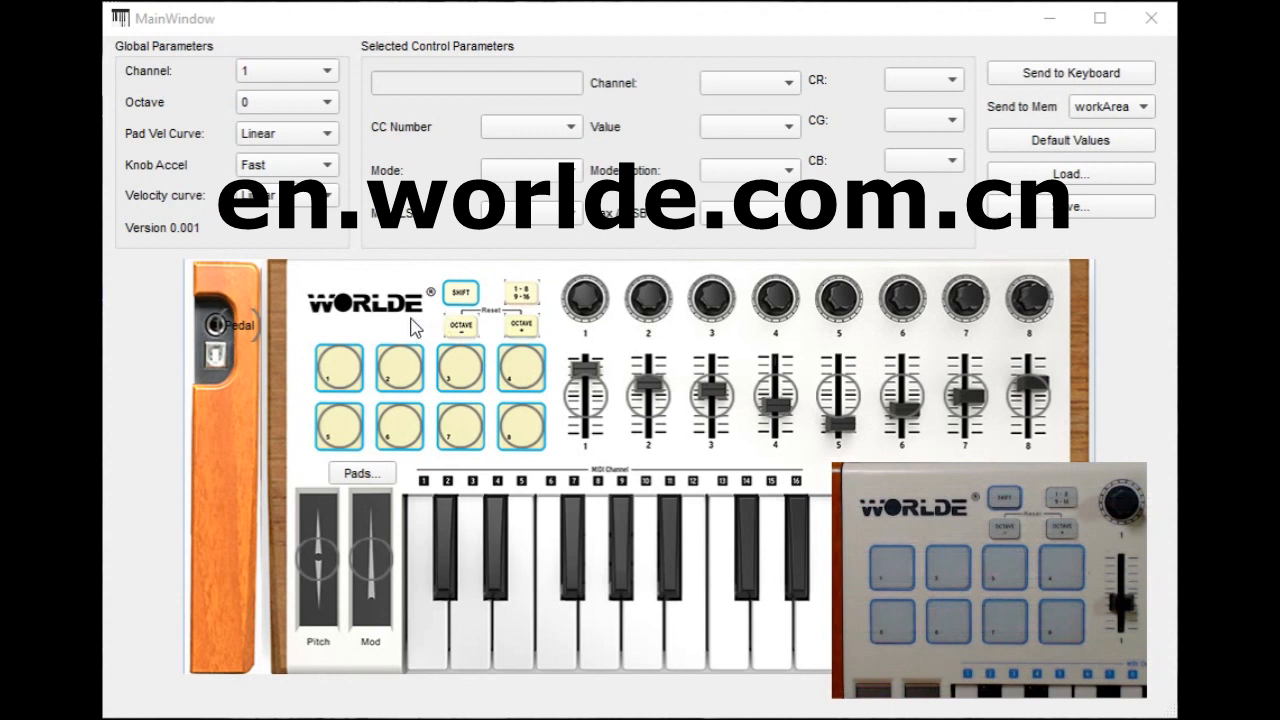
mouse_move(430, 476)
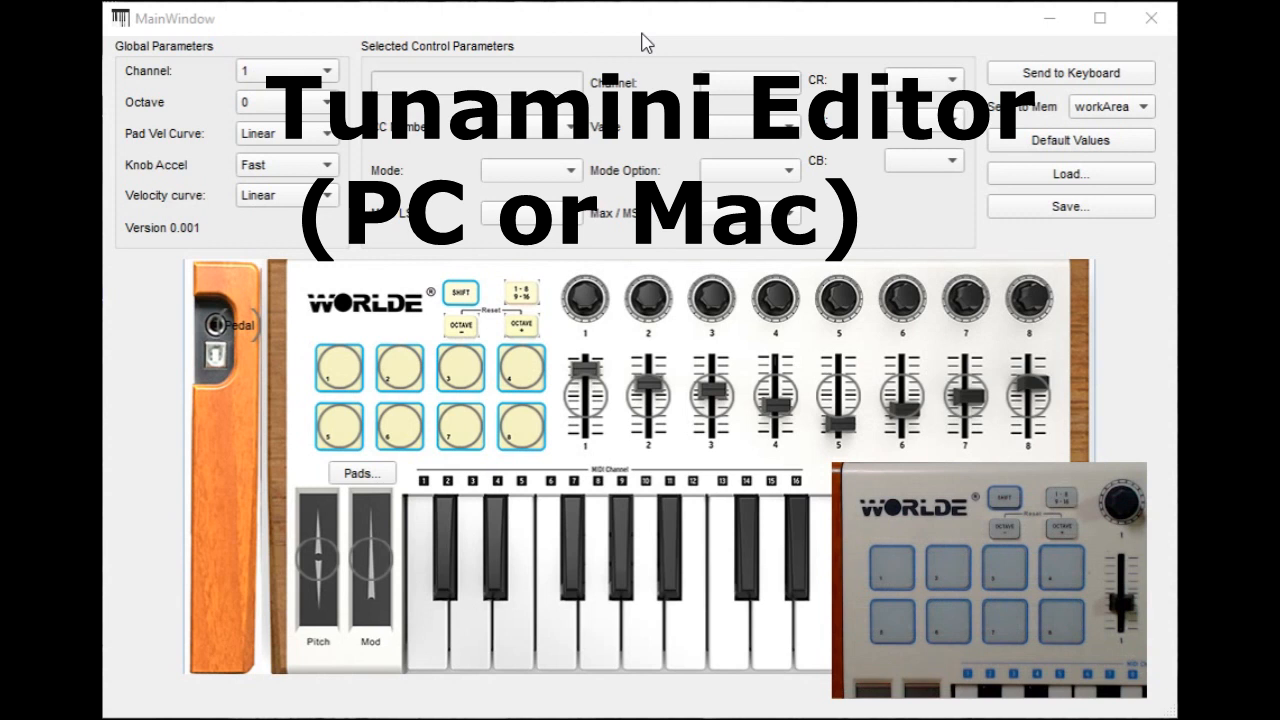
Select pad 1 to load its note settings and colour levels (CR, CG, CB at 100).
click(340, 368)
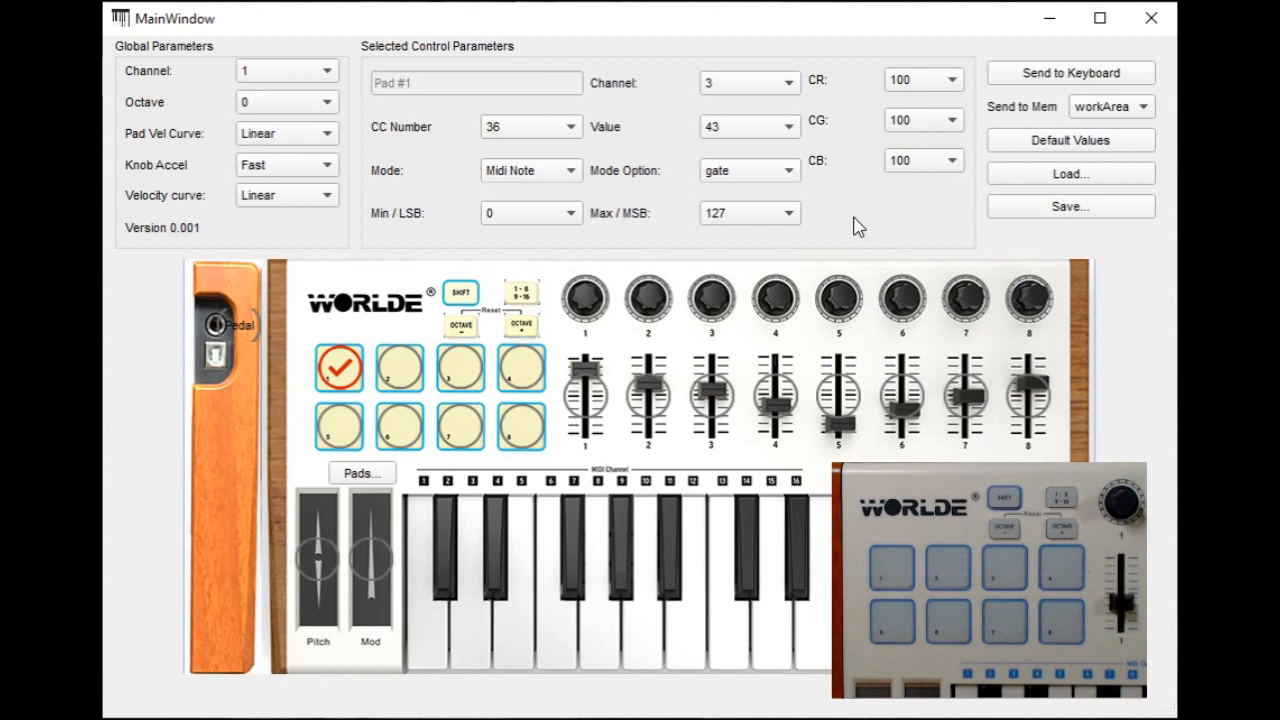
mouse_move(844, 240)
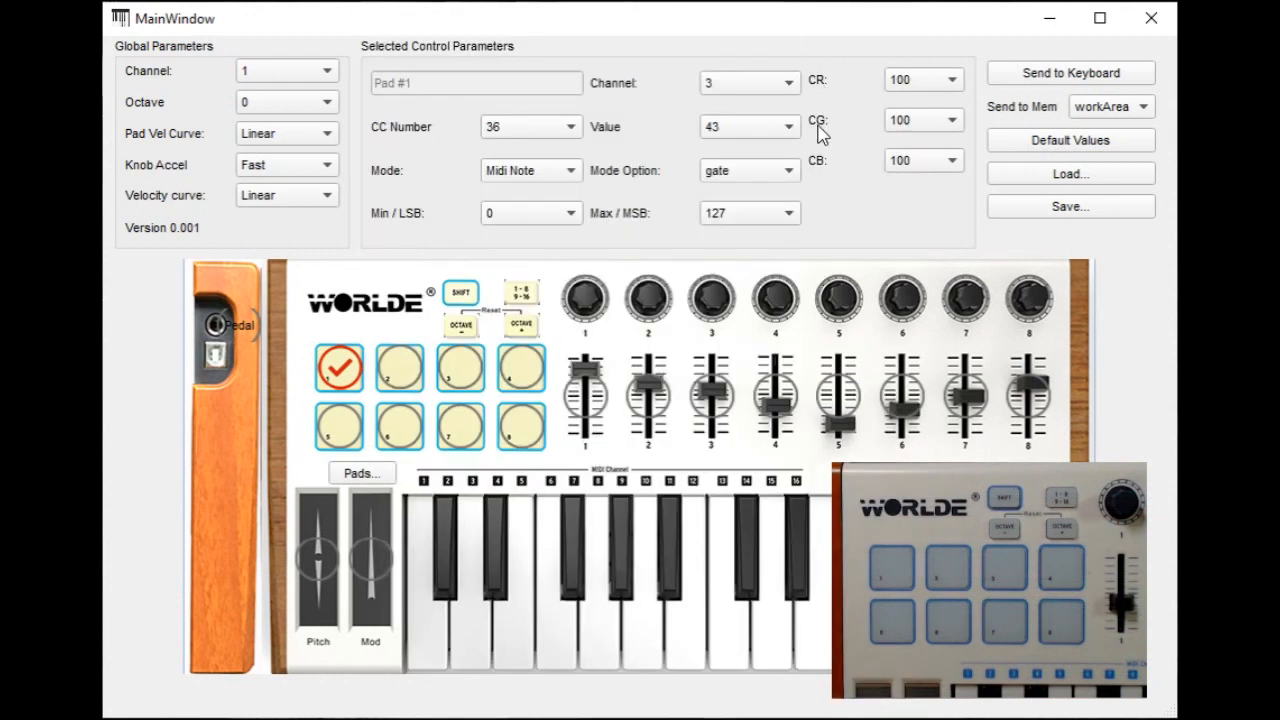
mouse_move(860, 172)
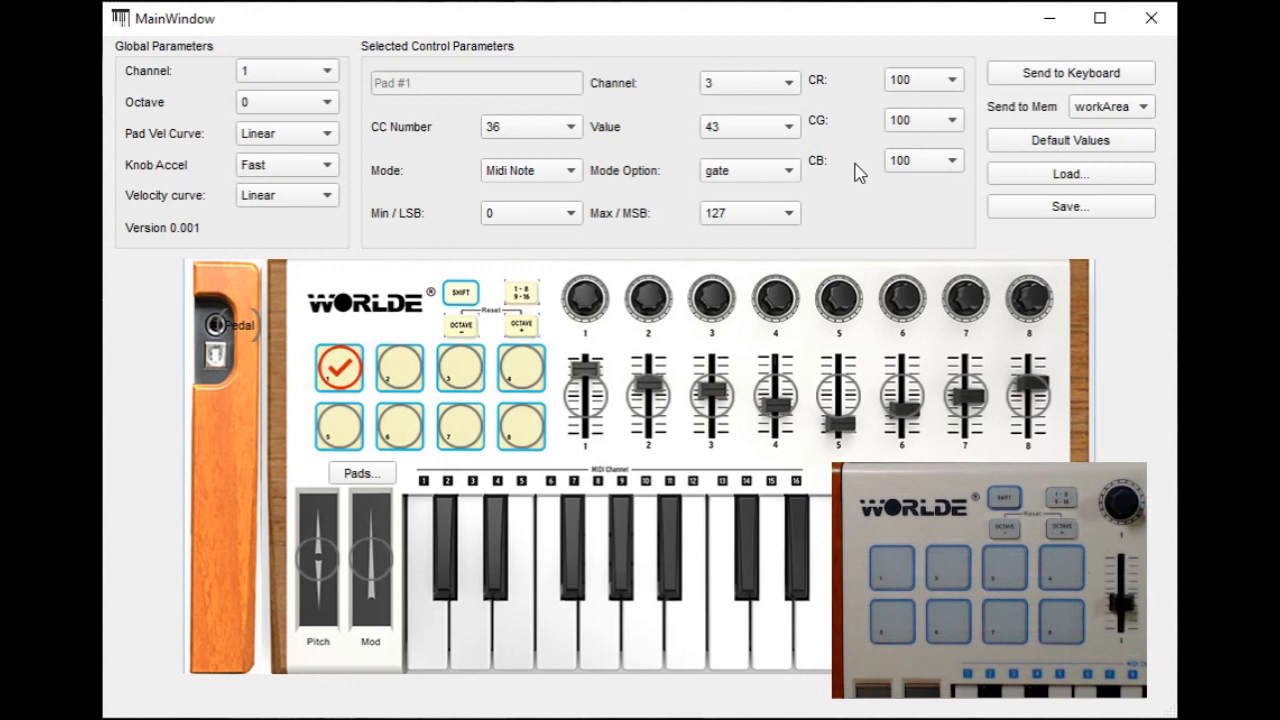
click(340, 368)
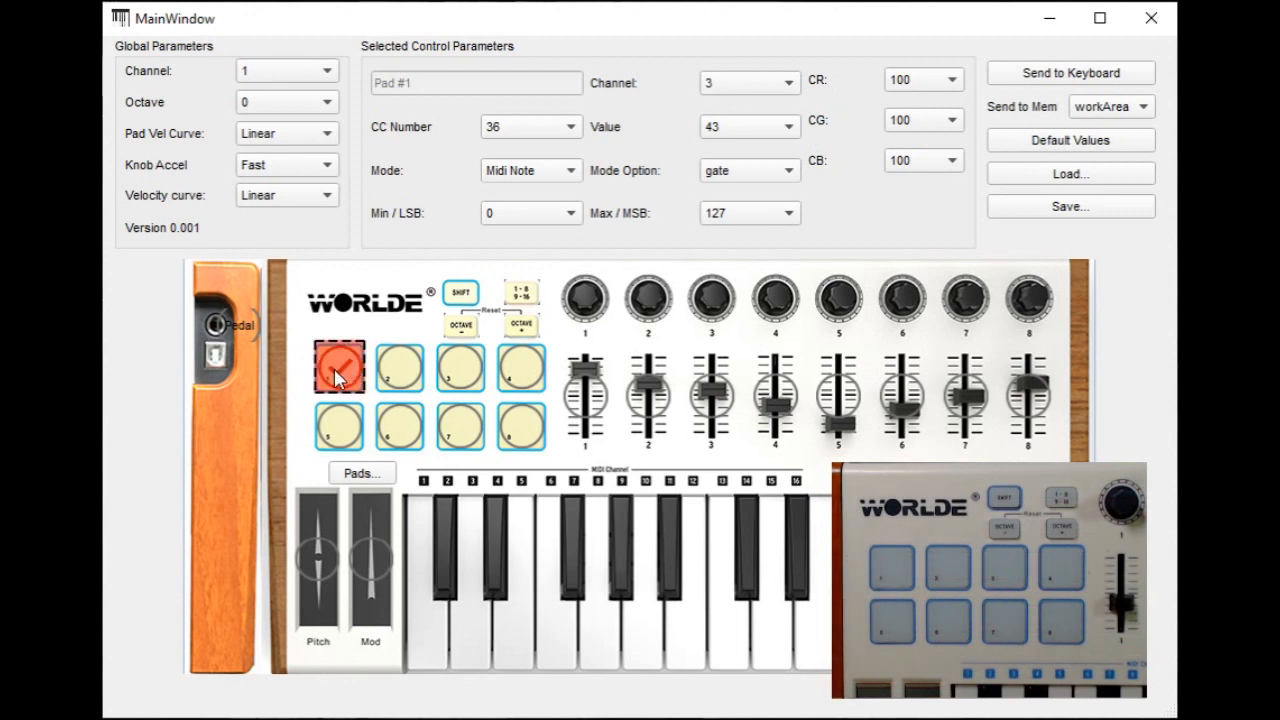
click(340, 366)
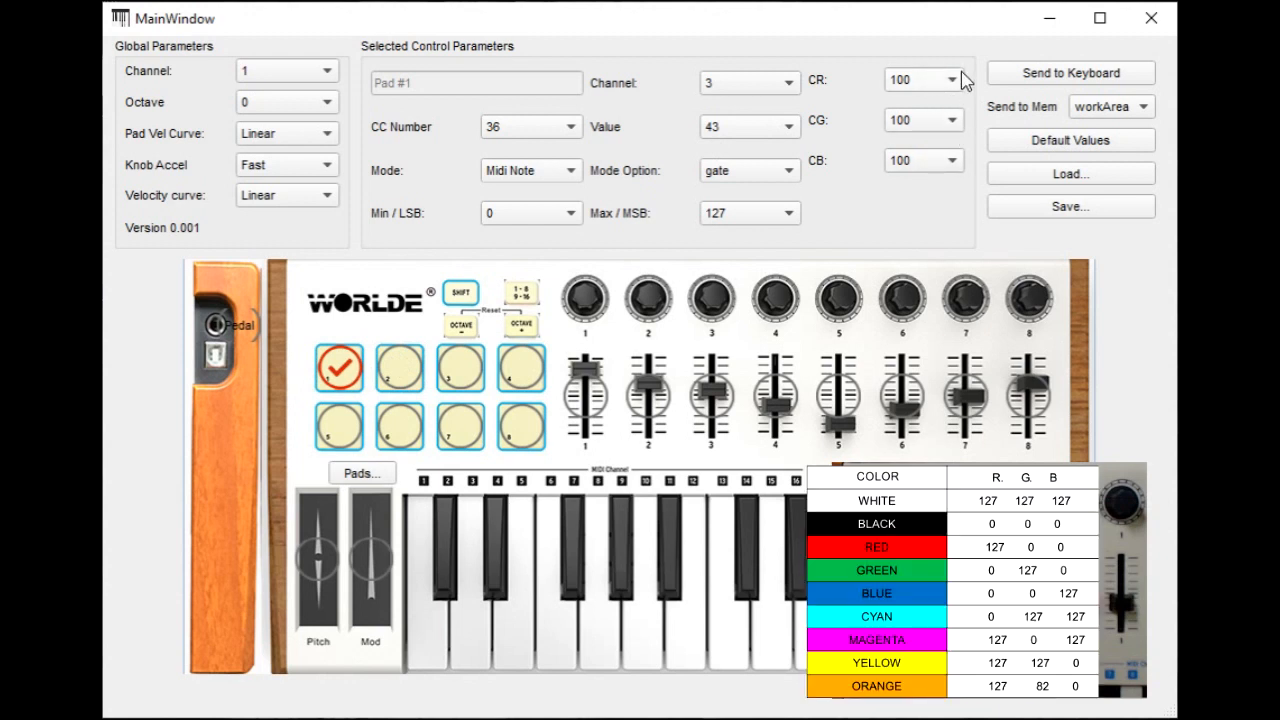
mouse_move(820, 96)
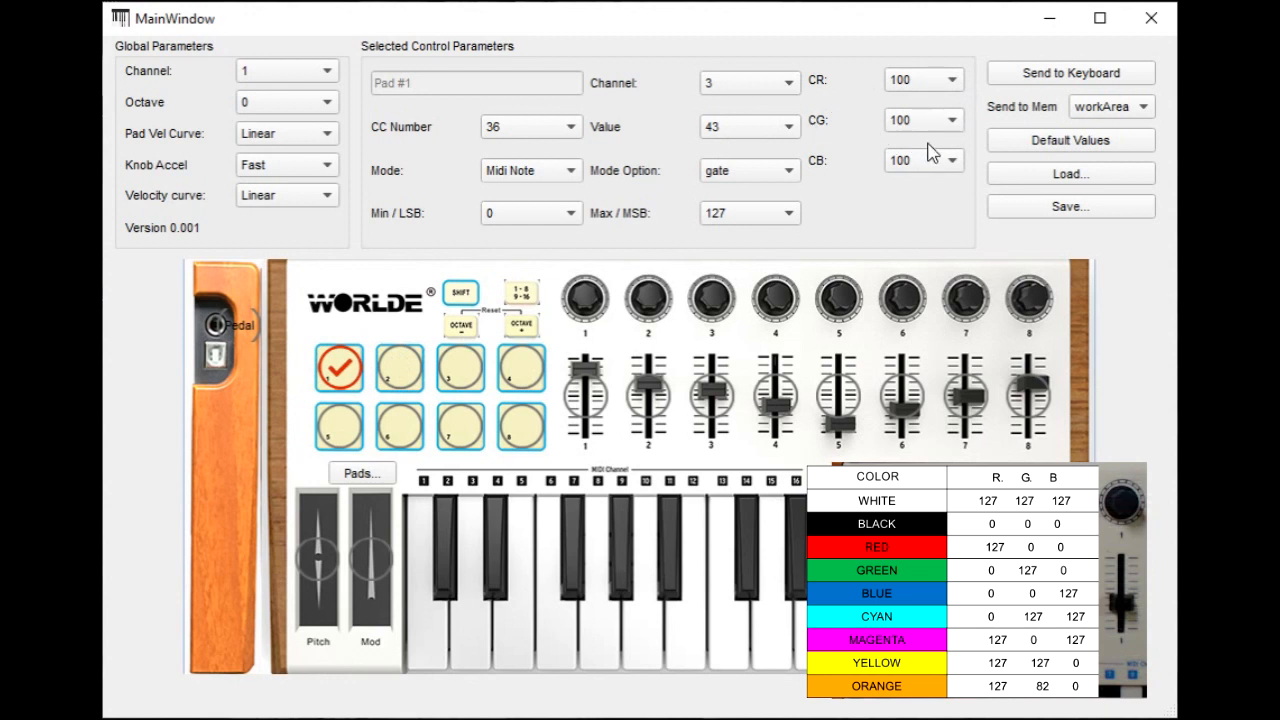
mouse_move(812, 172)
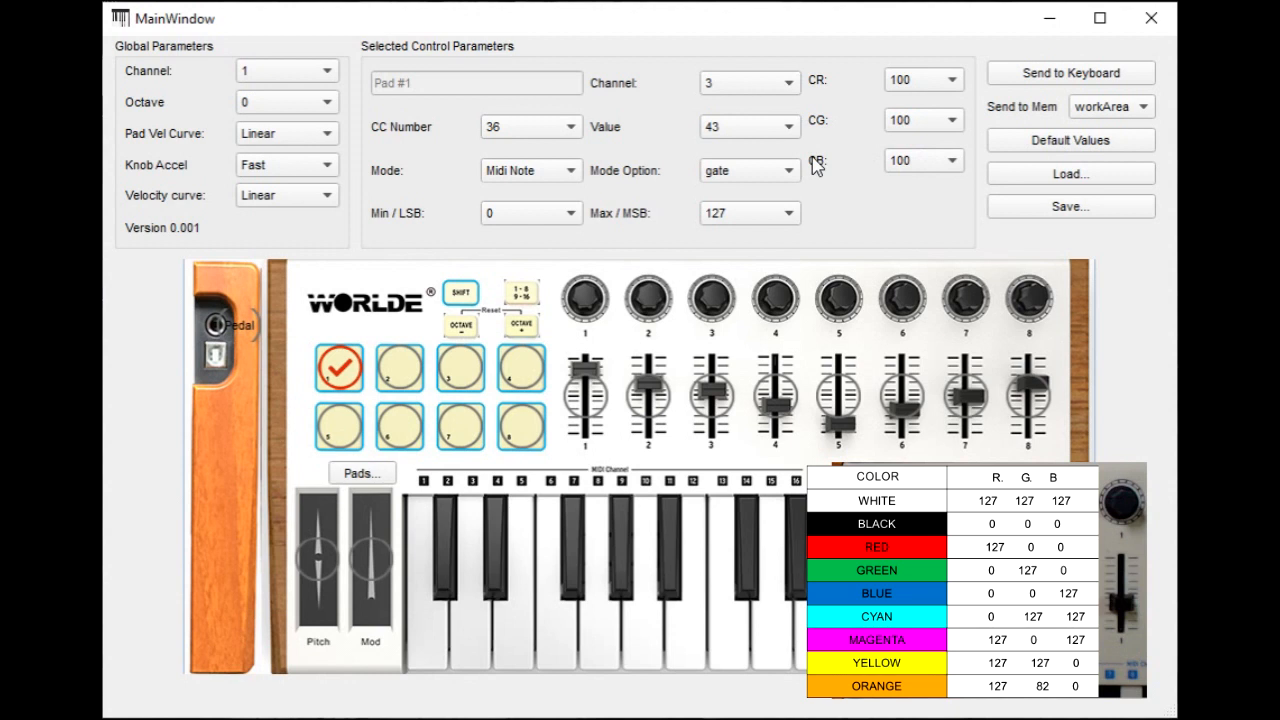
mouse_move(836, 138)
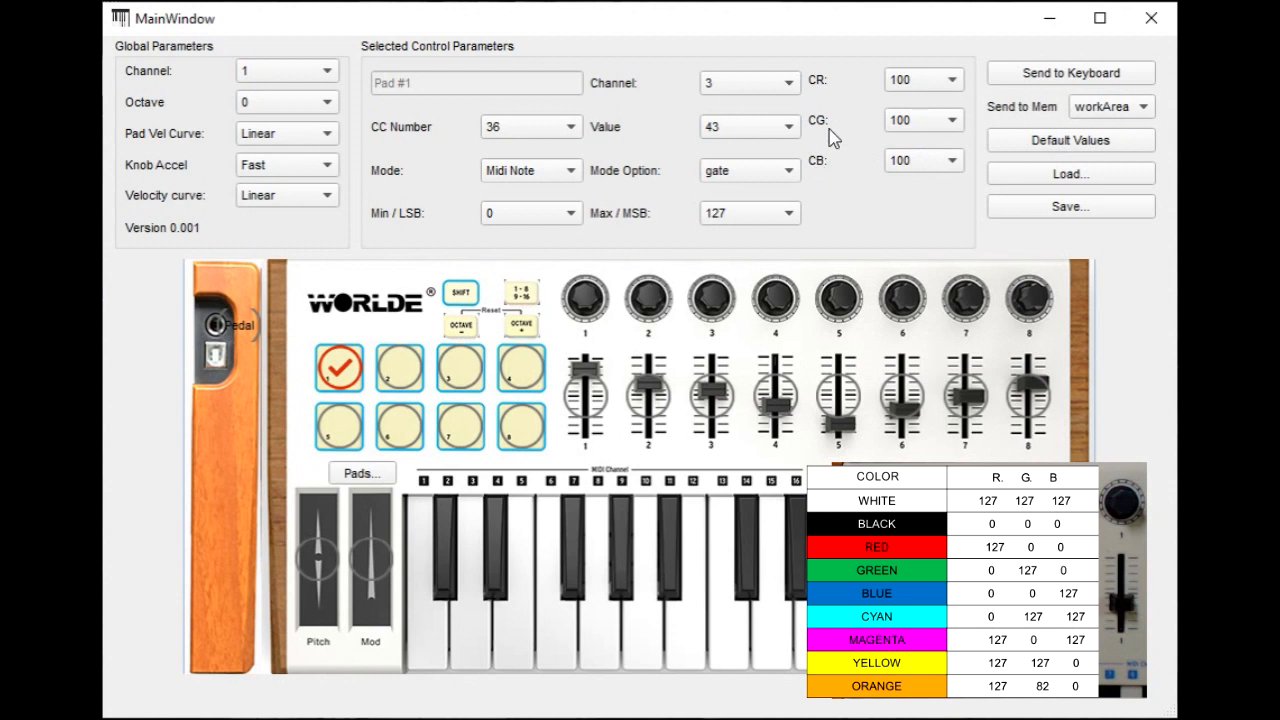
mouse_move(832, 94)
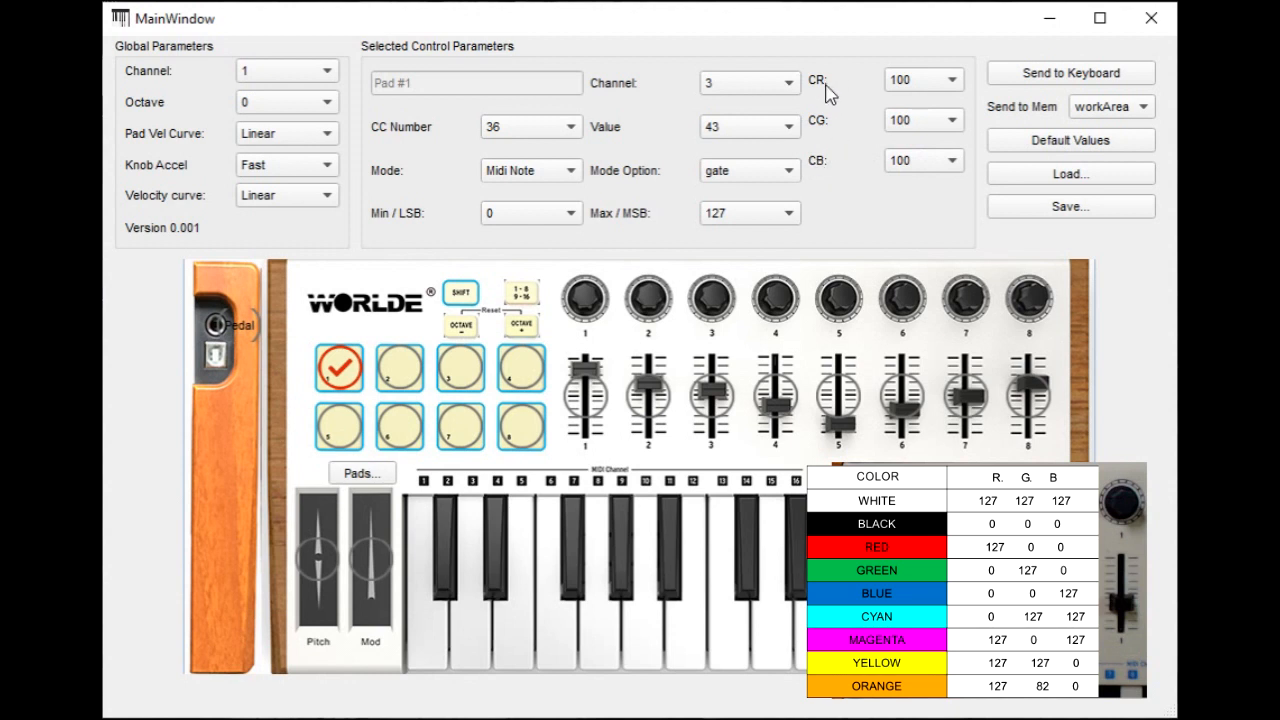
mouse_move(824, 170)
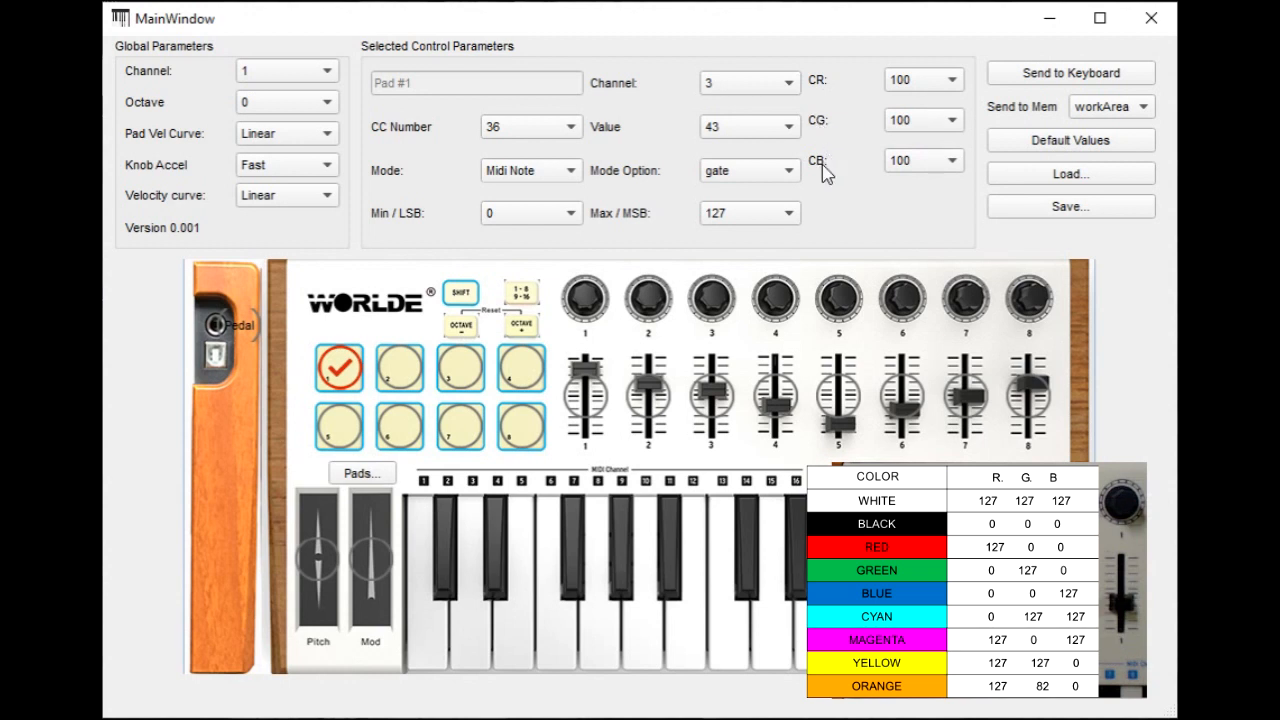
mouse_move(892, 122)
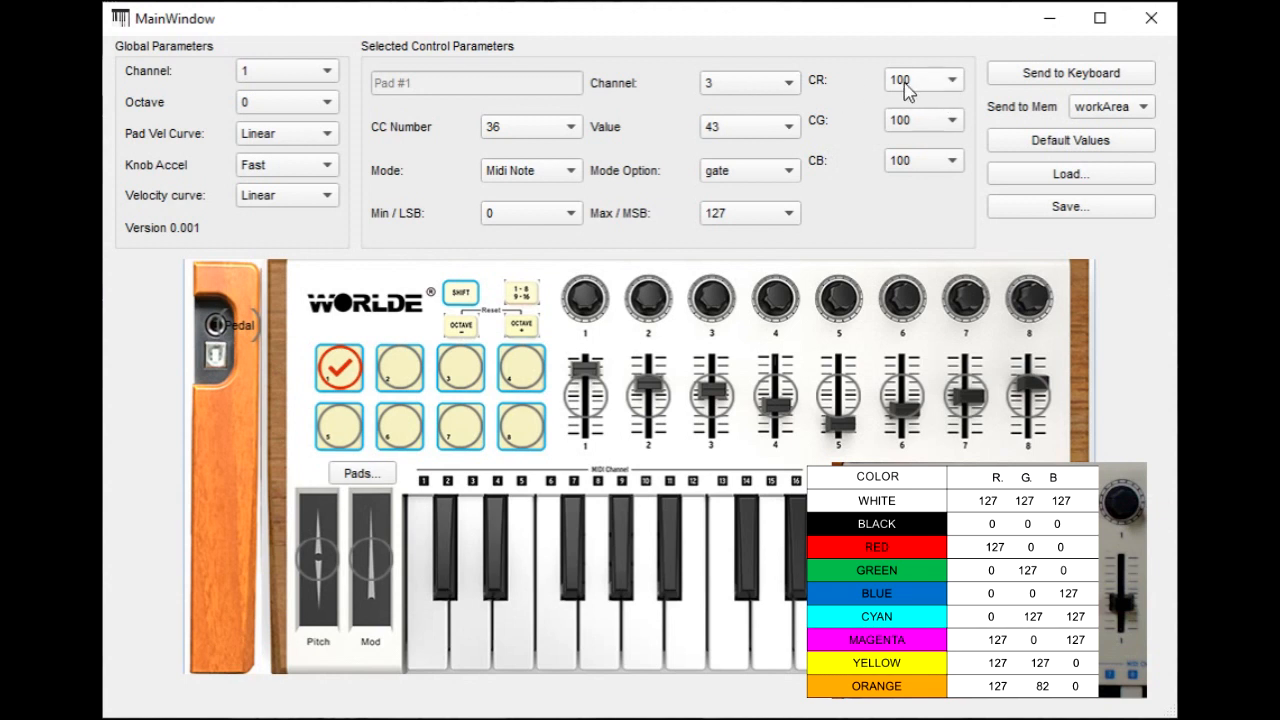
Set pad 1 to red: CR 127, CG 0, CB 0.
click(948, 80)
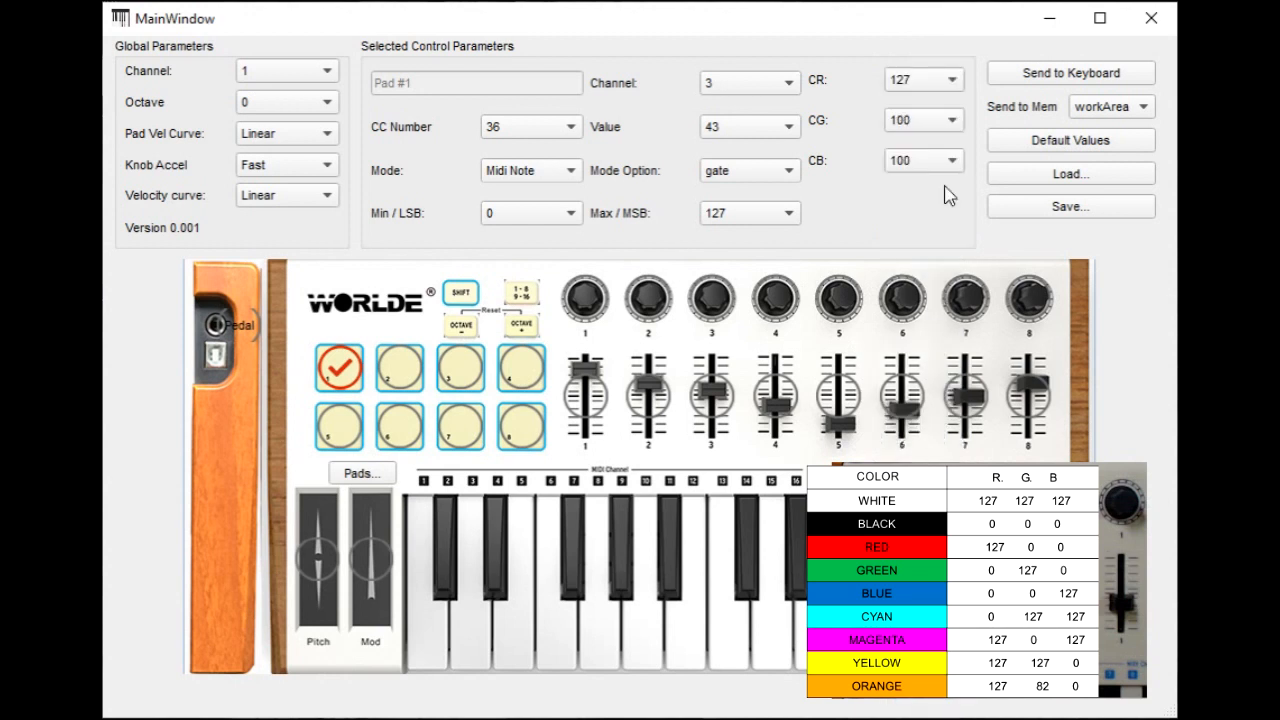
click(948, 120)
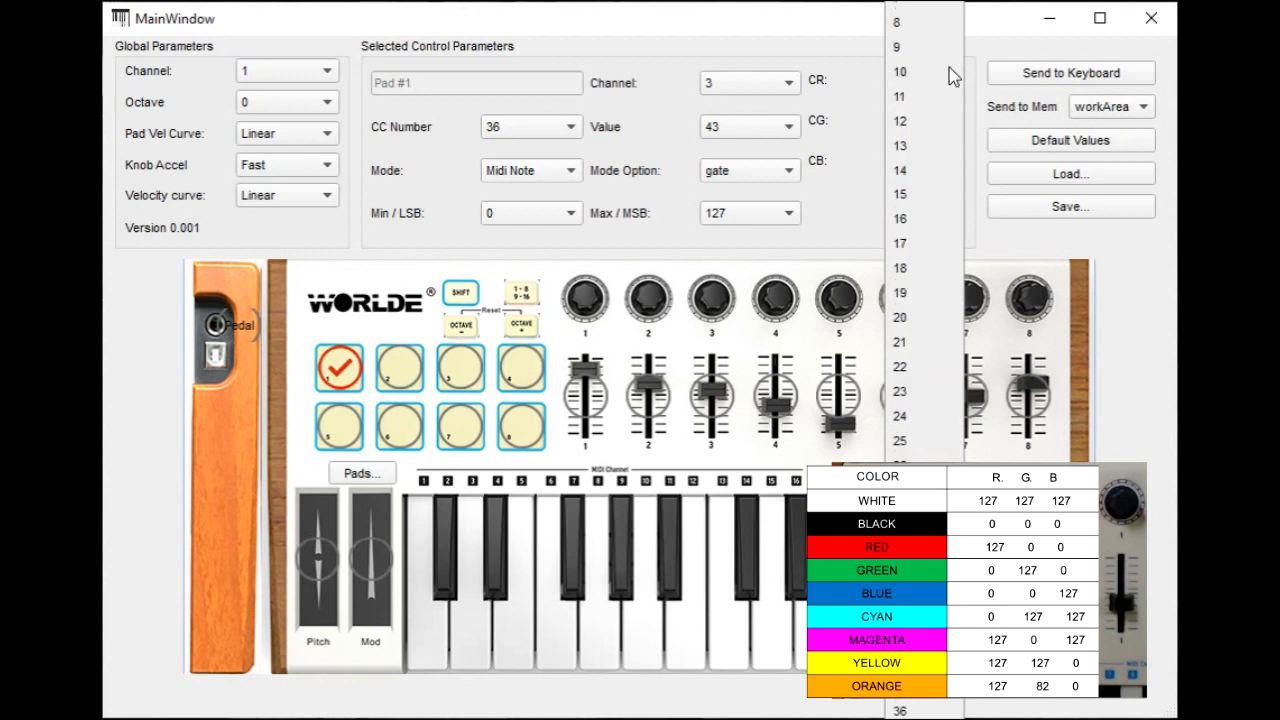
click(898, 80)
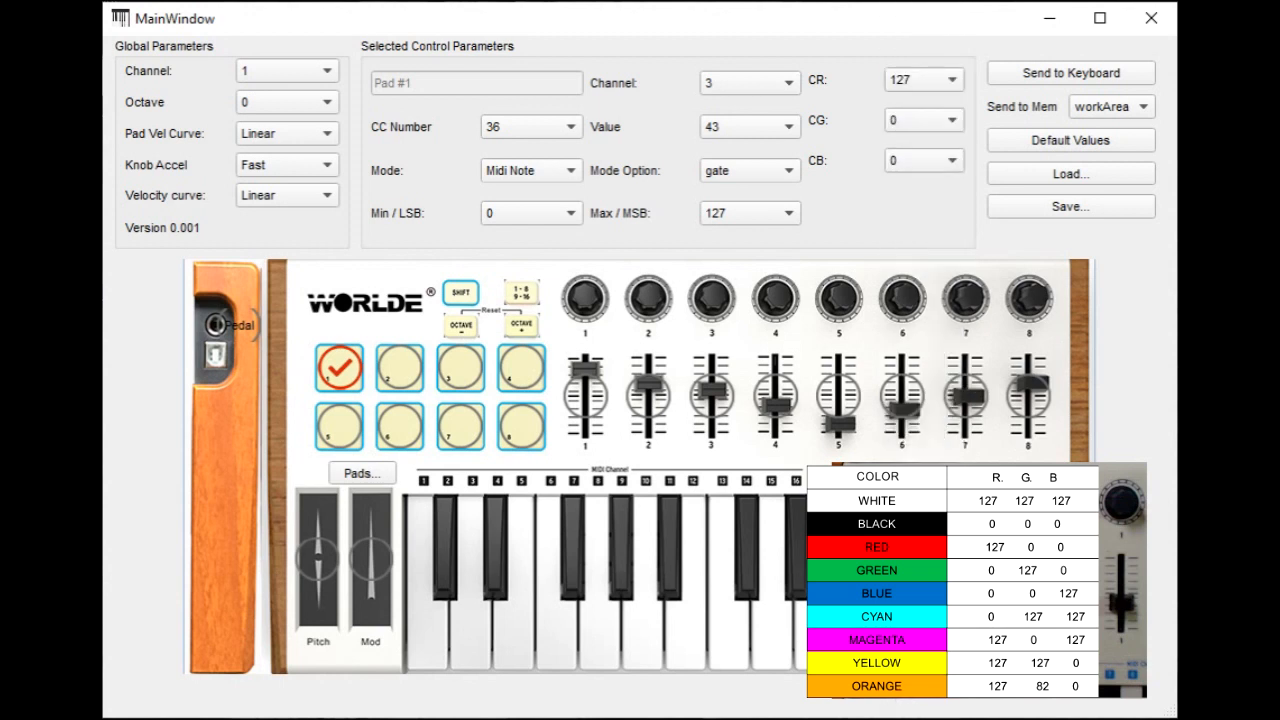
click(460, 368)
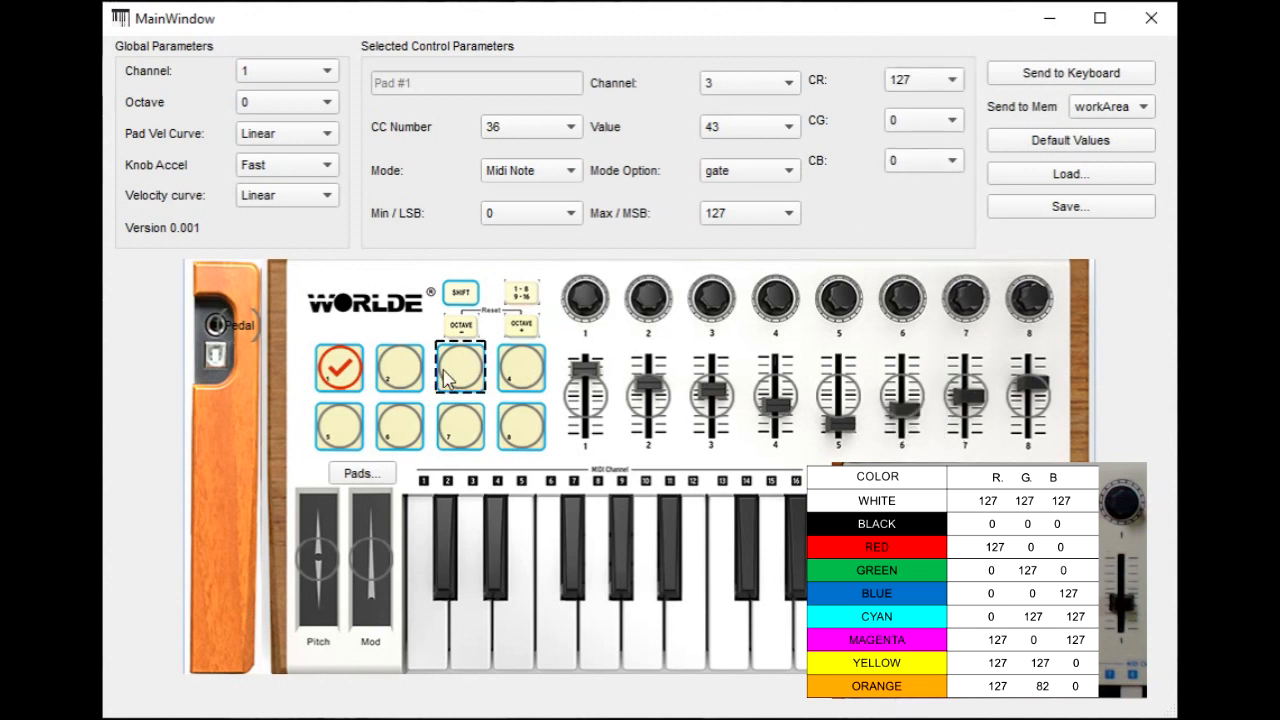
click(400, 366)
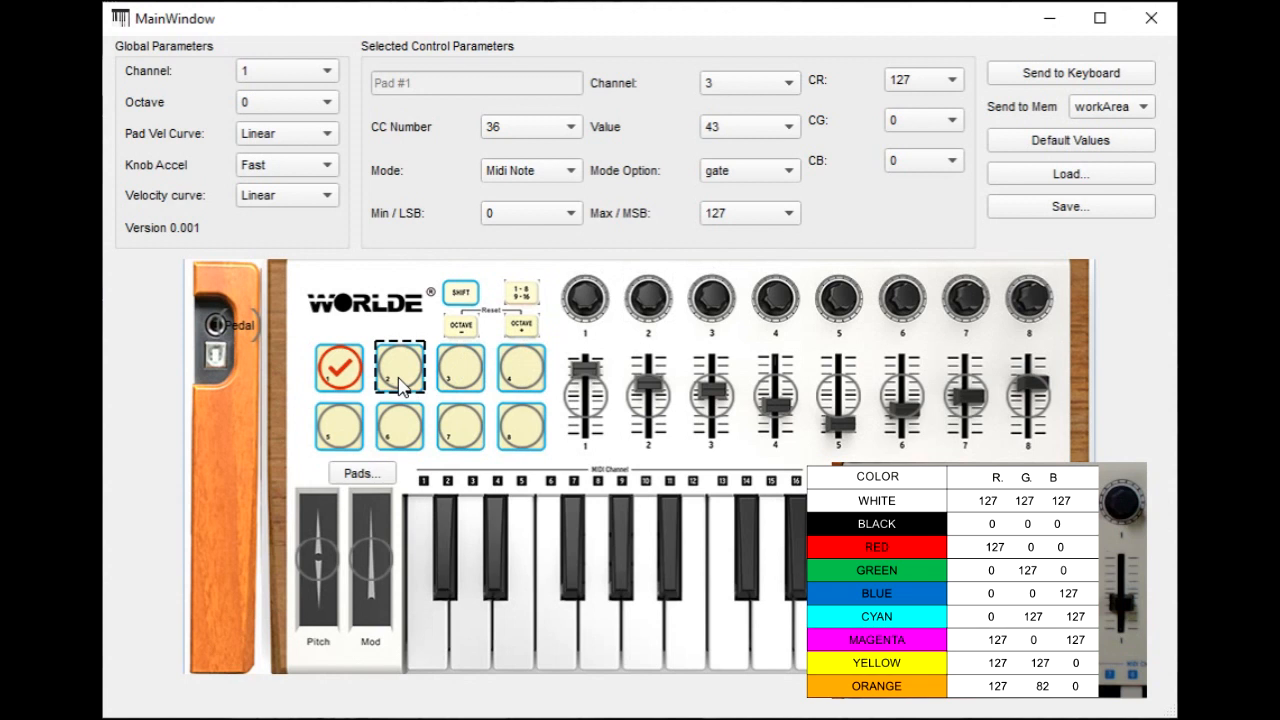
Select pad 2 and set it green: CR 0, CG 127, CB 0.
click(400, 368)
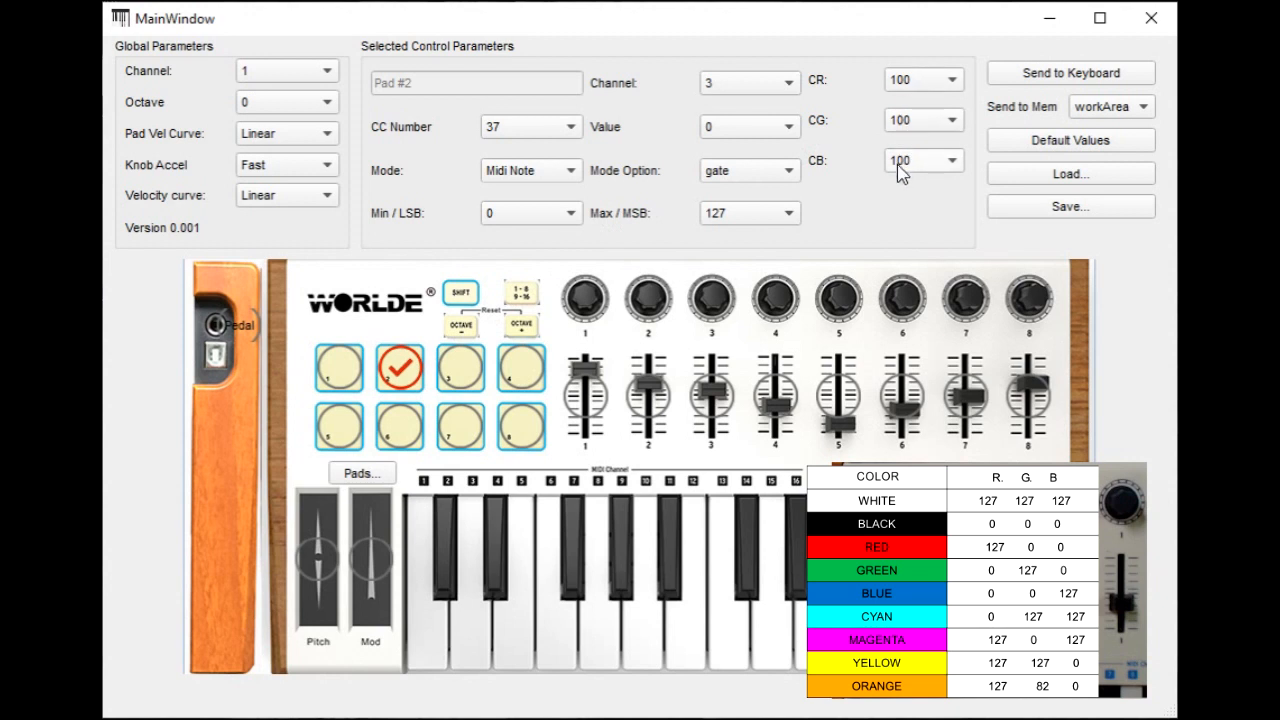
click(916, 160)
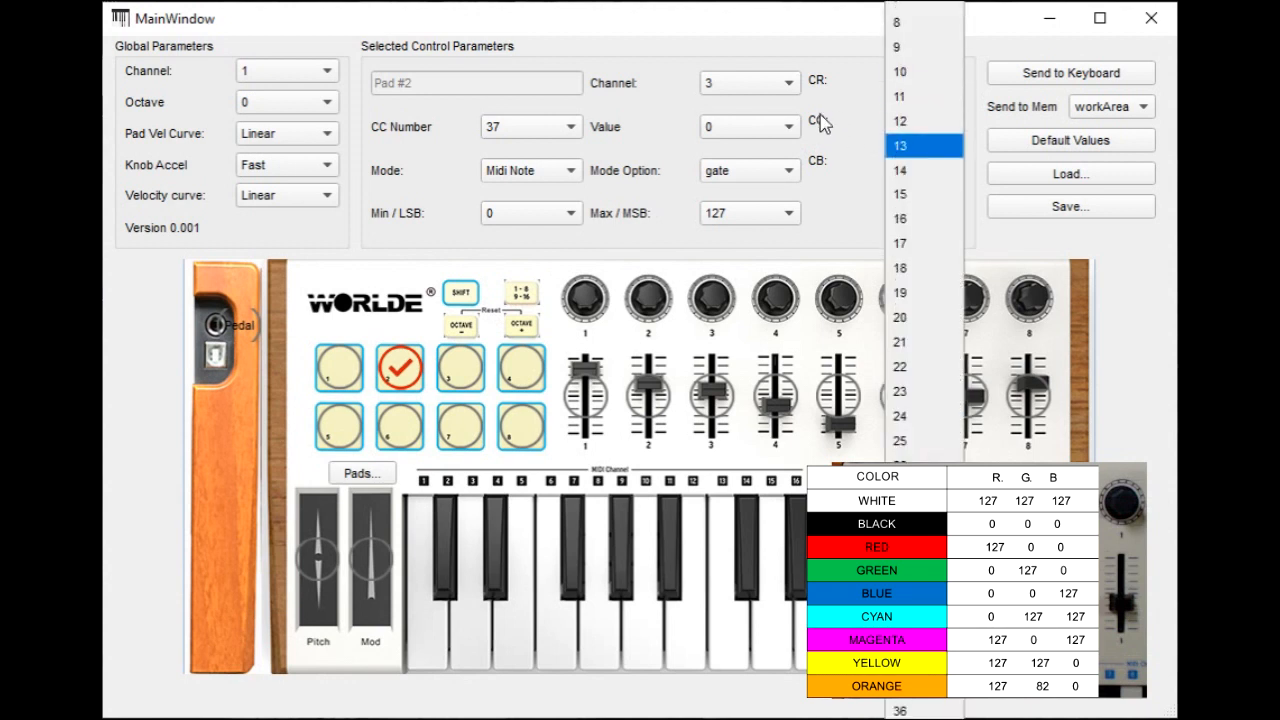
mouse_move(818, 124)
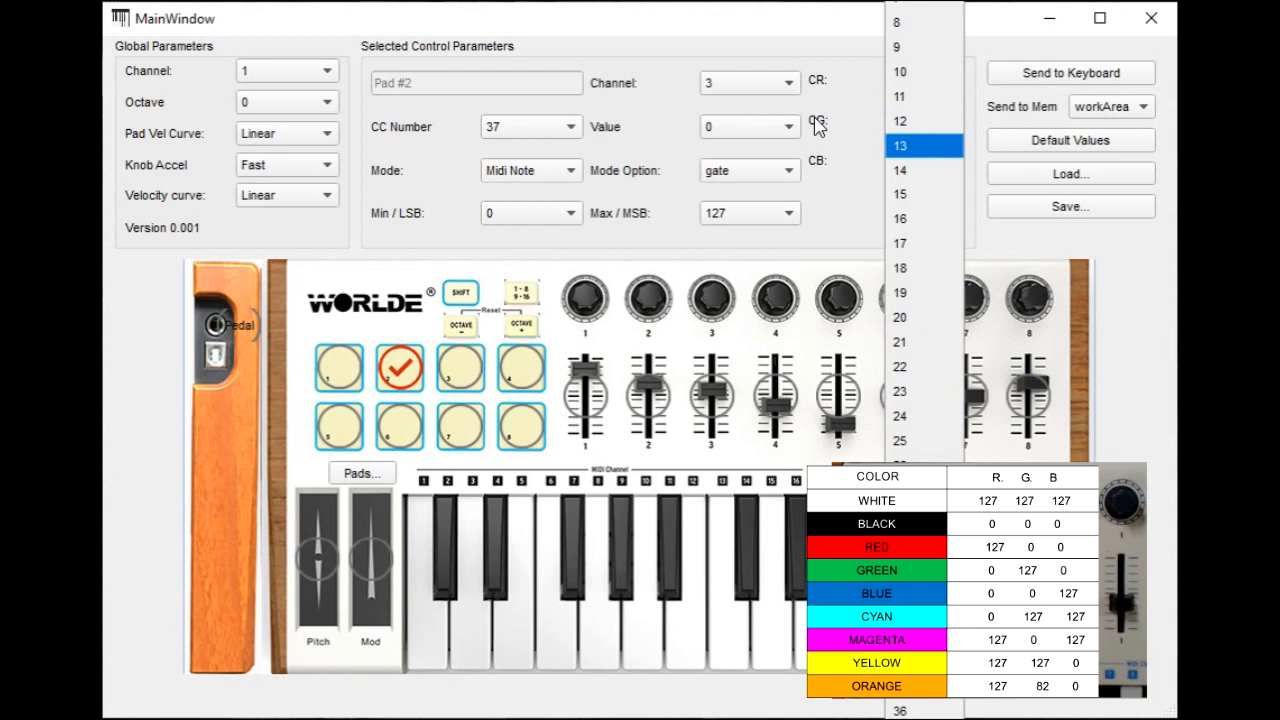
click(900, 146)
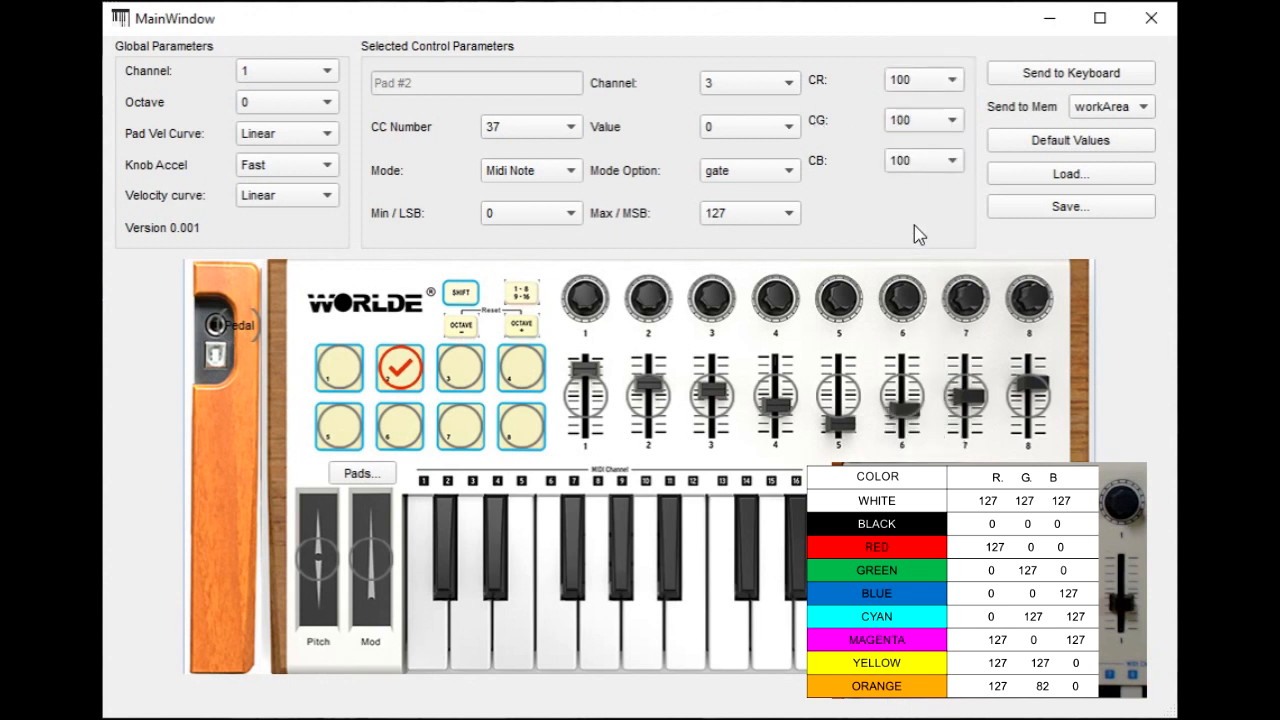
click(956, 80)
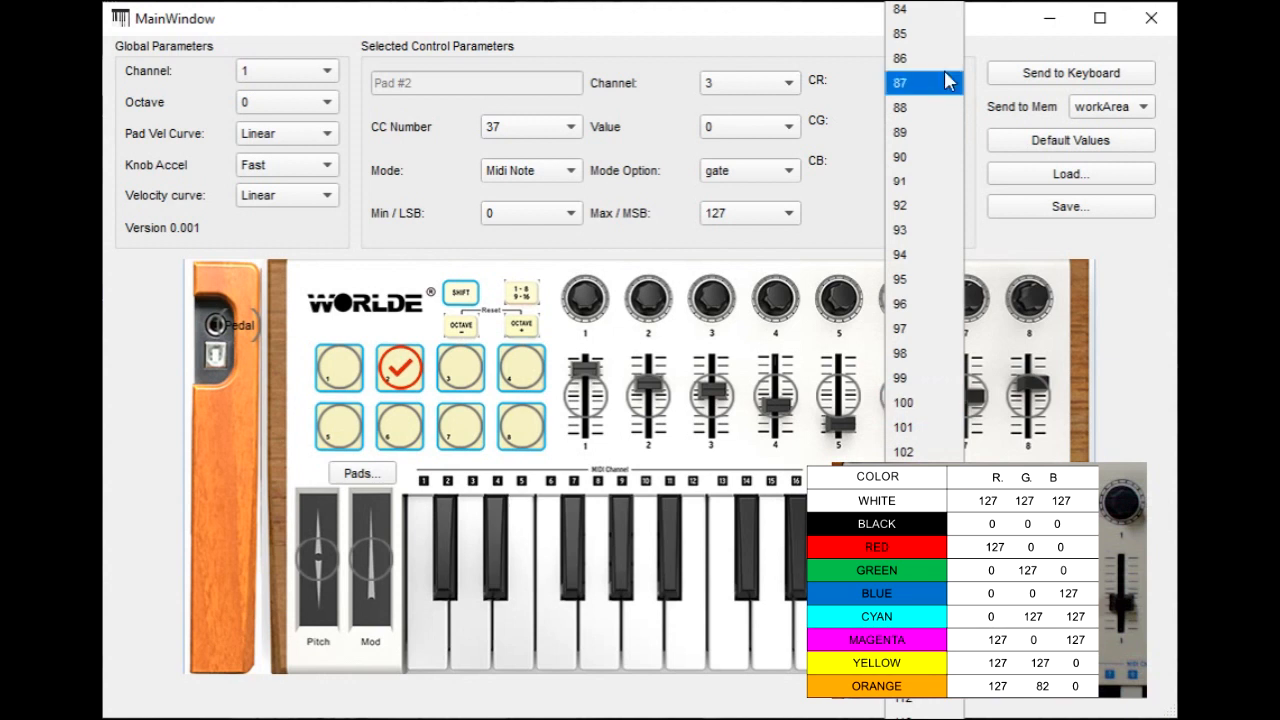
click(904, 82)
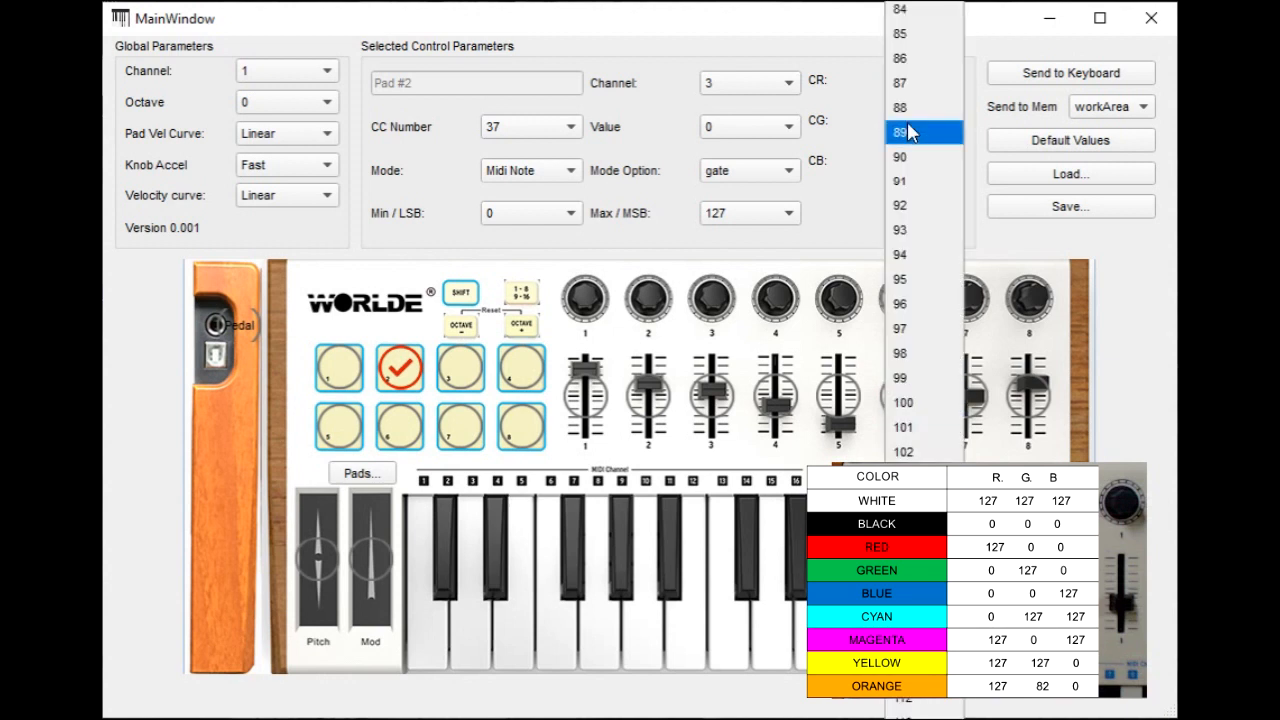
scroll(down, 3)
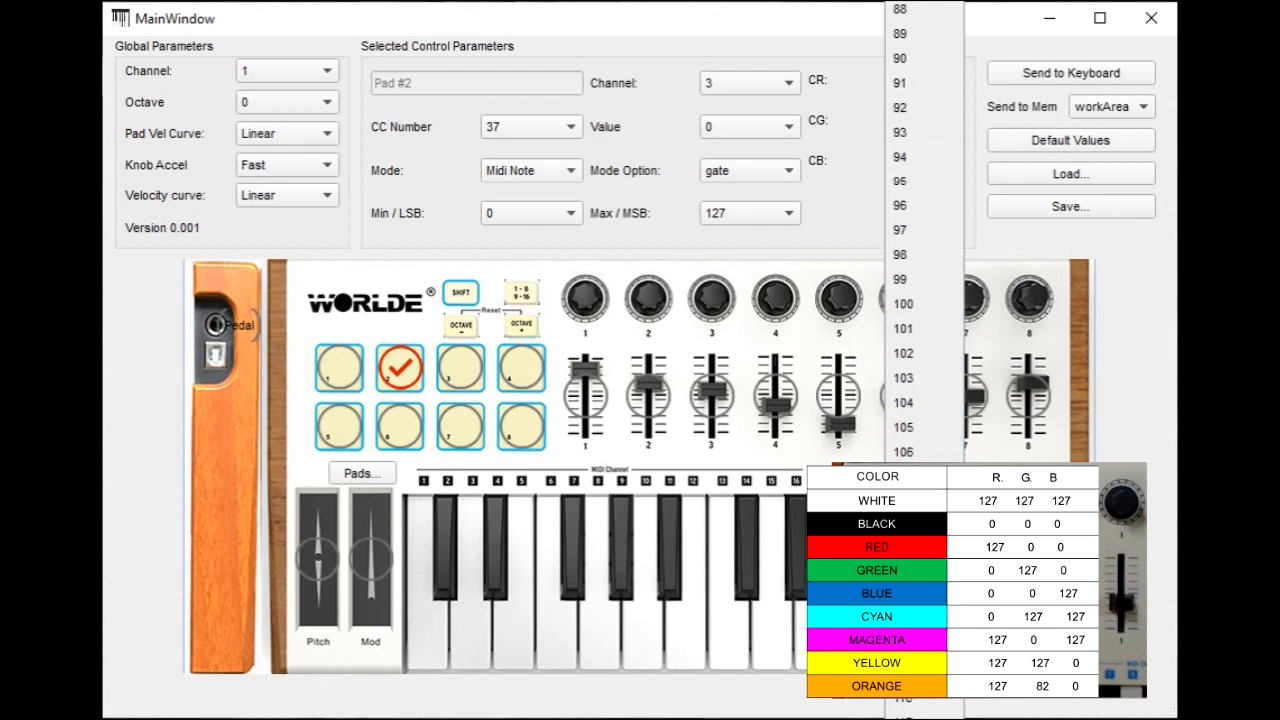
click(904, 402)
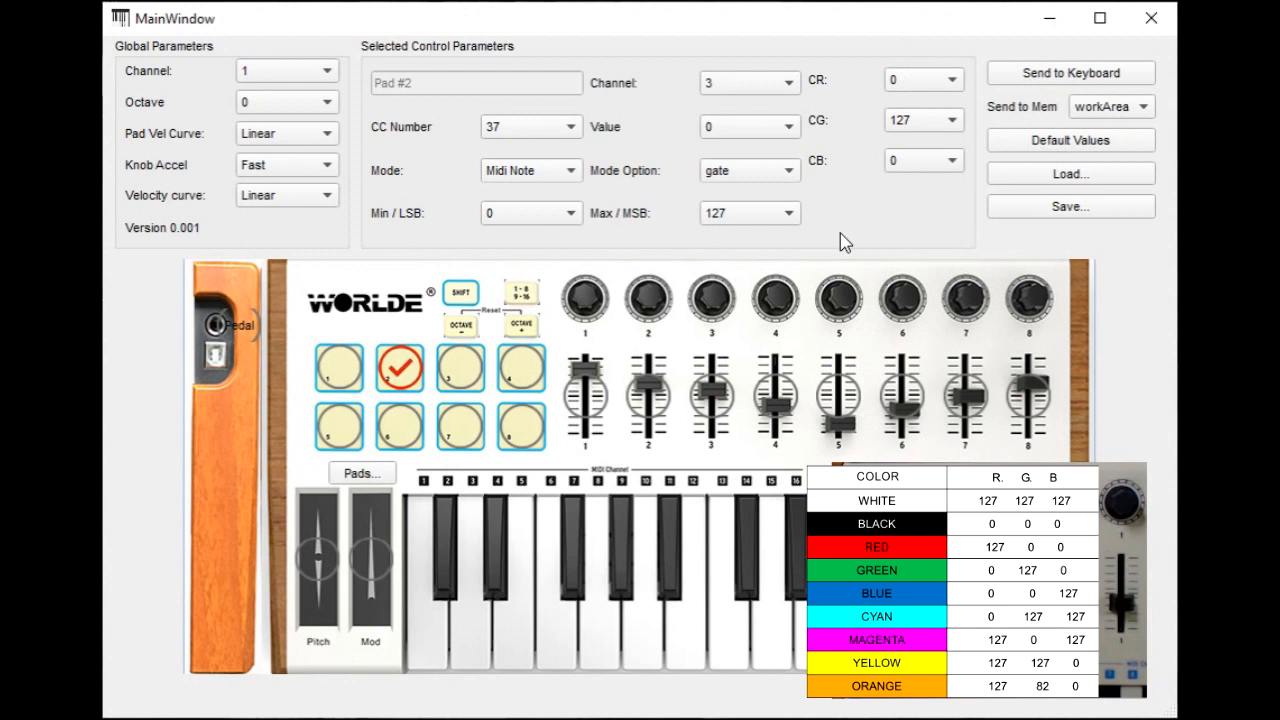
mouse_move(938, 150)
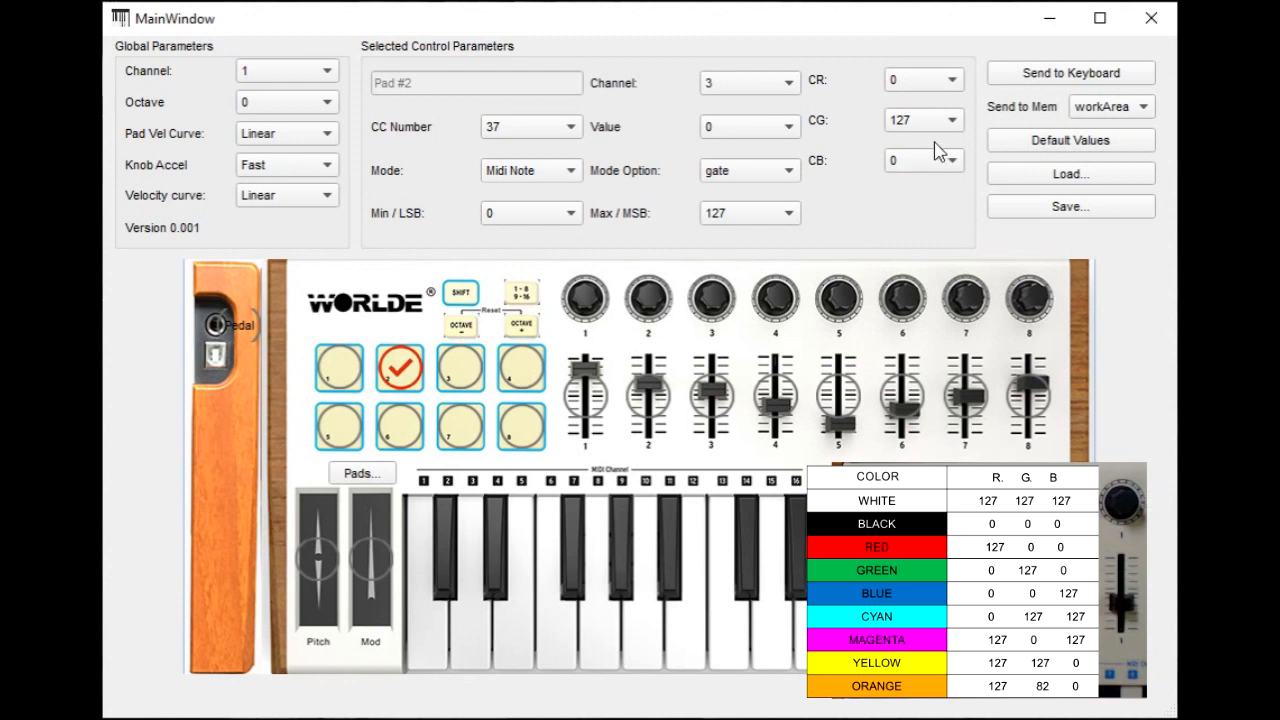
mouse_move(472, 408)
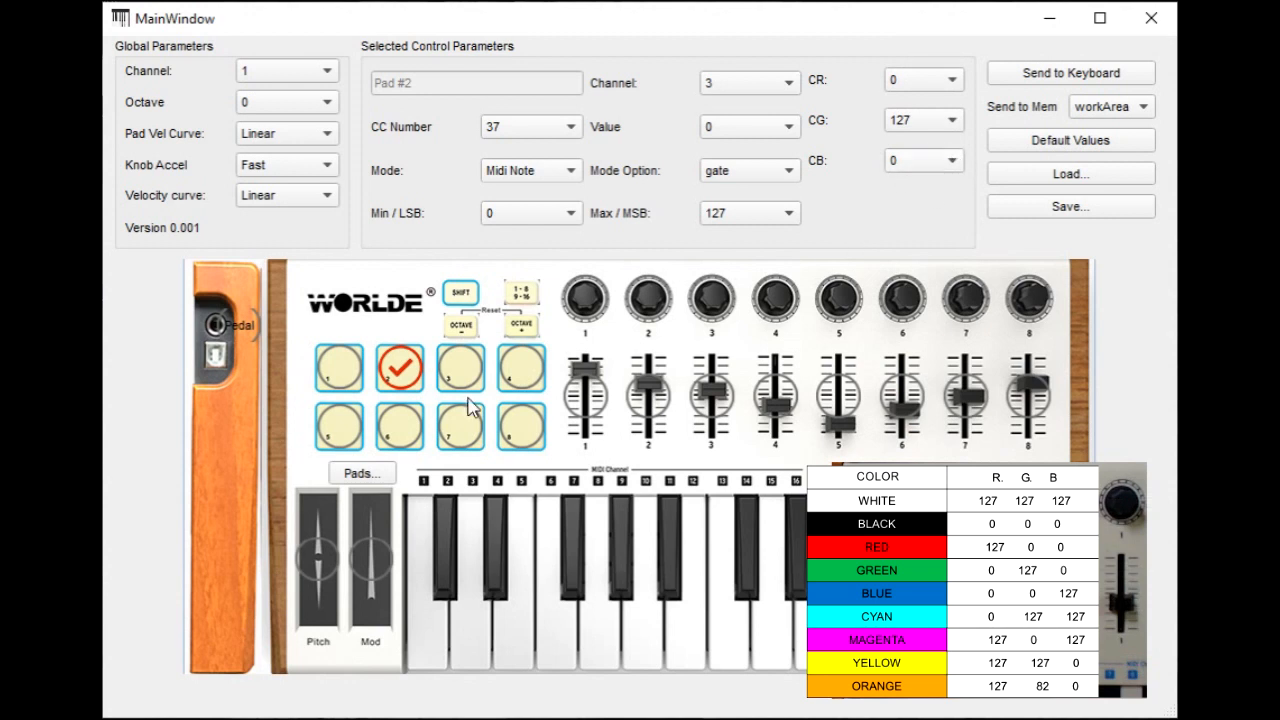
Select pad 3 and set it blue: CR 0, CG 0, CB 127.
click(460, 368)
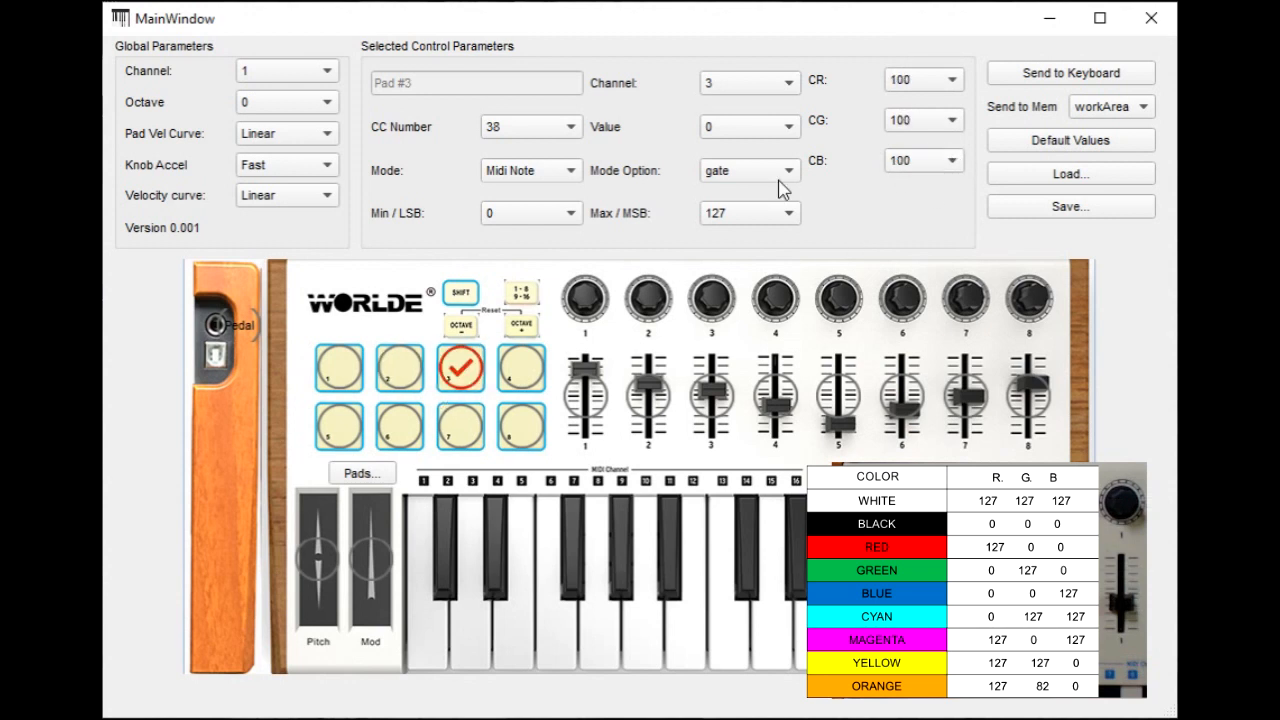
click(956, 80)
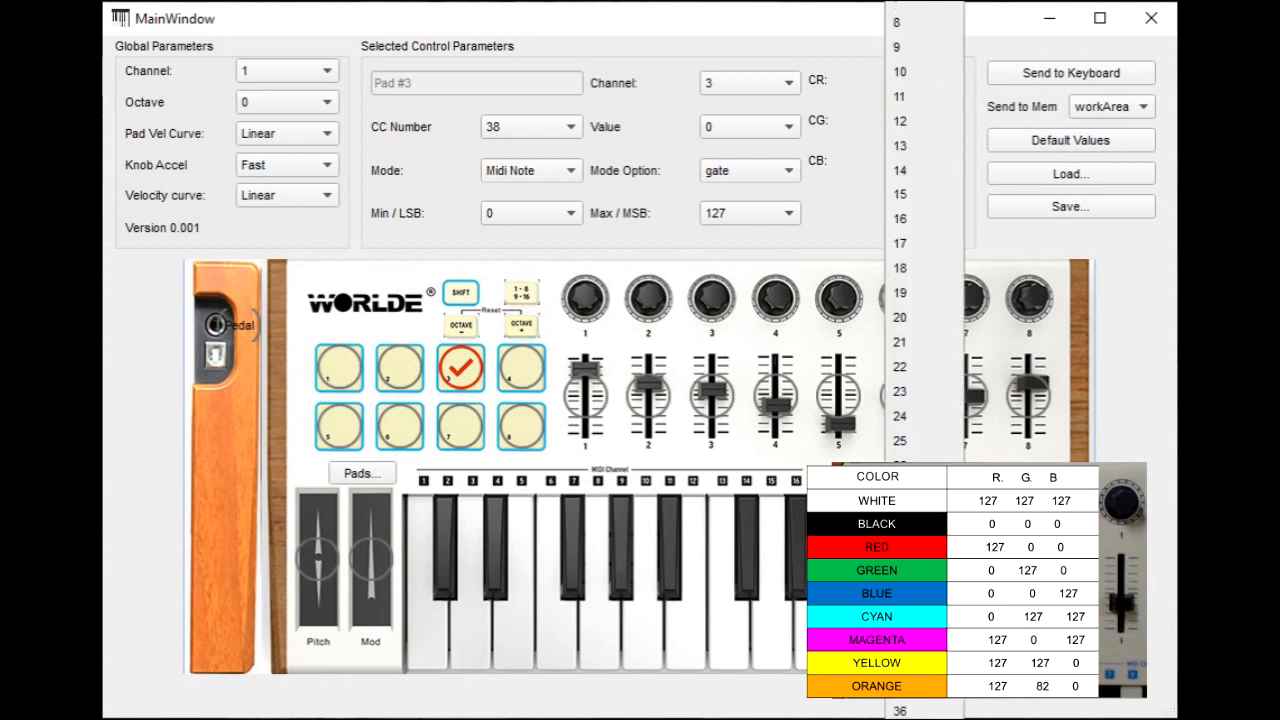
click(900, 120)
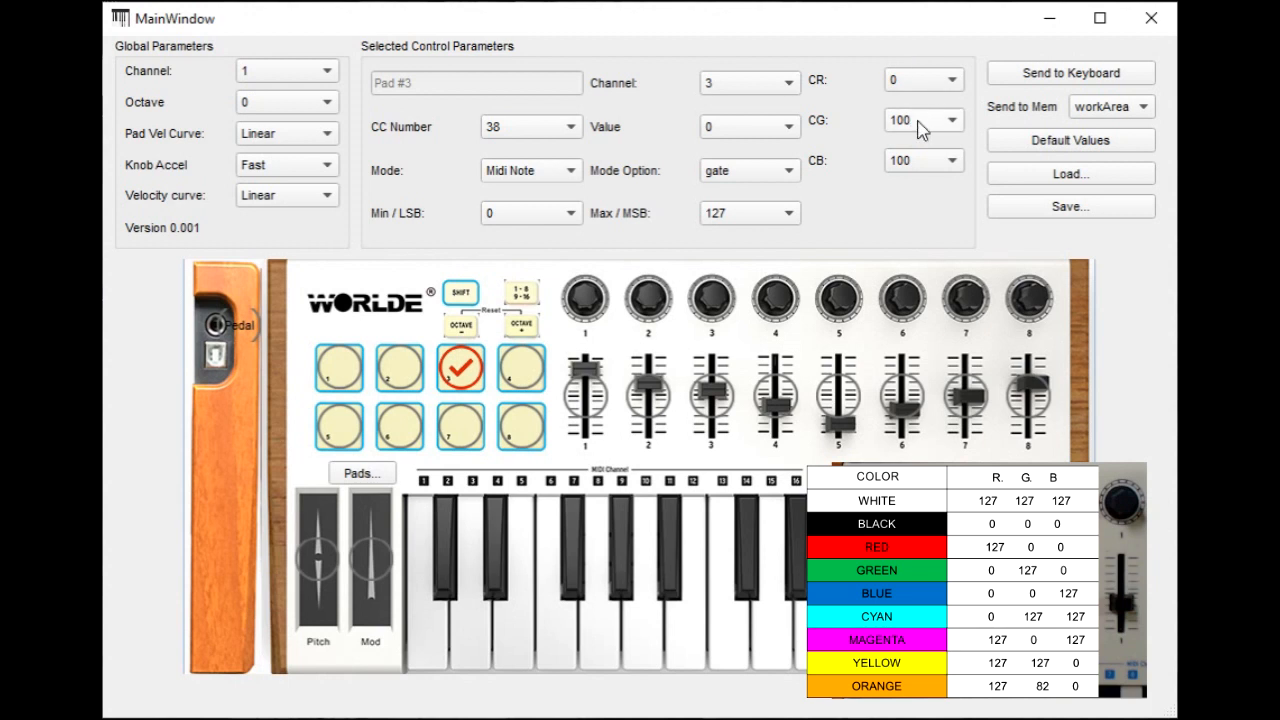
click(952, 120)
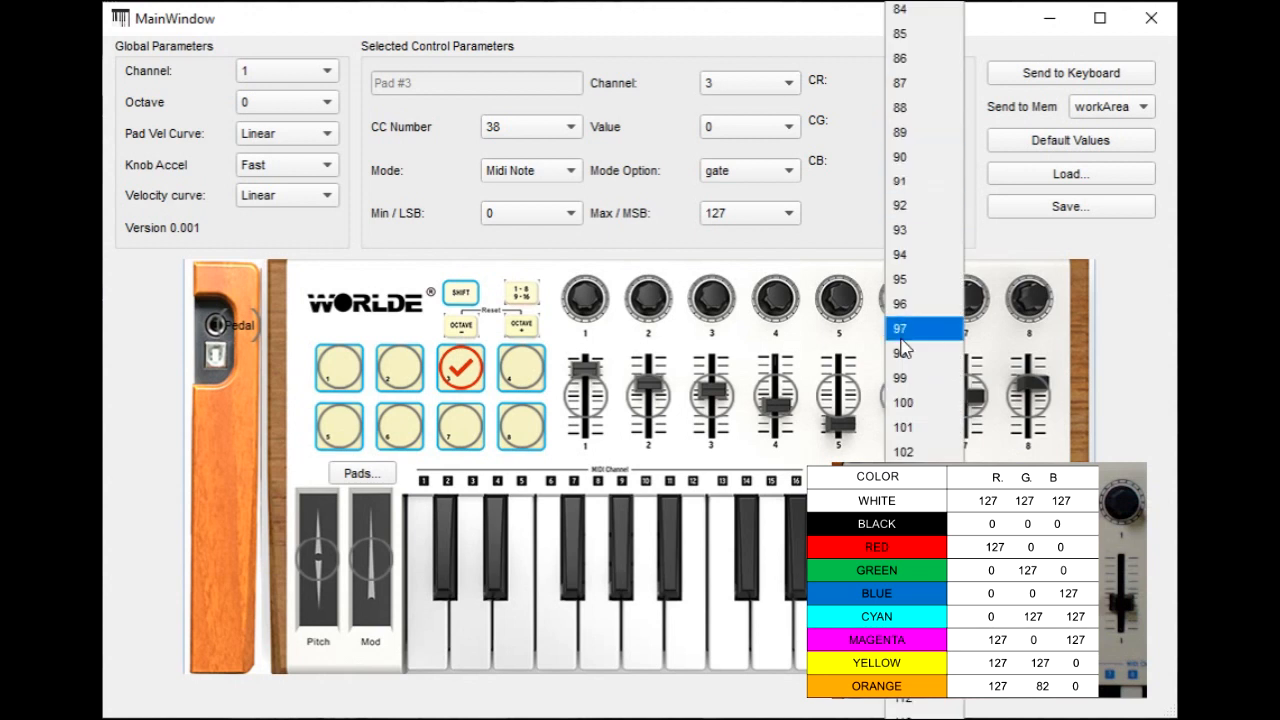
scroll(down, 3)
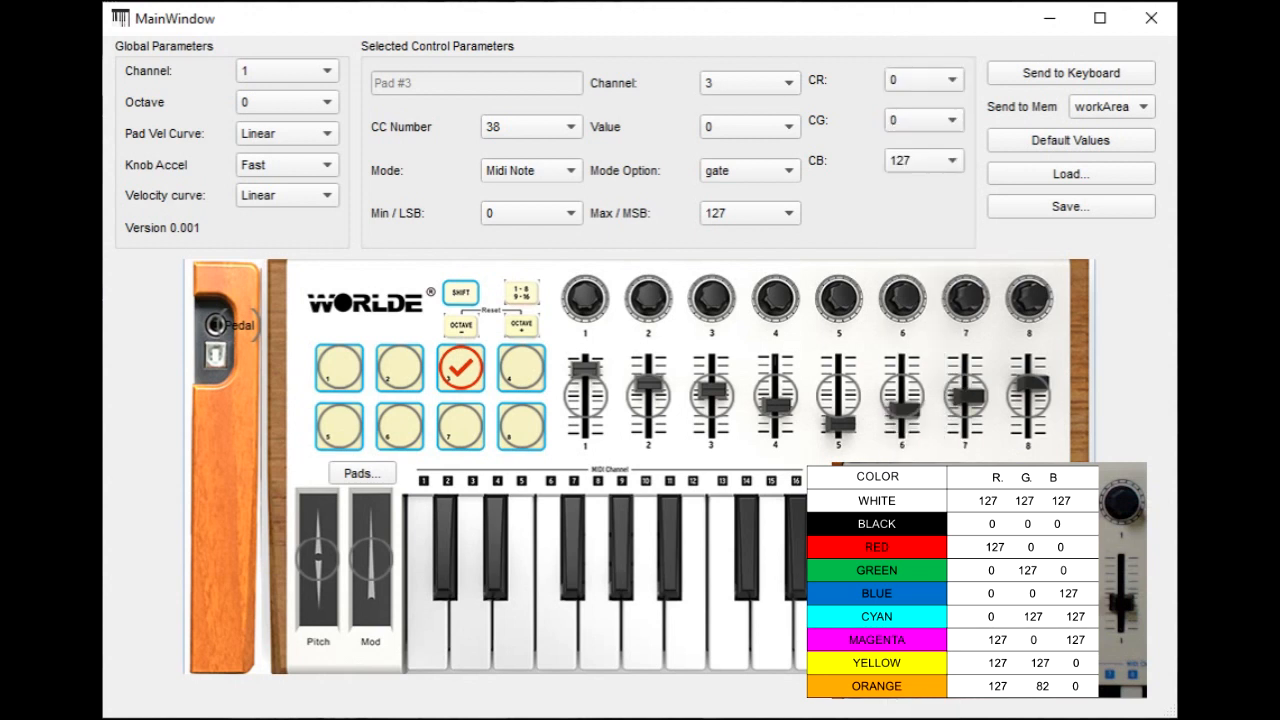
click(520, 368)
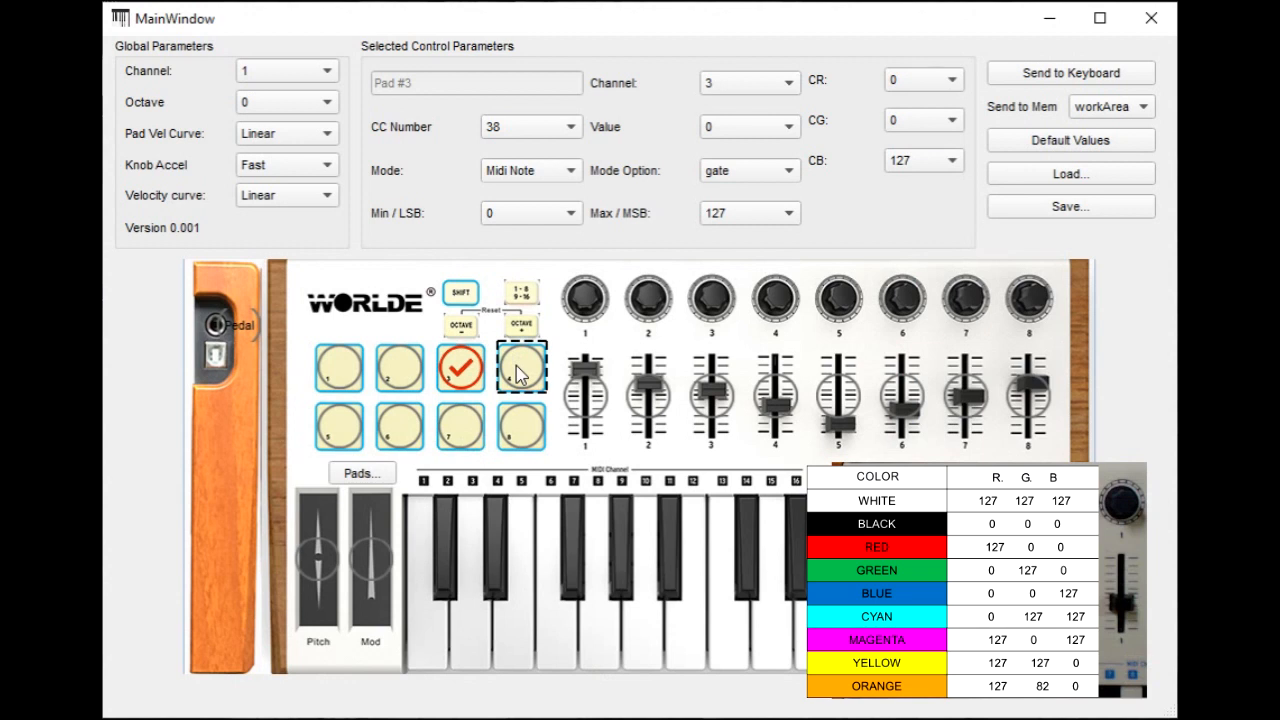
Select pad 4 and browse its red value list, leaving levels at 100.
click(520, 368)
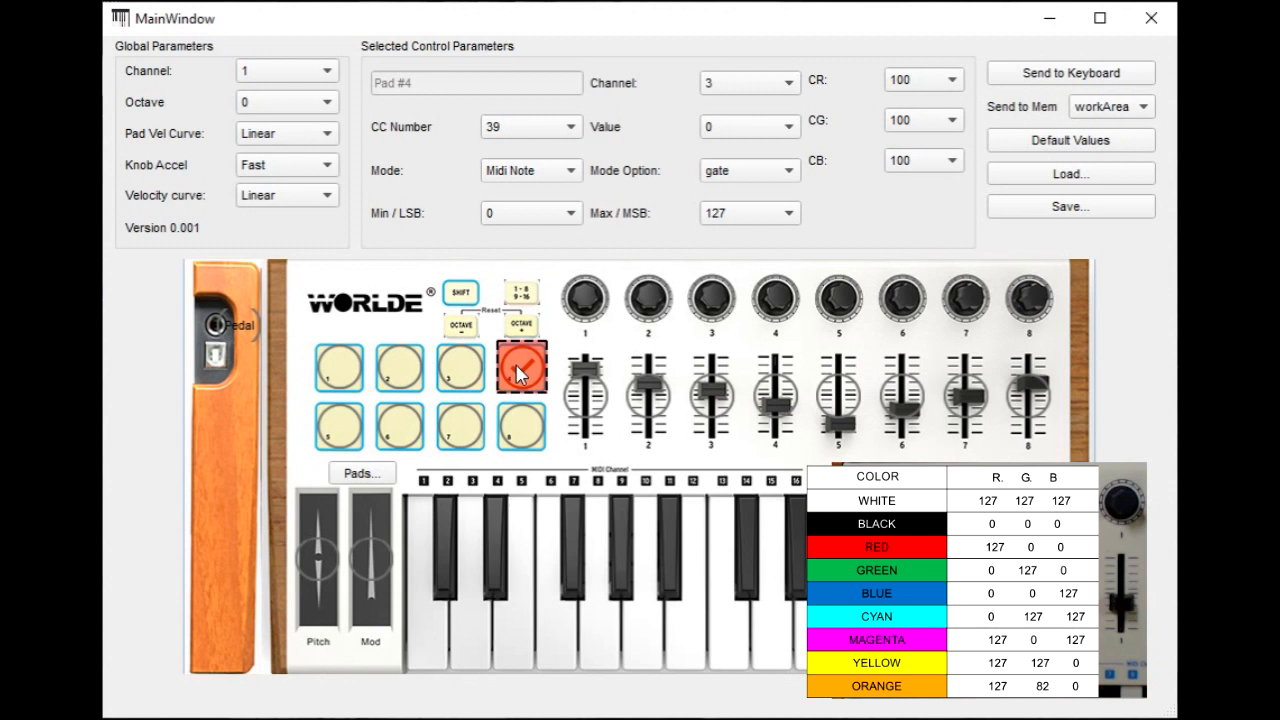
click(520, 368)
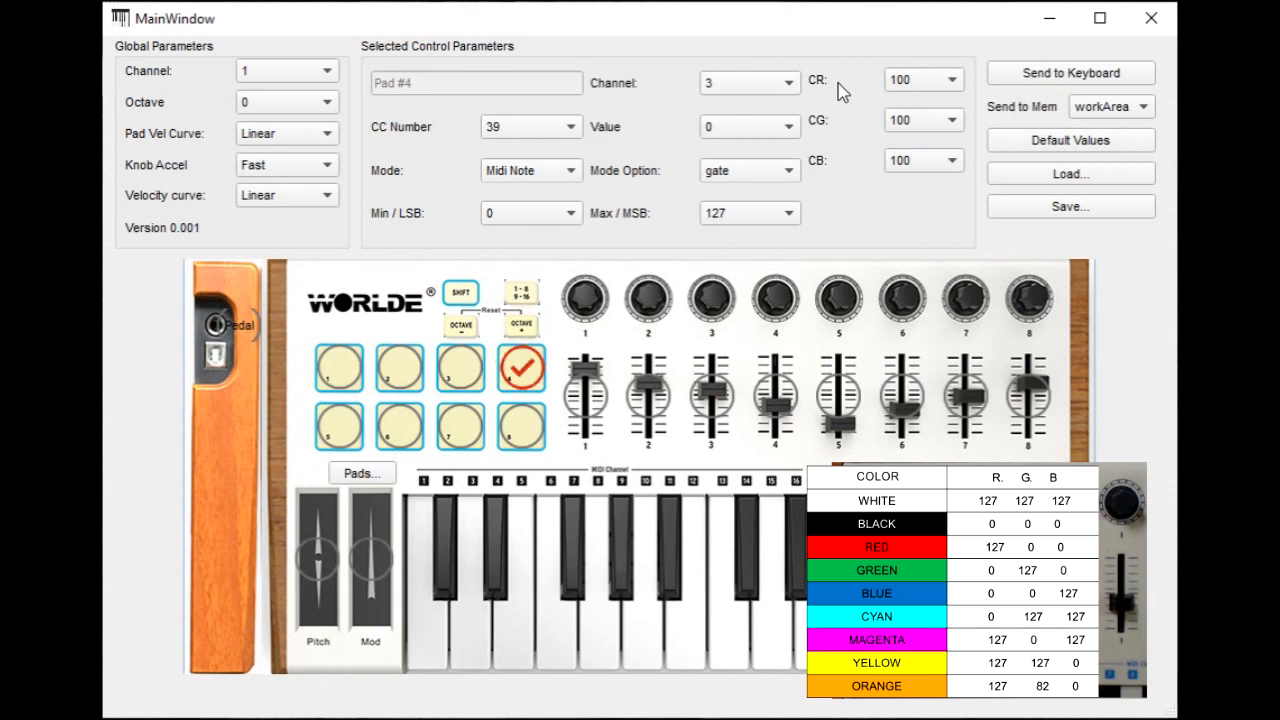
mouse_move(944, 92)
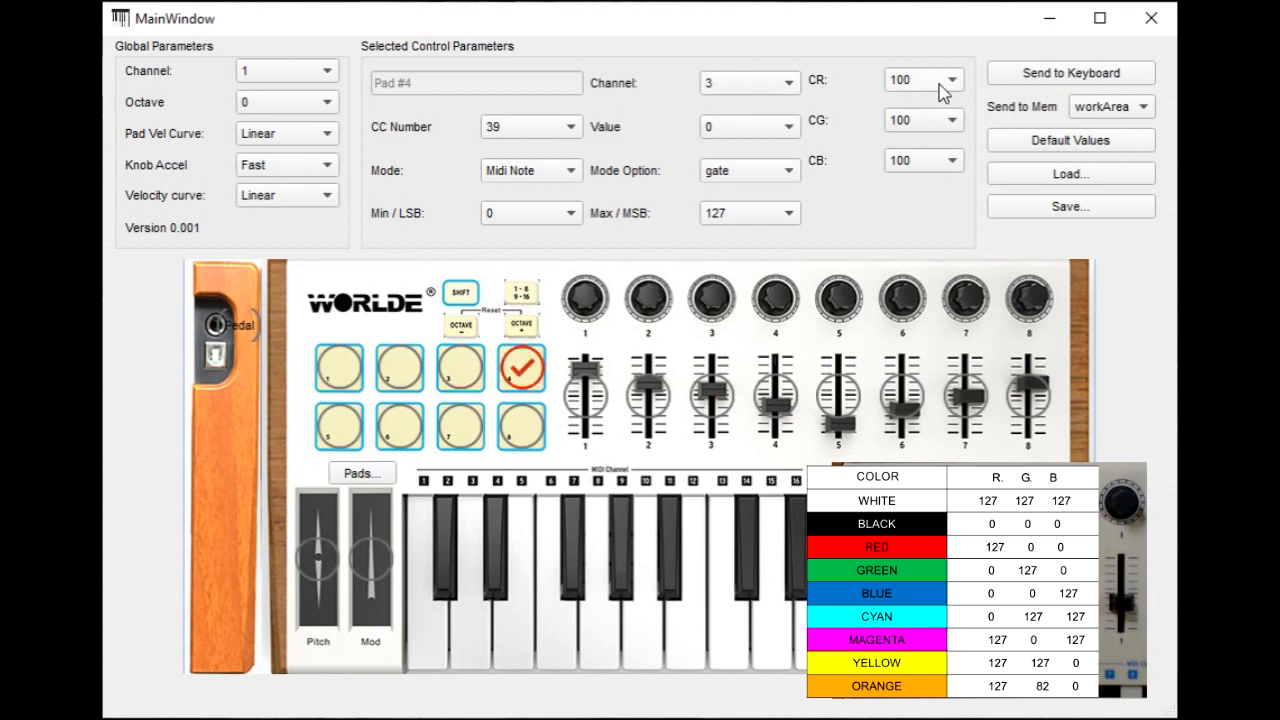
click(958, 80)
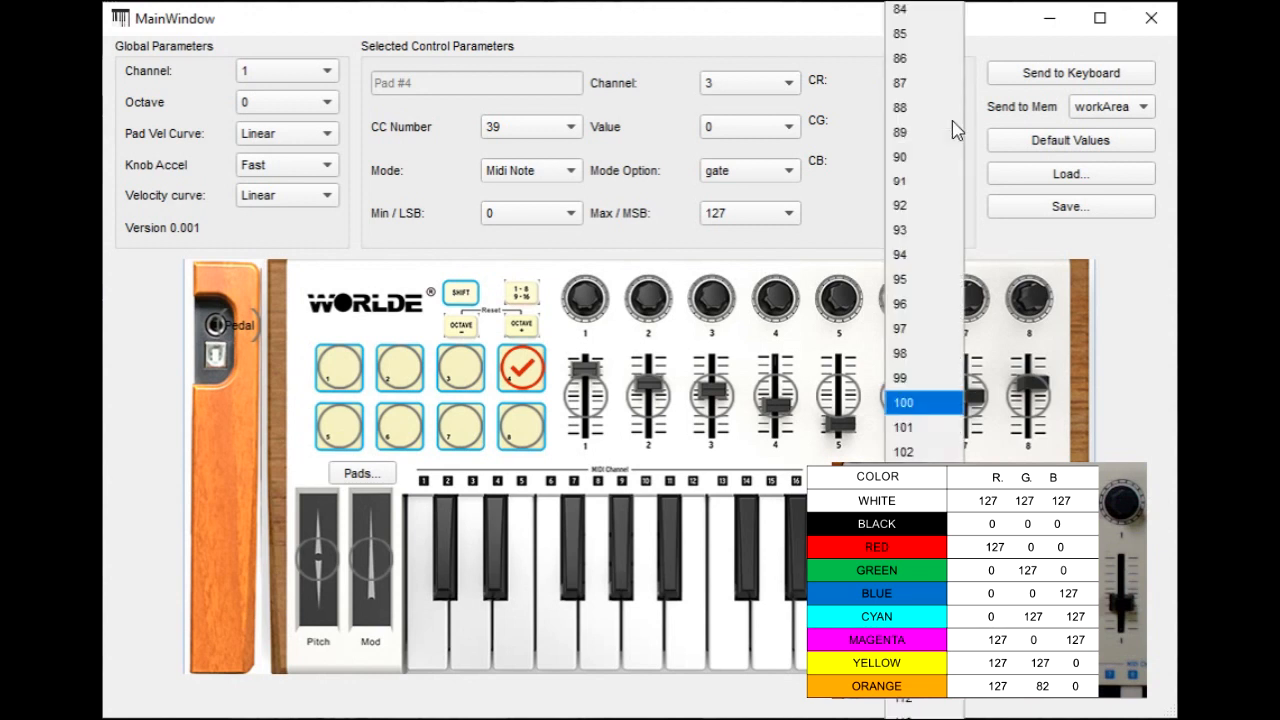
scroll(down, 3)
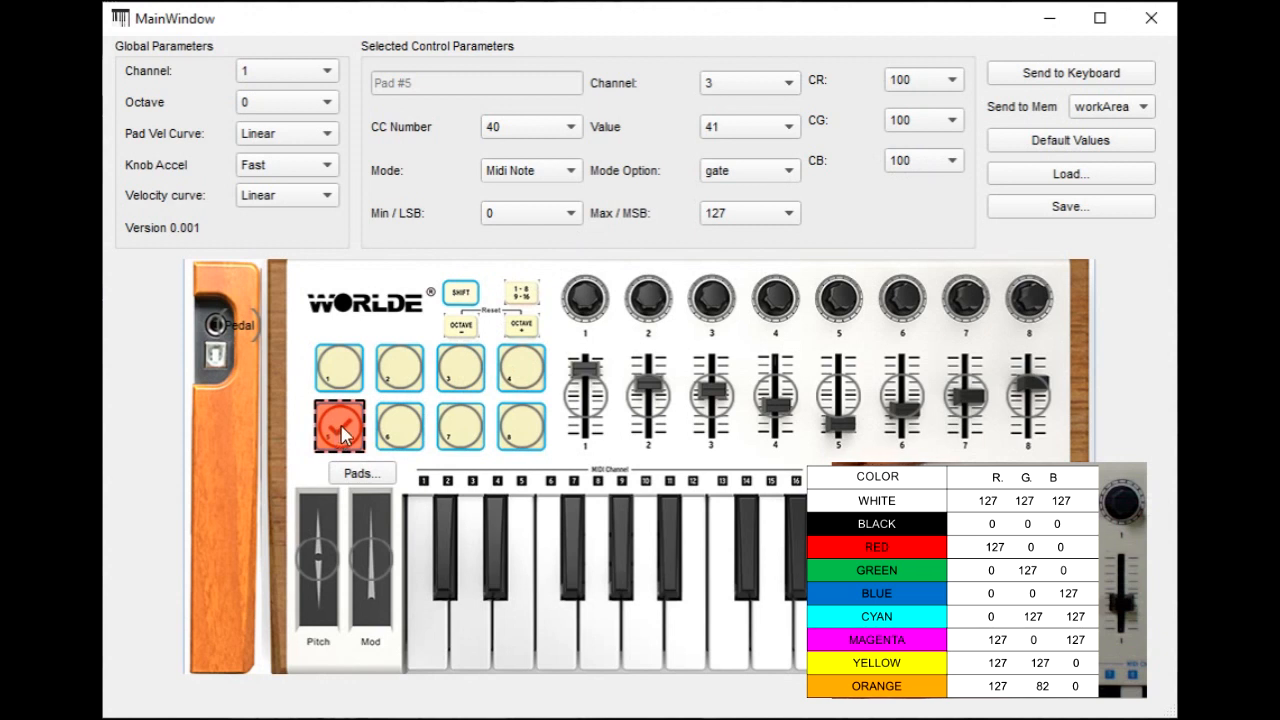
Select pad 5 and set it orange: CR 127, CG 82, CB 0.
click(340, 428)
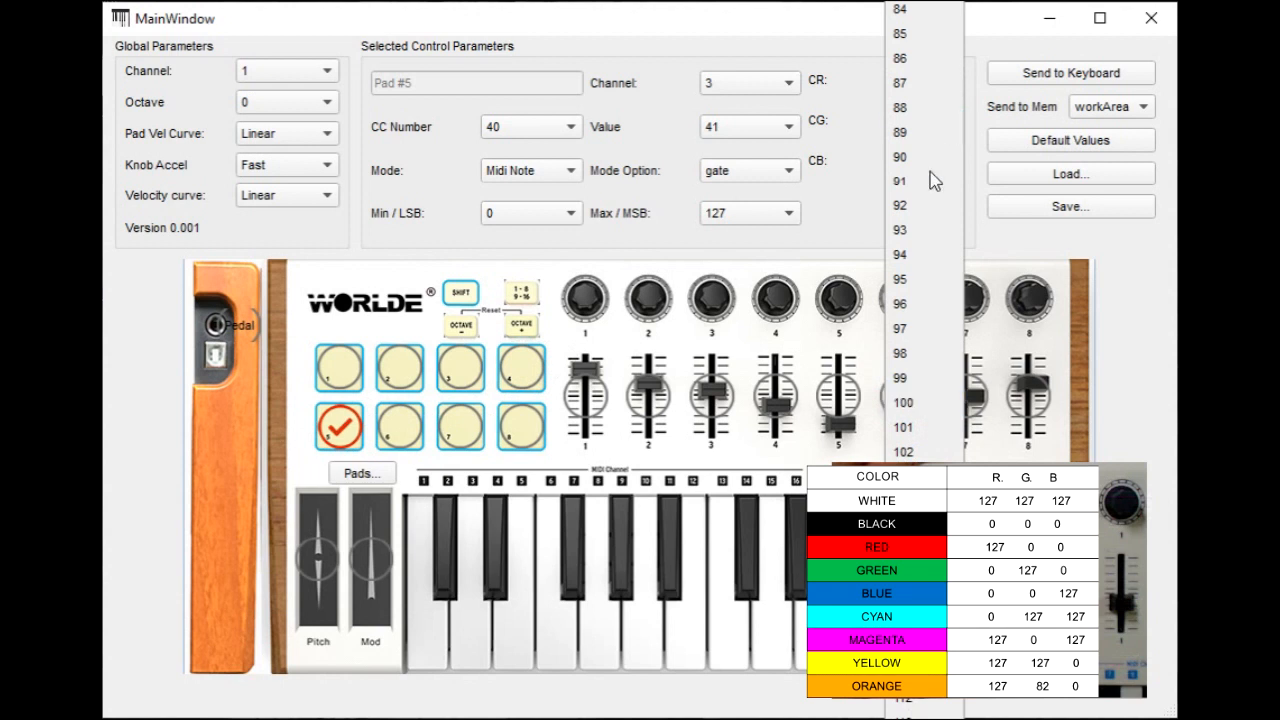
scroll(down, 3)
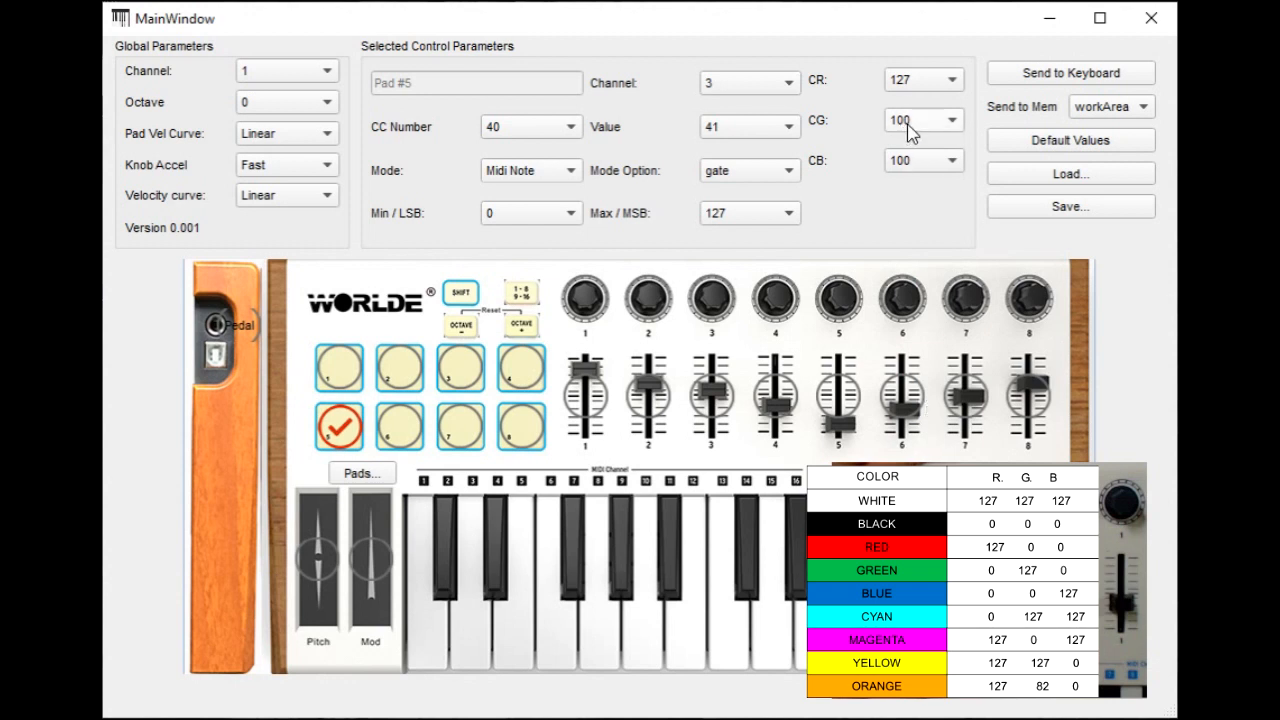
click(912, 120)
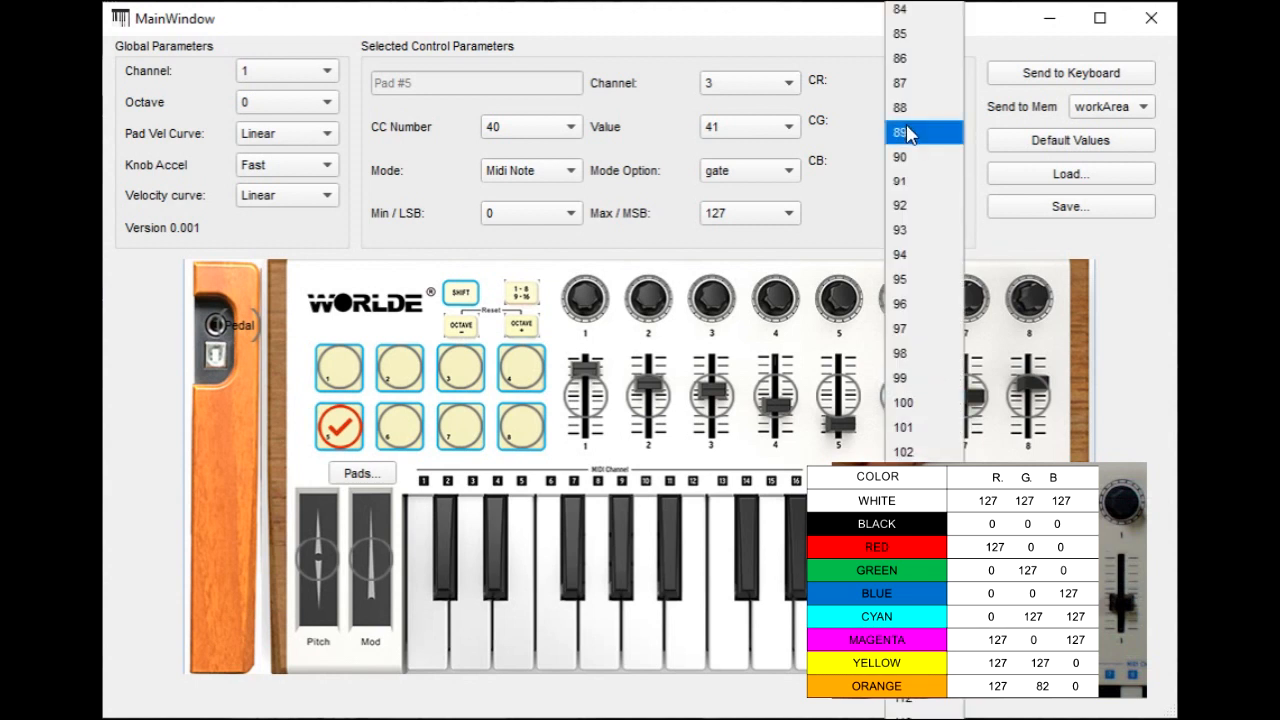
scroll(down, 3)
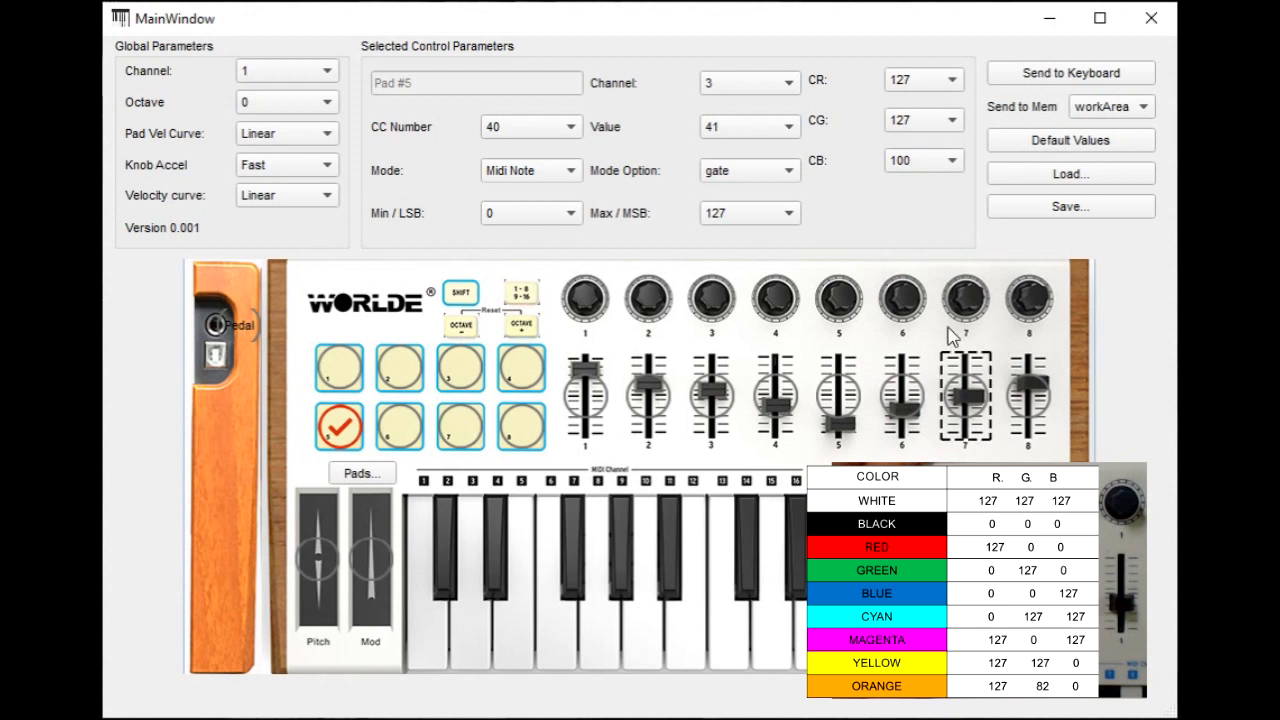
click(956, 80)
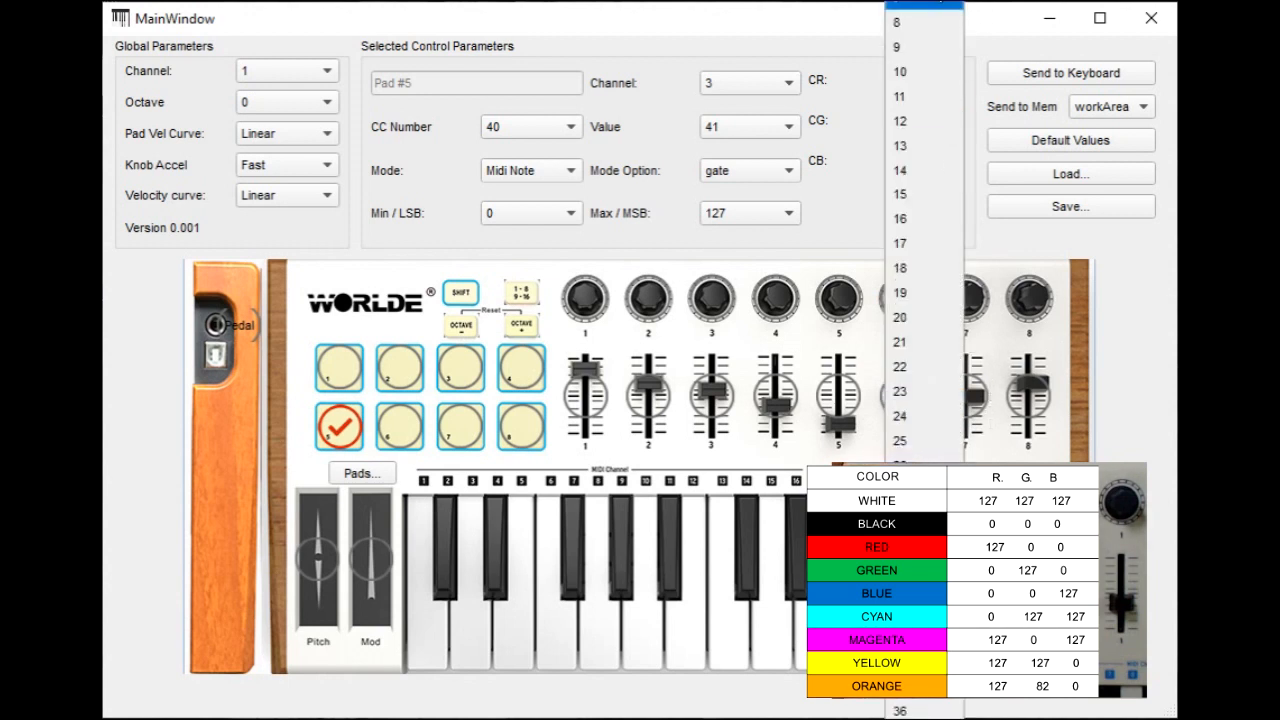
click(892, 160)
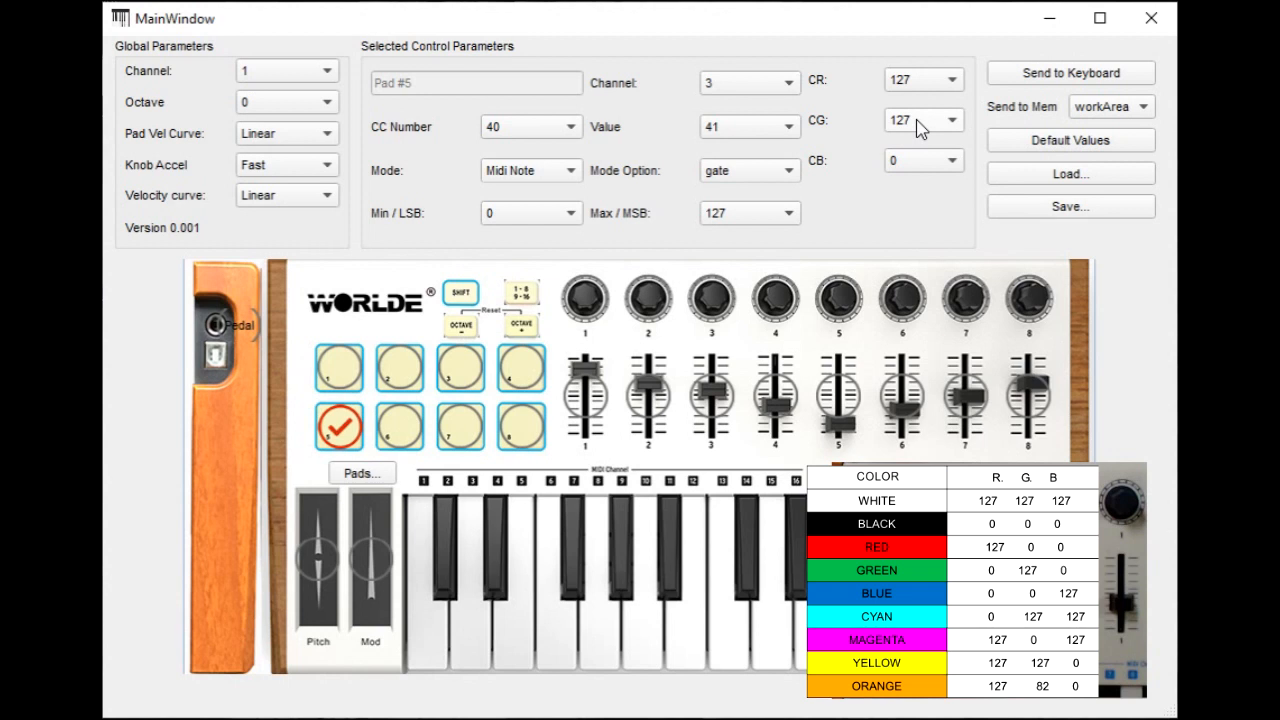
click(952, 120)
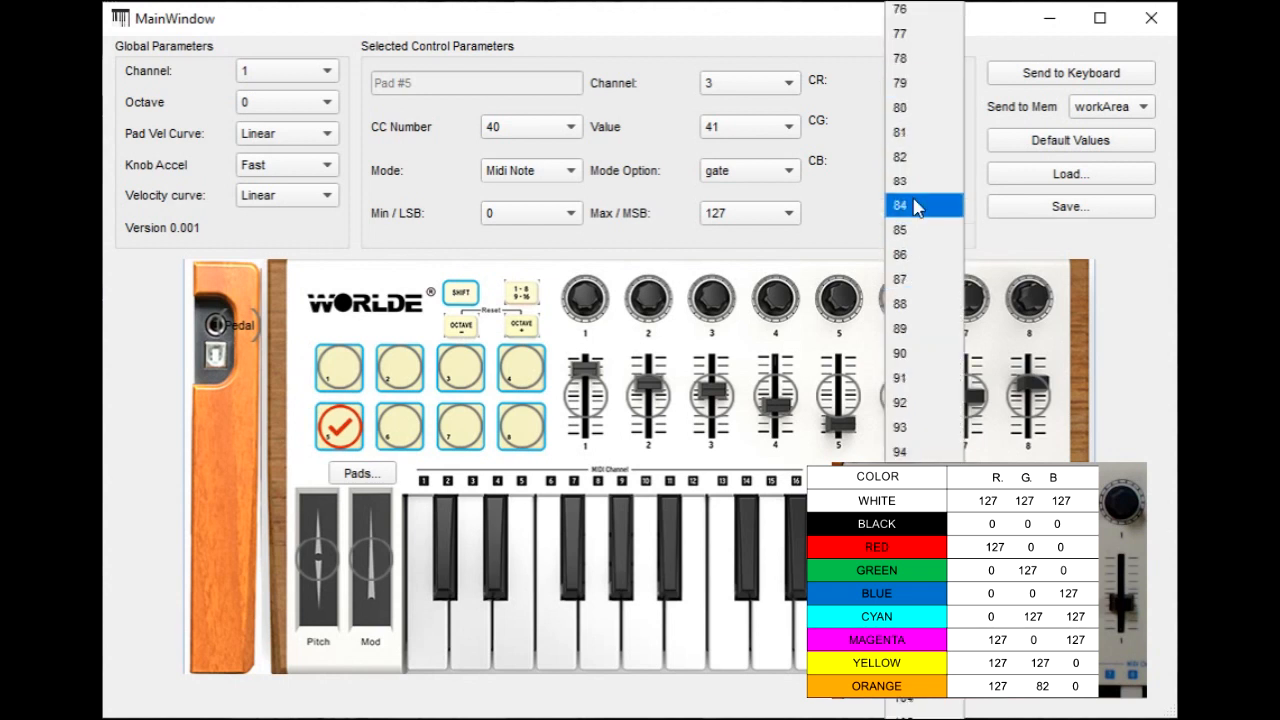
click(916, 204)
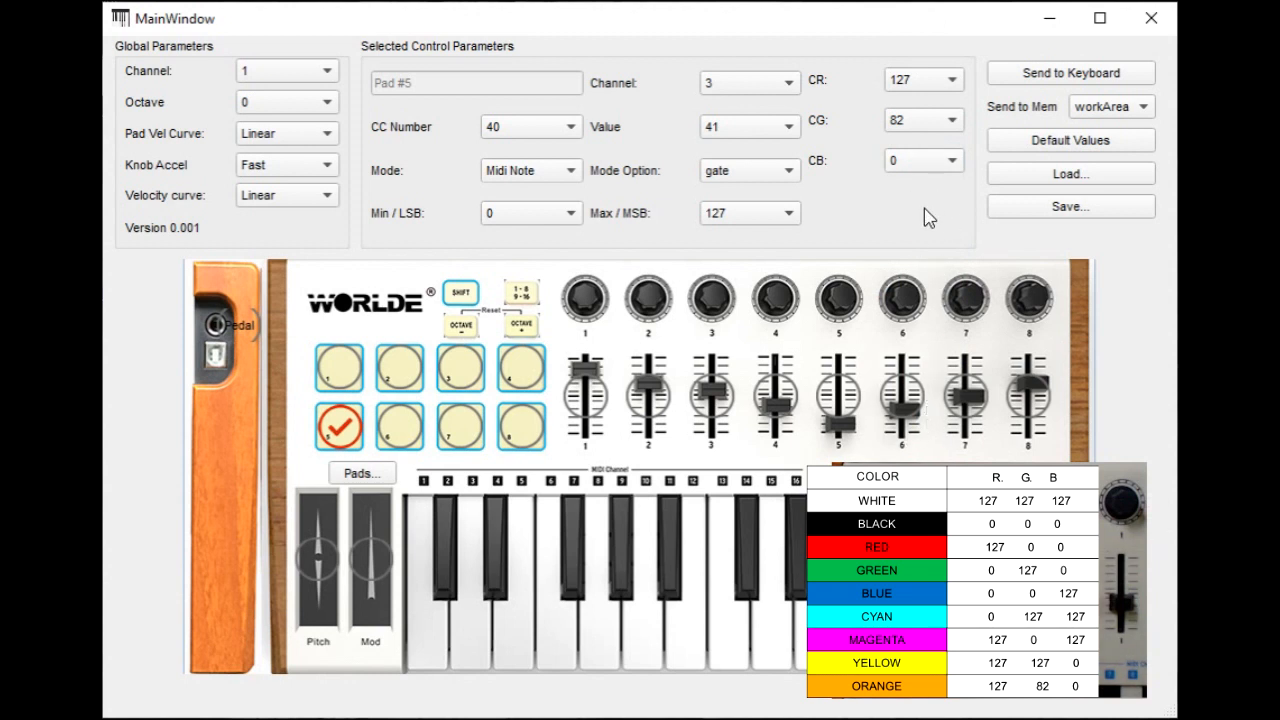
mouse_move(924, 224)
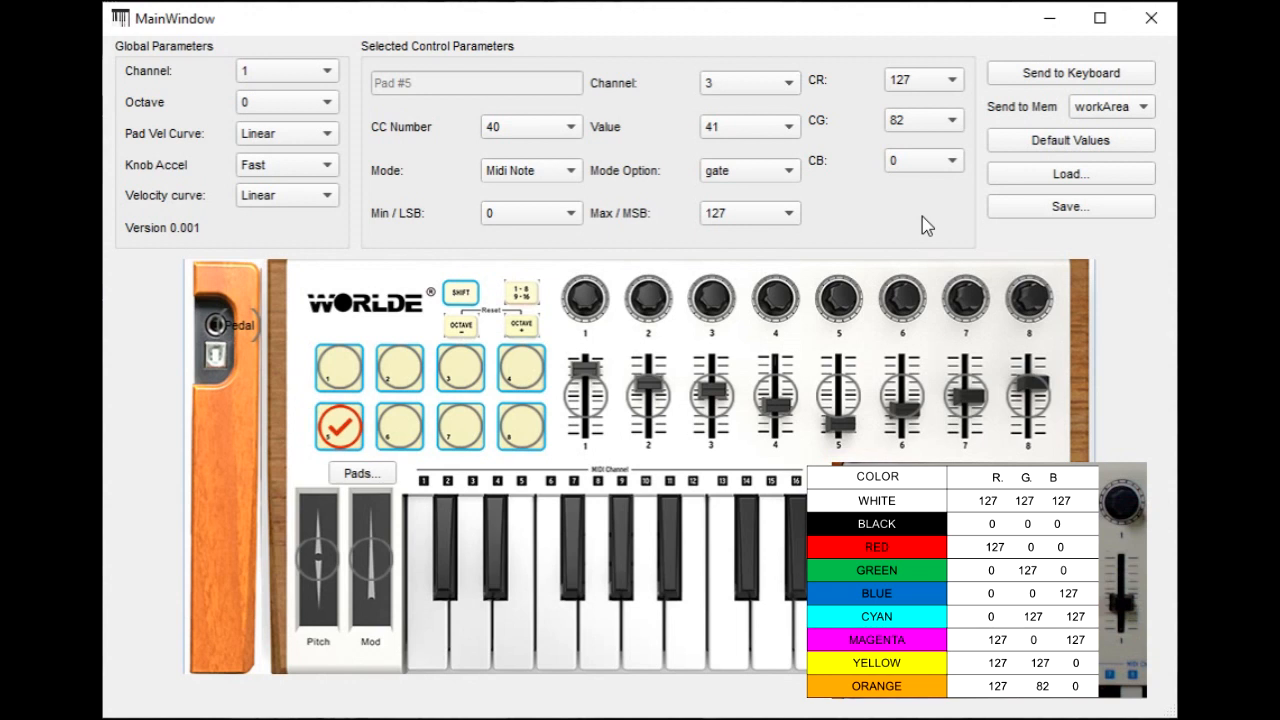
mouse_move(940, 156)
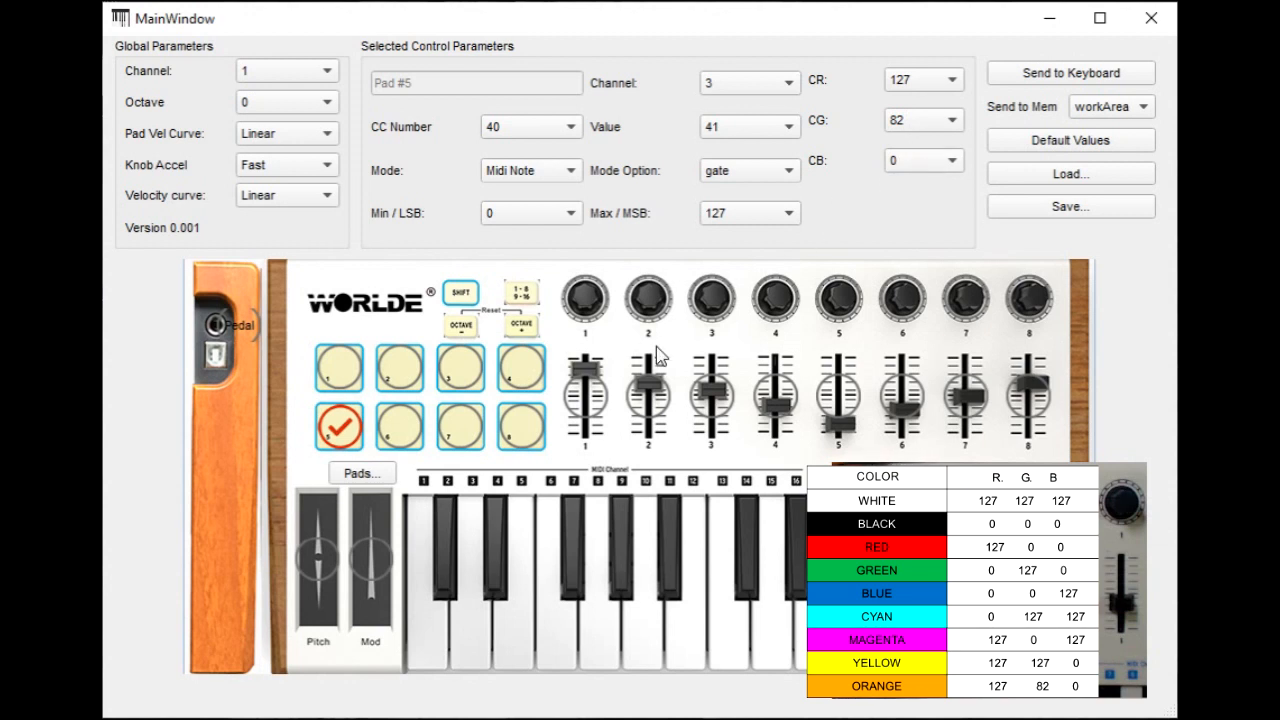
Select pad 6 and set it yellow: CR 127, CG 127, CB 0.
click(400, 426)
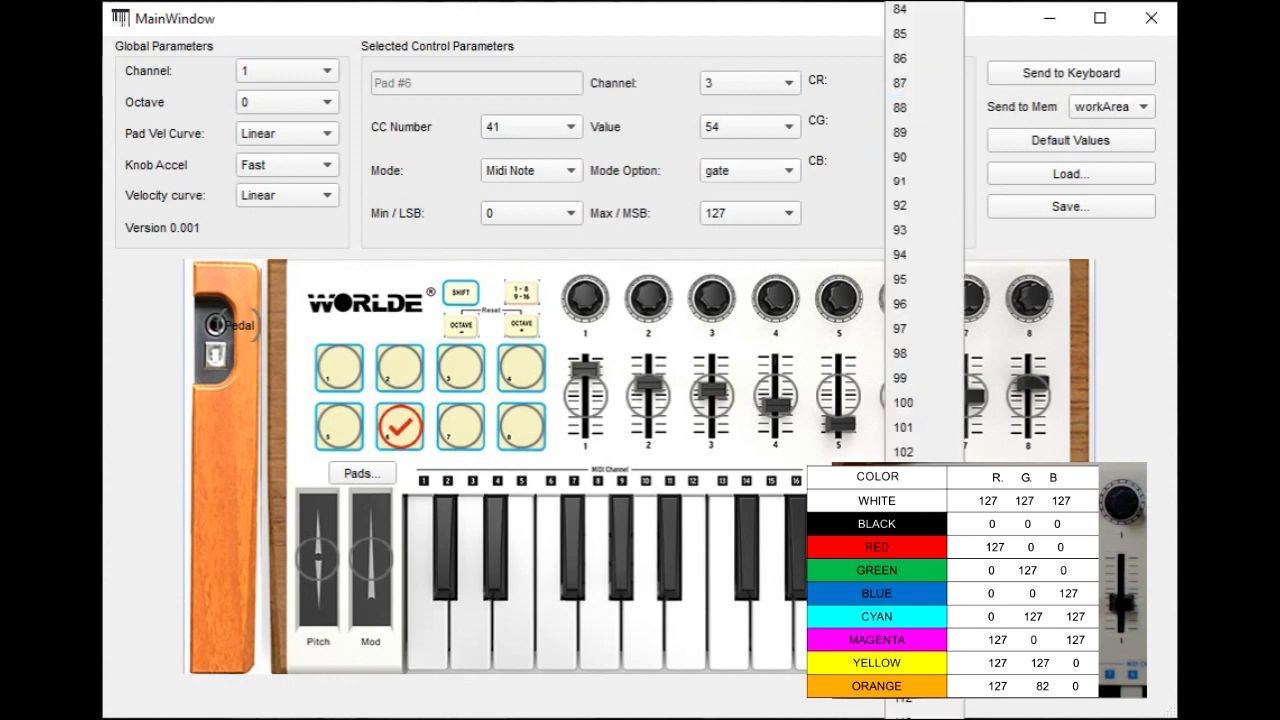
scroll(down, 3)
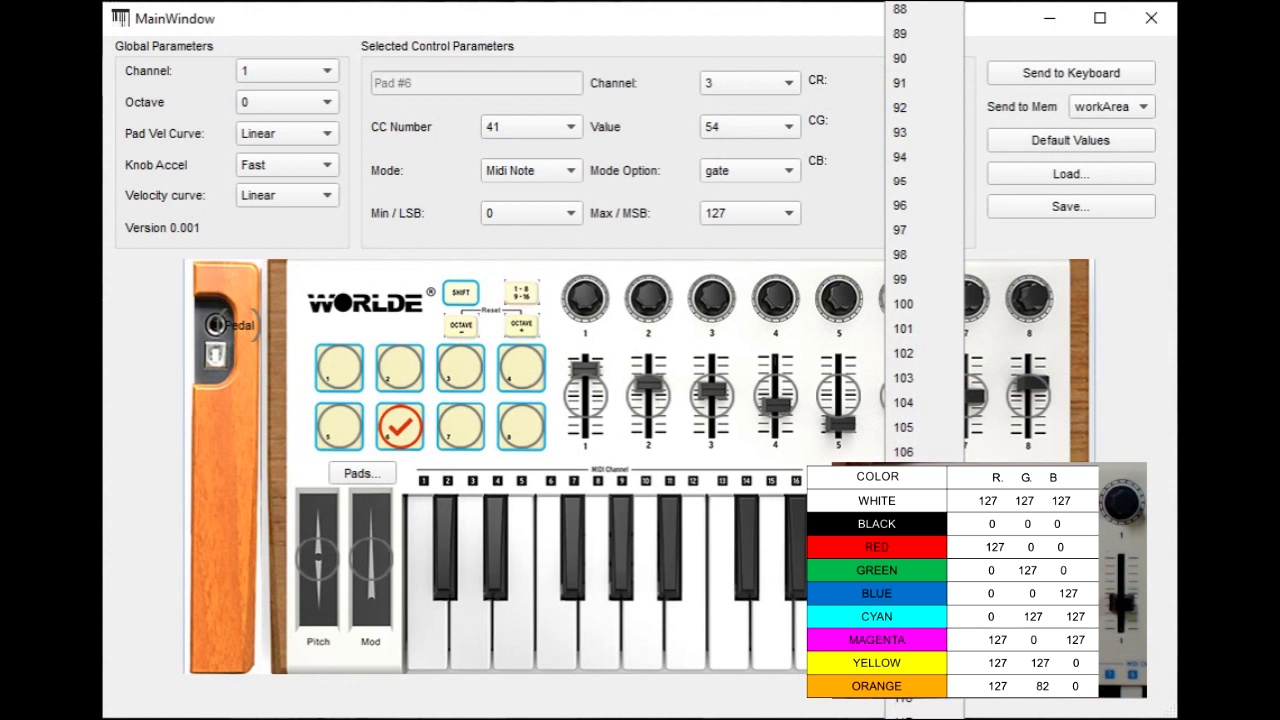
click(920, 120)
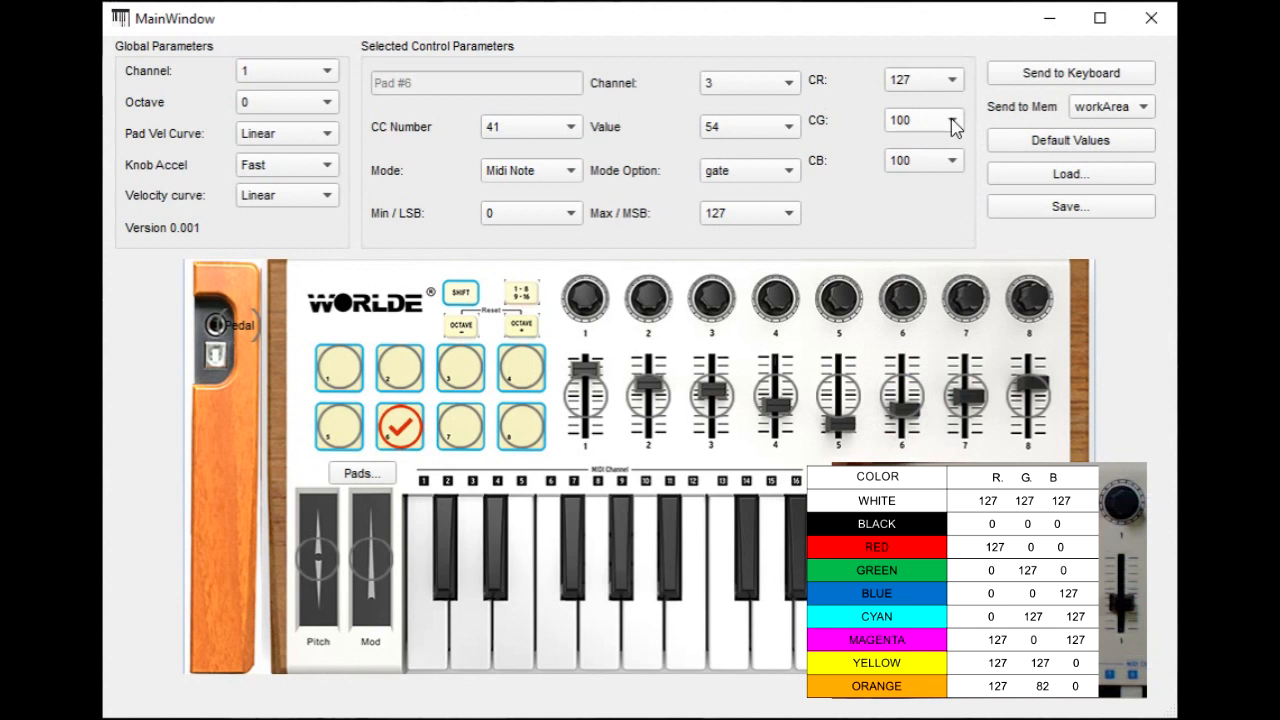
click(948, 120)
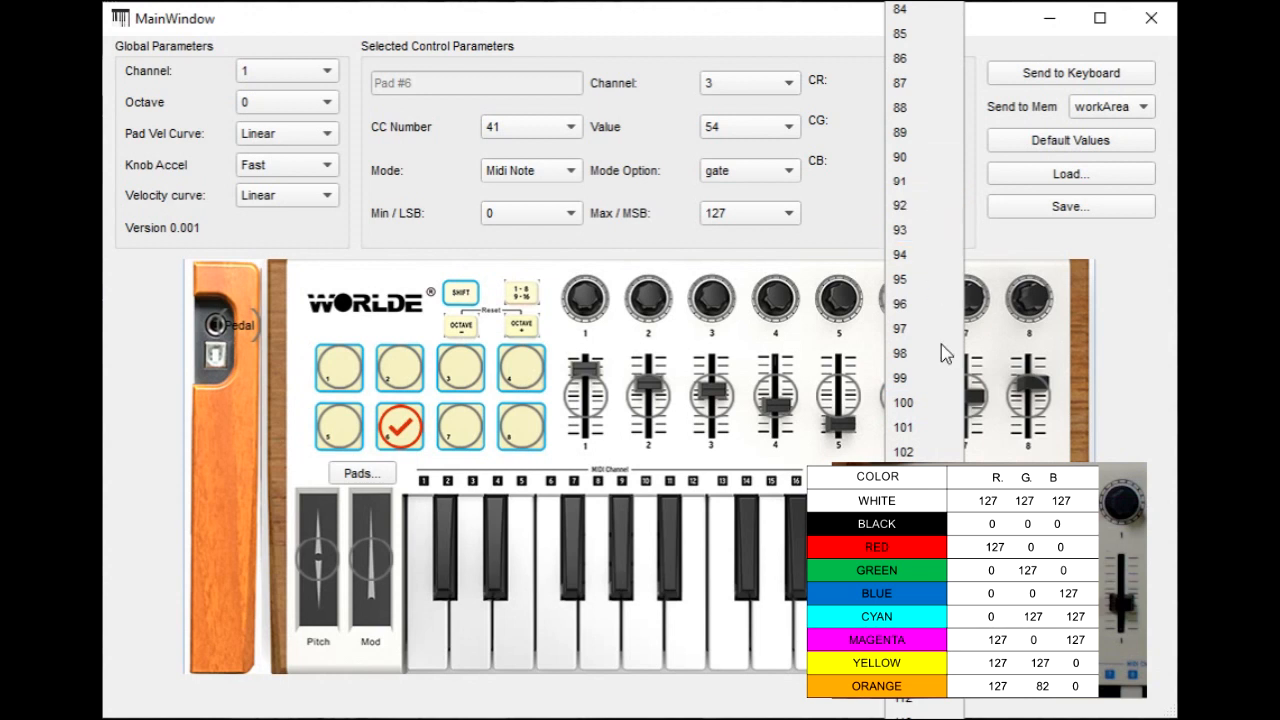
scroll(down, 3)
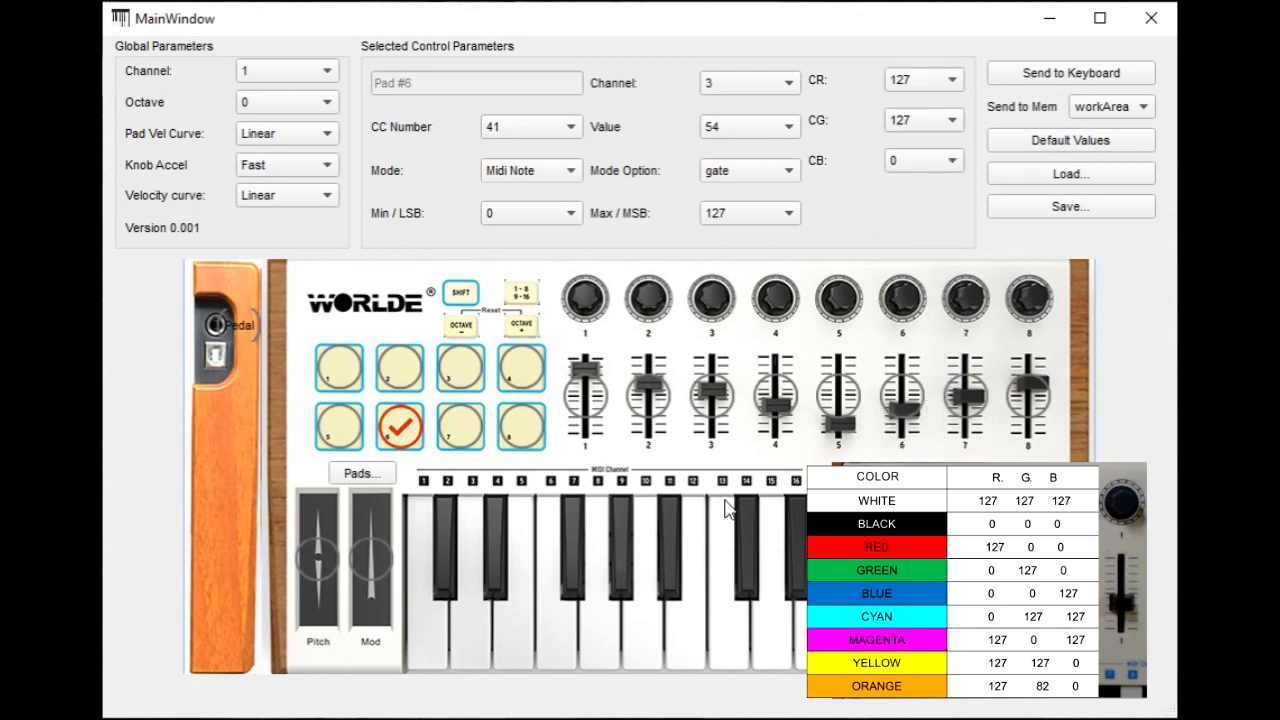
click(460, 424)
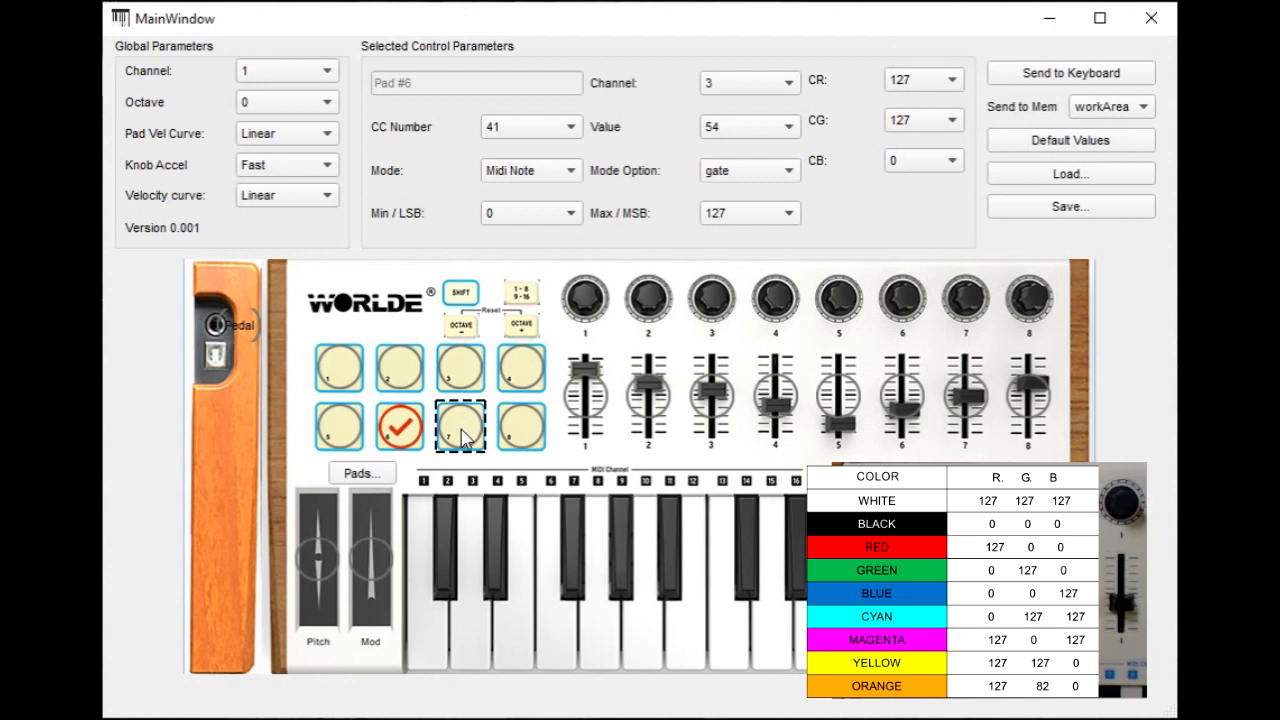
Select pad 7 and set it magenta: CR 127, CG 0, CB 127.
click(460, 424)
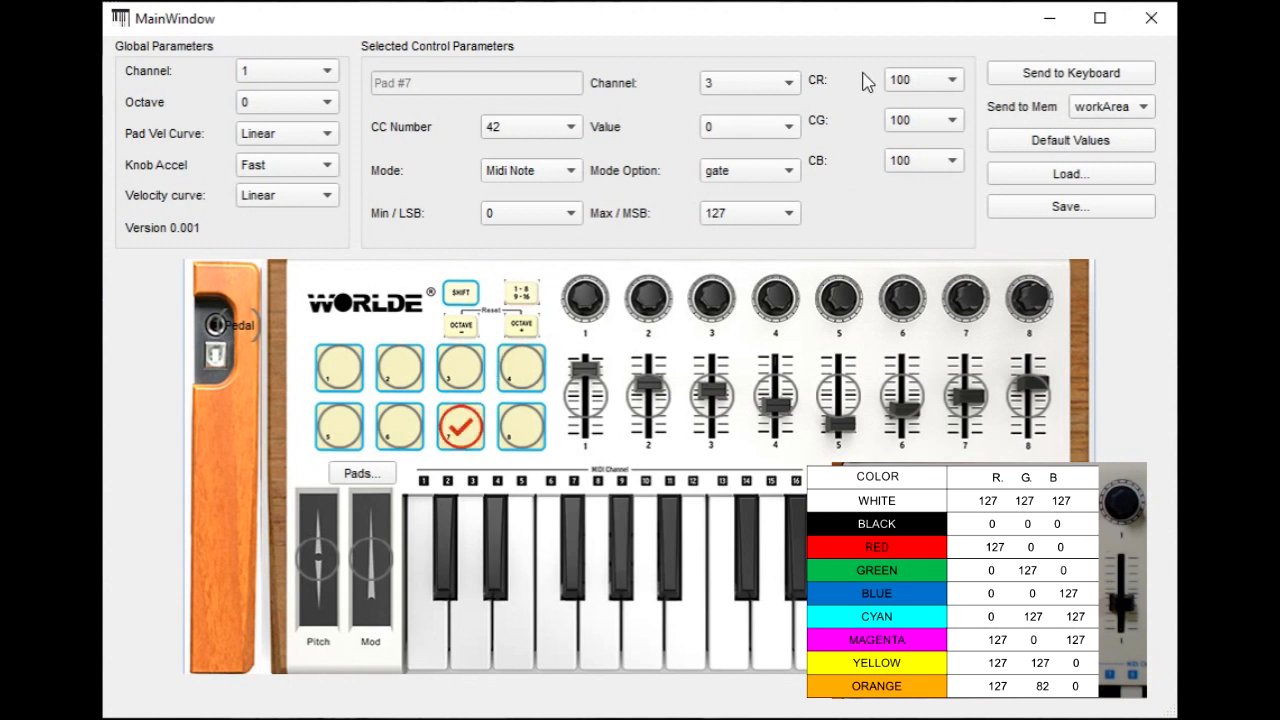
mouse_move(892, 90)
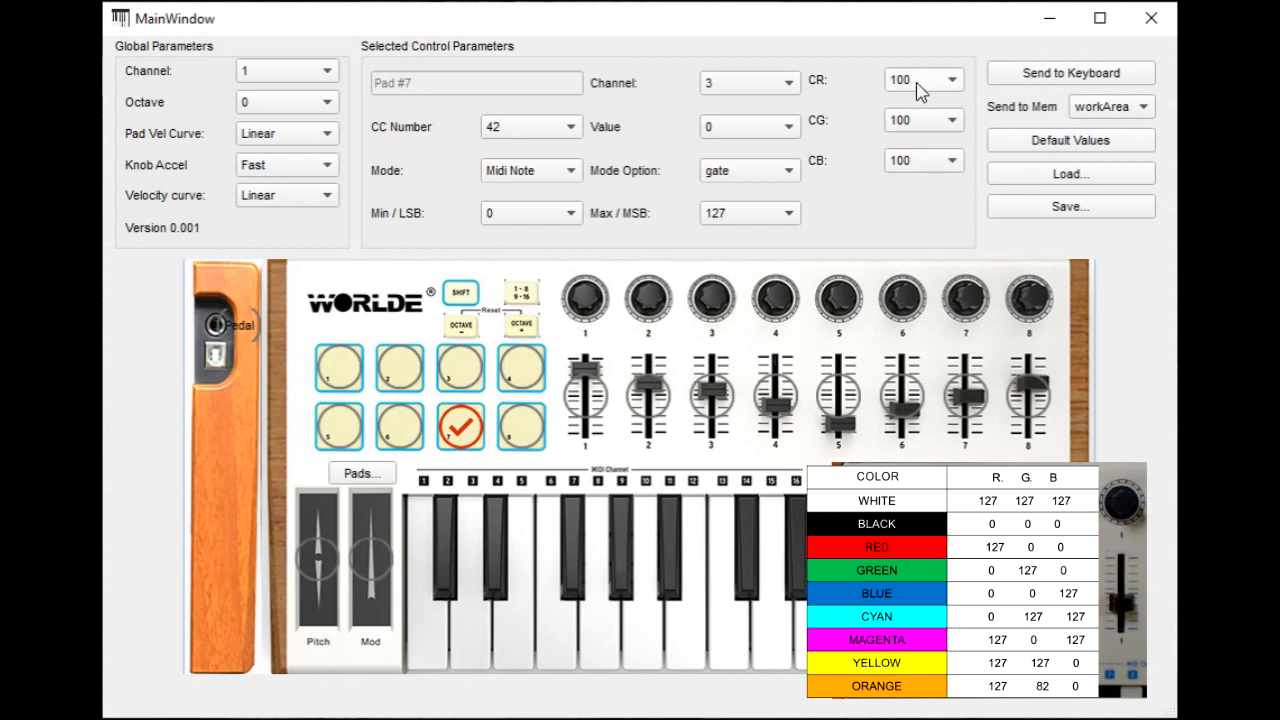
click(954, 80)
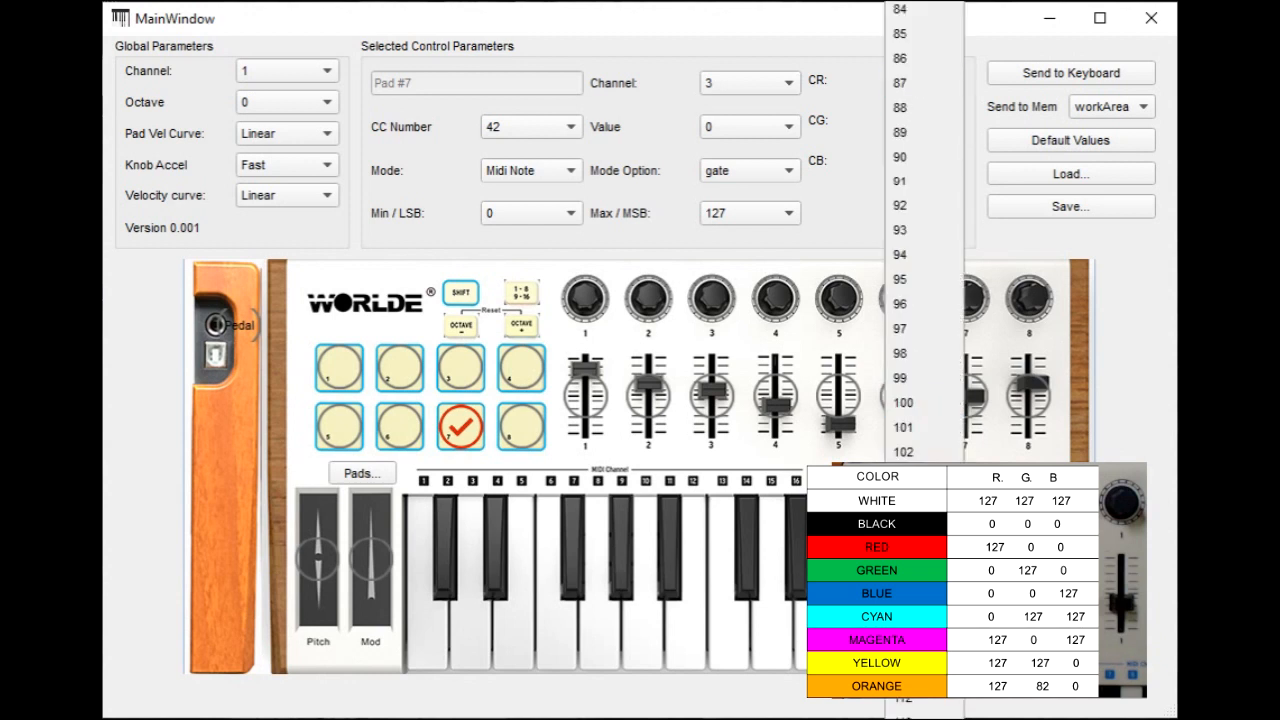
click(920, 80)
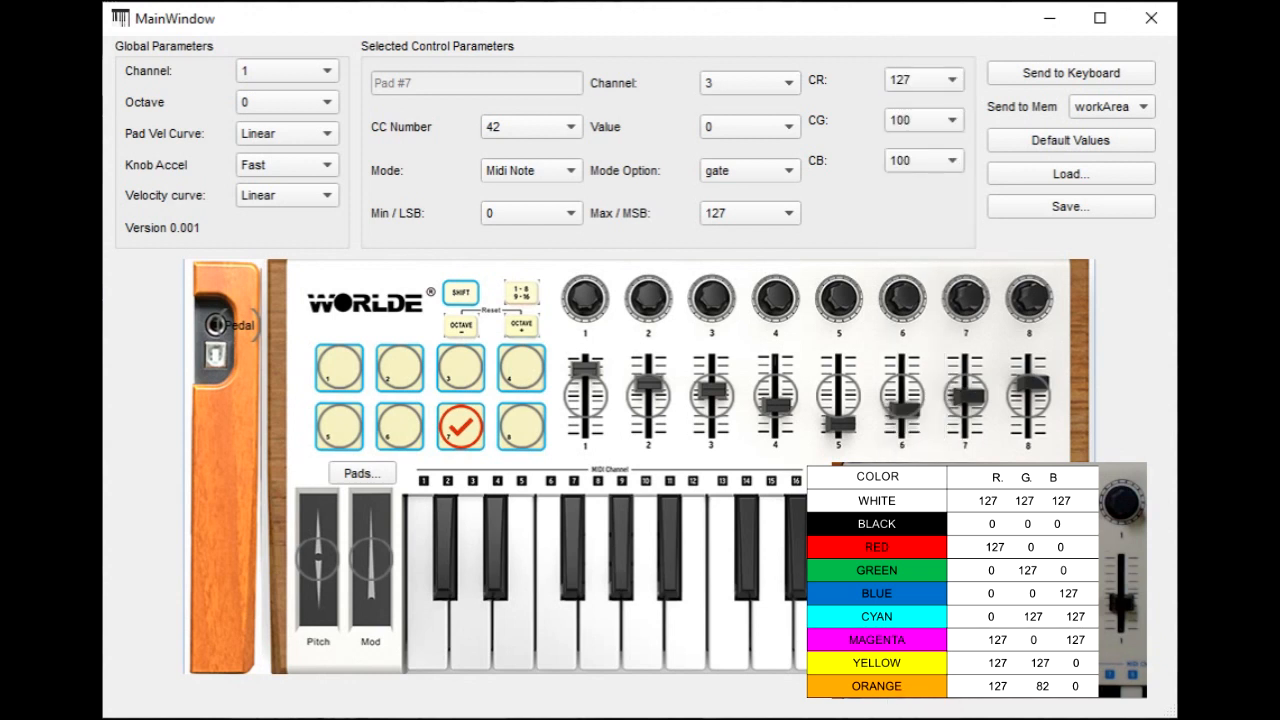
mouse_move(918, 216)
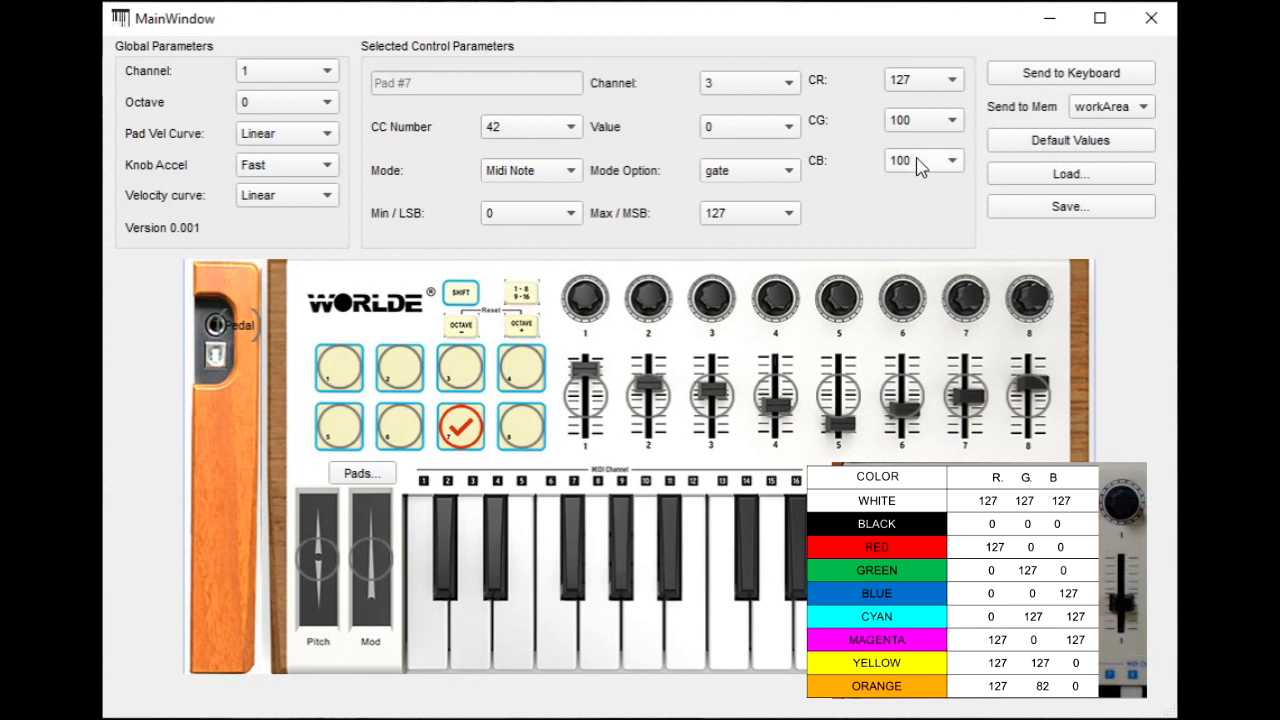
click(952, 160)
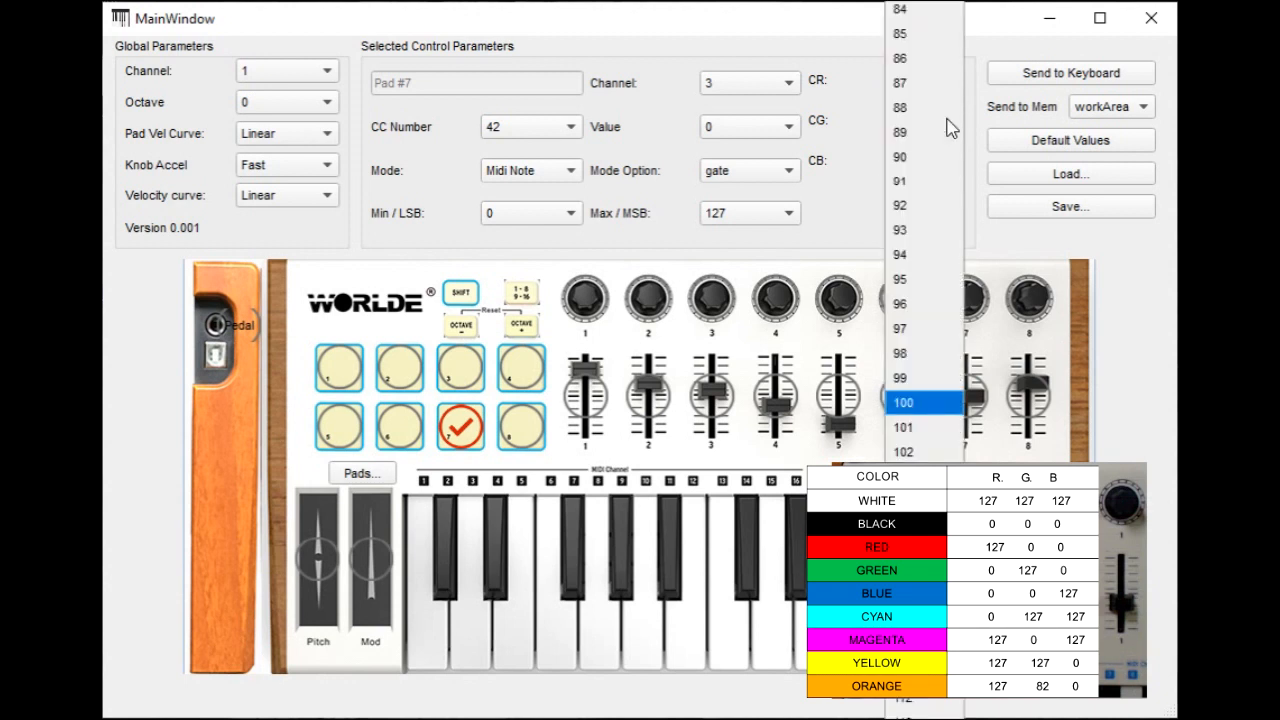
click(920, 84)
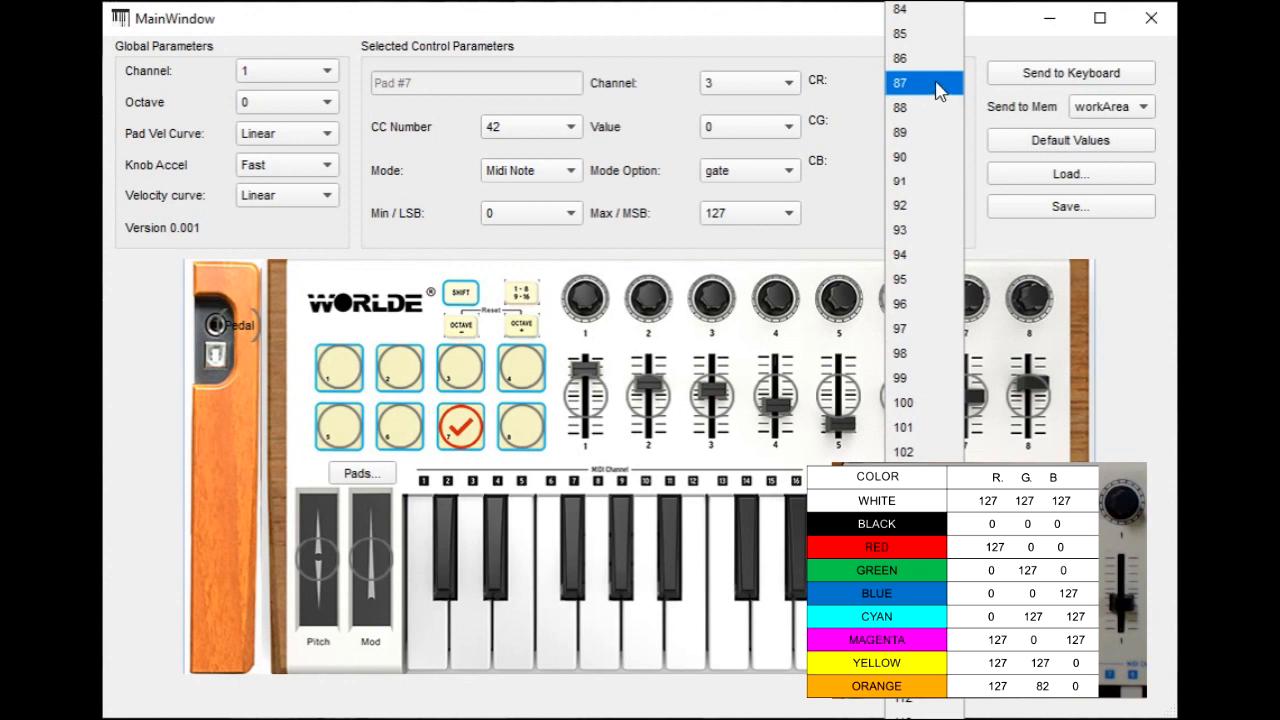
scroll(down, 3)
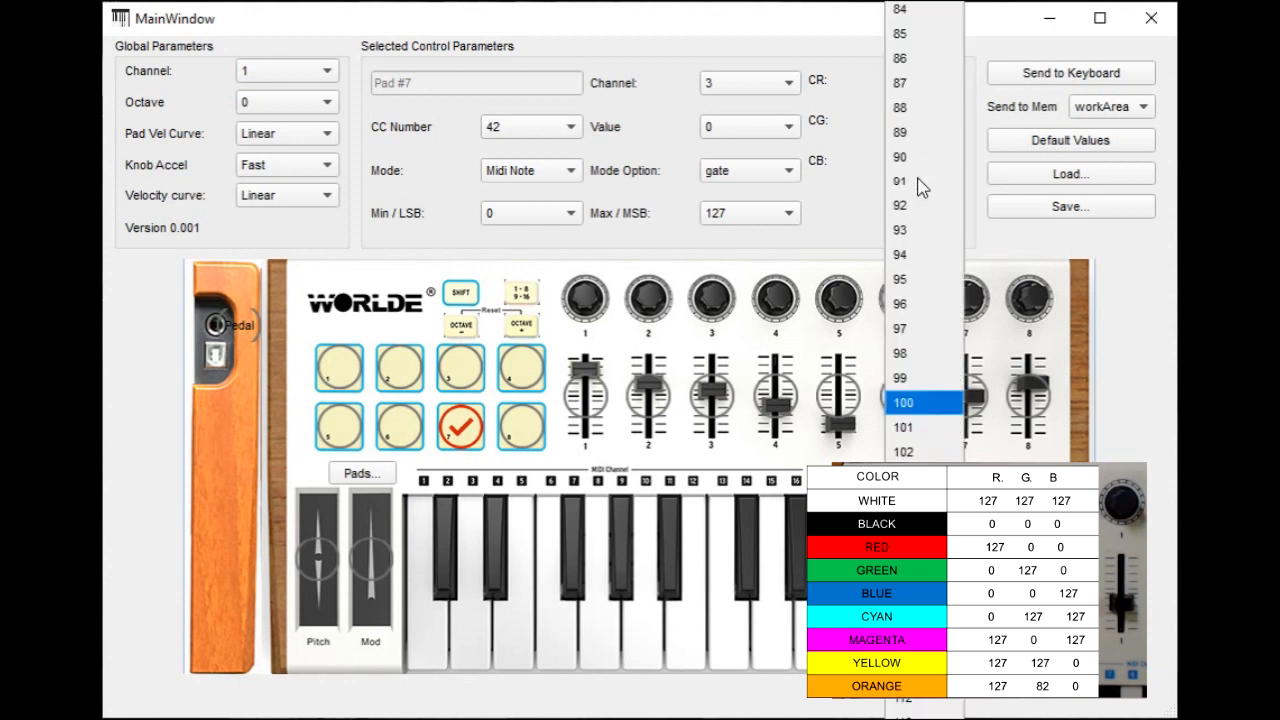
scroll(down, 3)
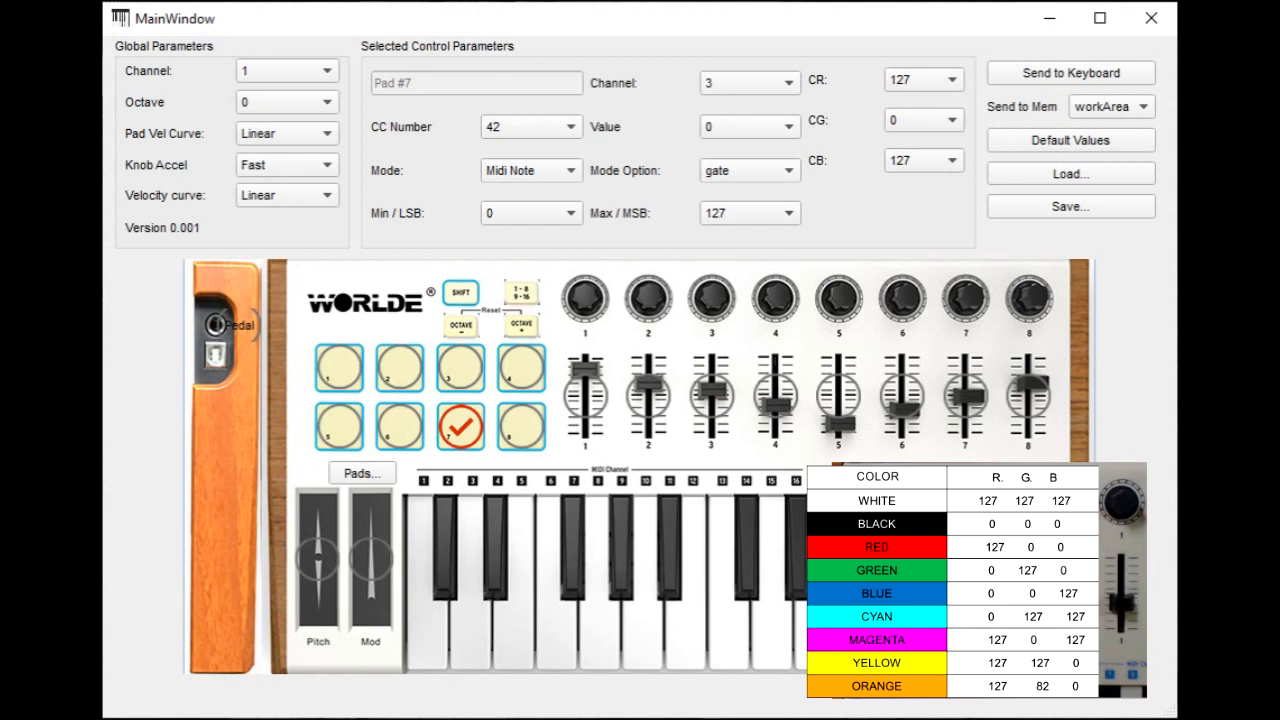
click(520, 424)
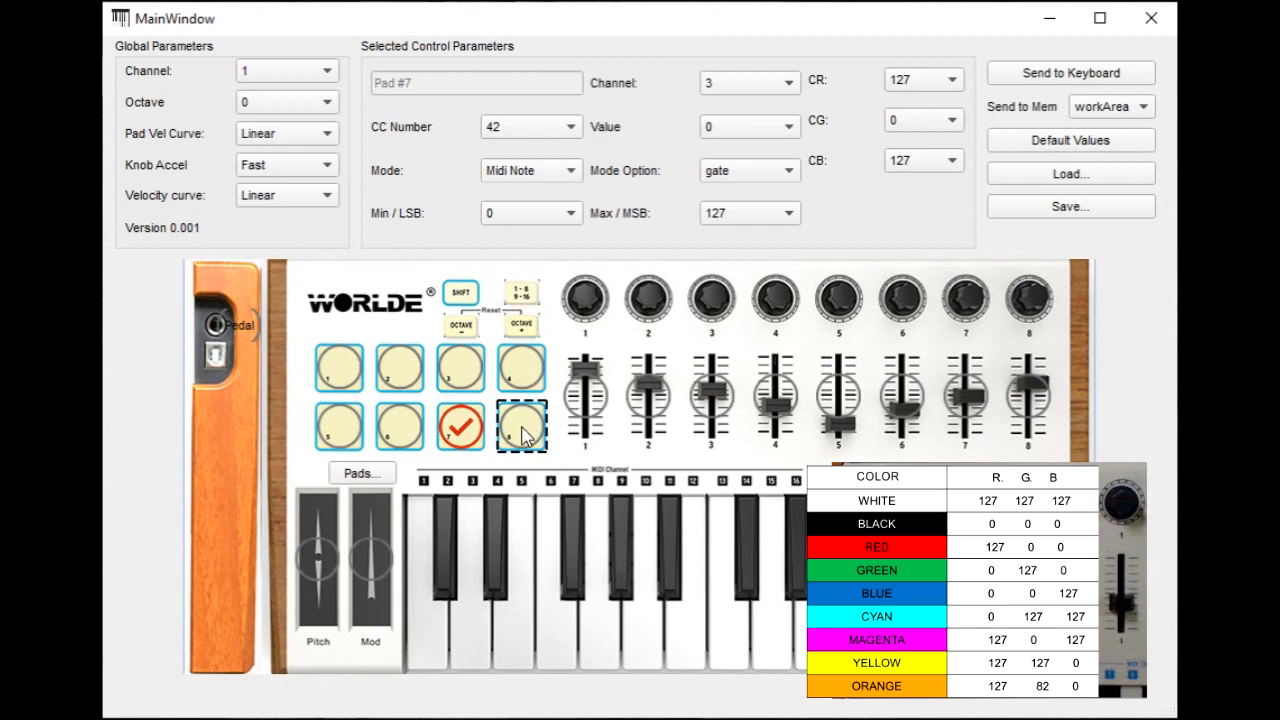
Select pad 8 and turn its colour off: CR, CG and CB all 0.
click(520, 428)
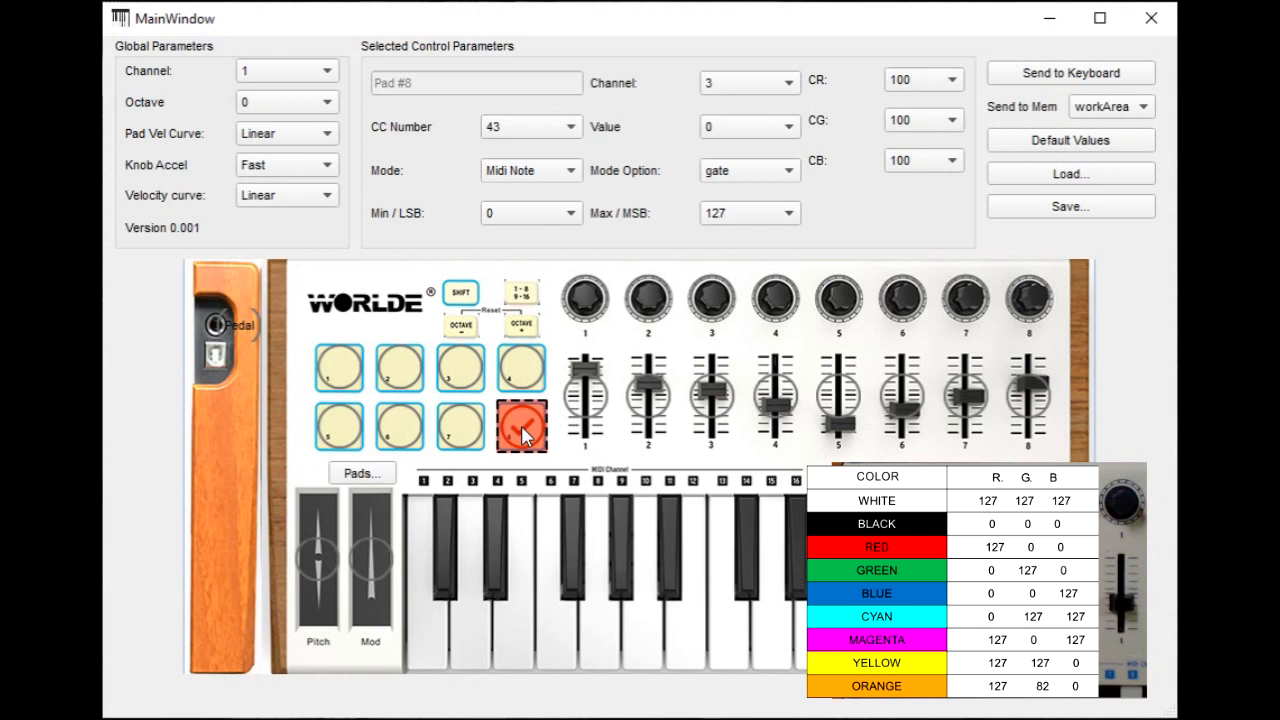
click(520, 424)
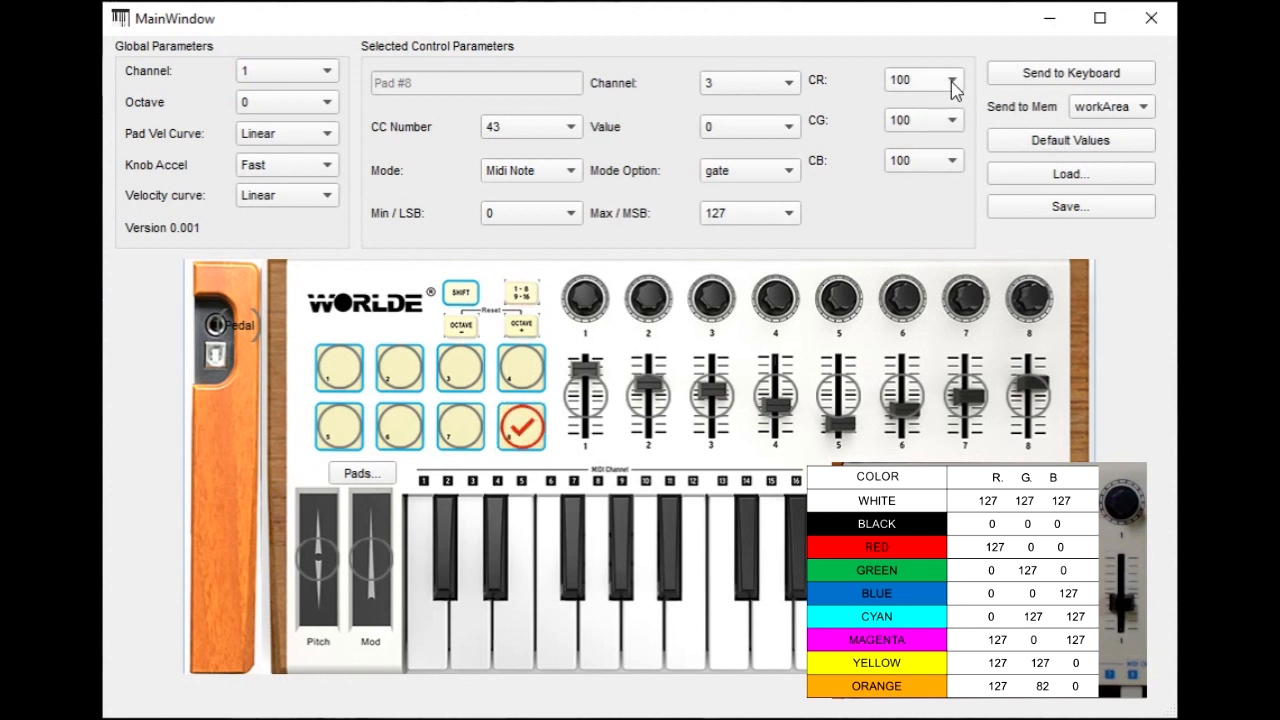
click(964, 80)
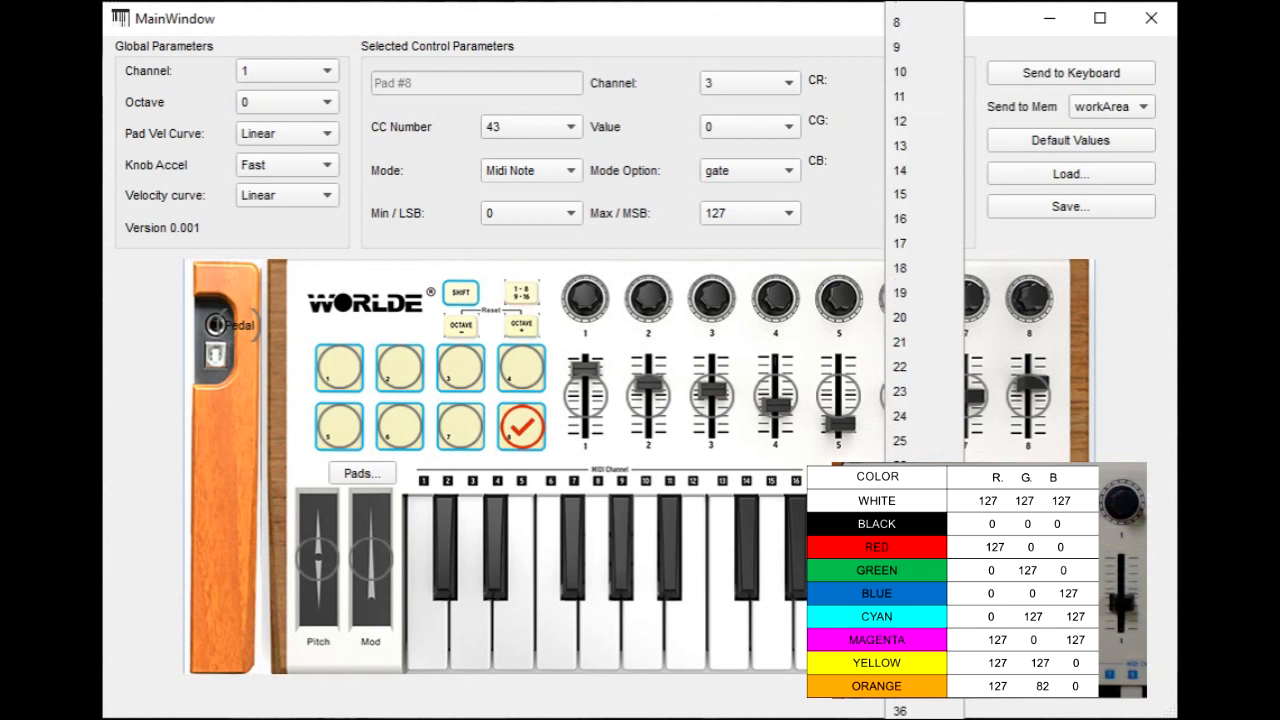
scroll(down, 3)
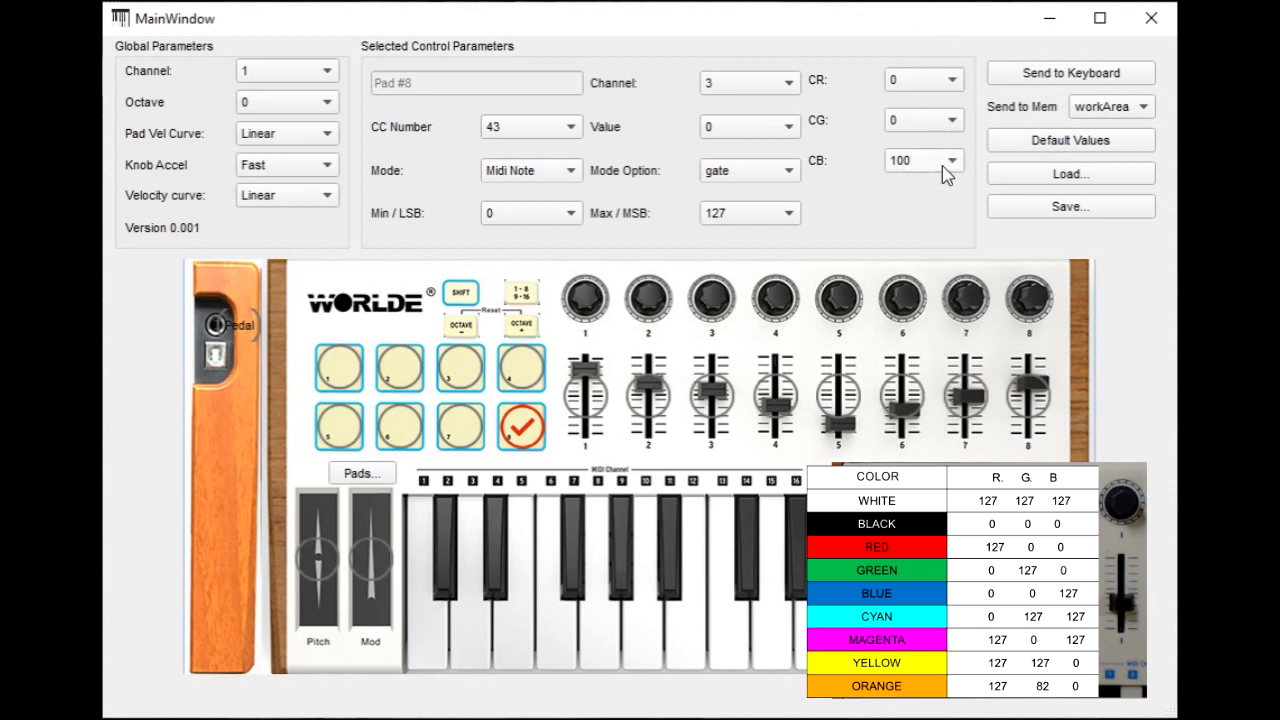
click(950, 160)
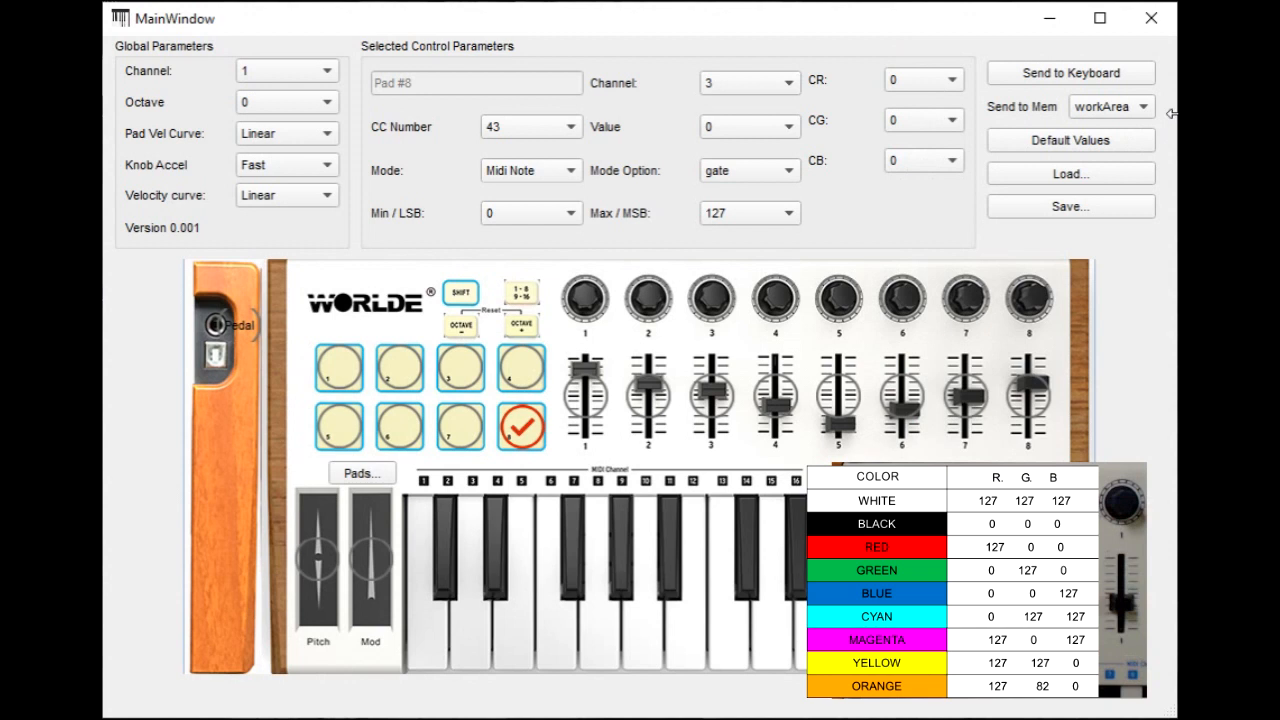
Choose memory slot 4 in the Send to Mem list as the save destination.
click(1140, 106)
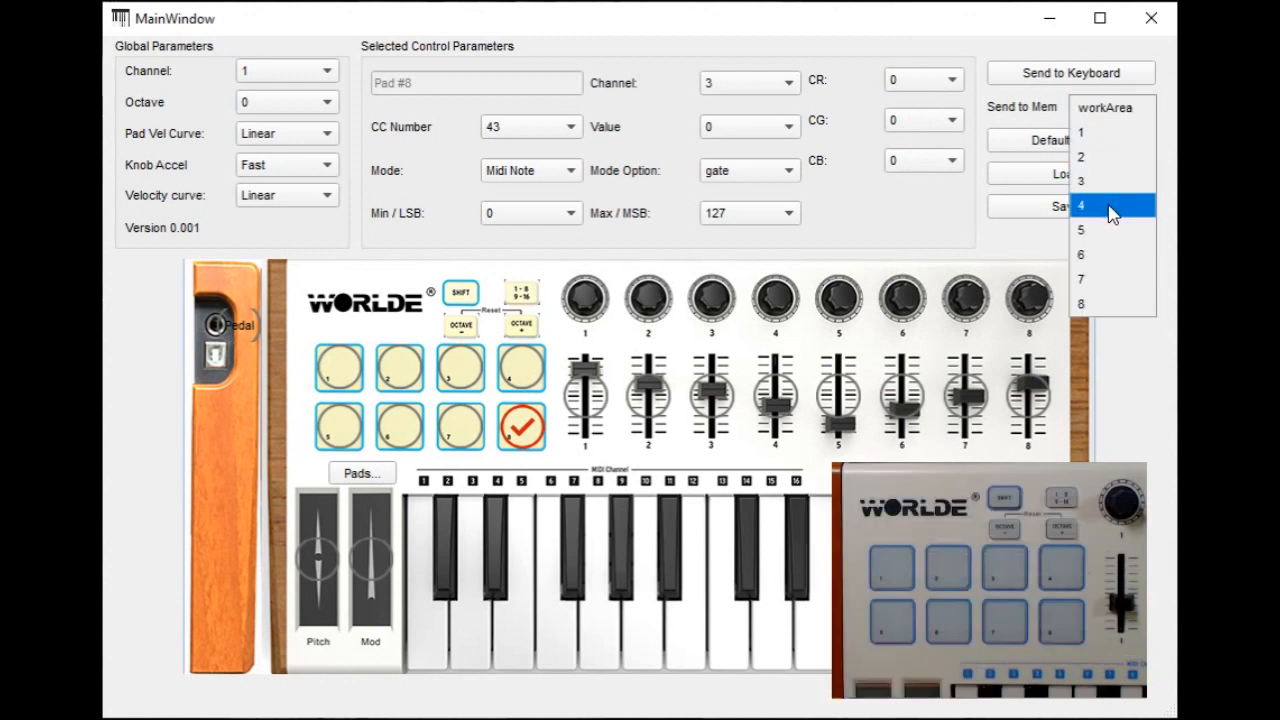
click(1080, 204)
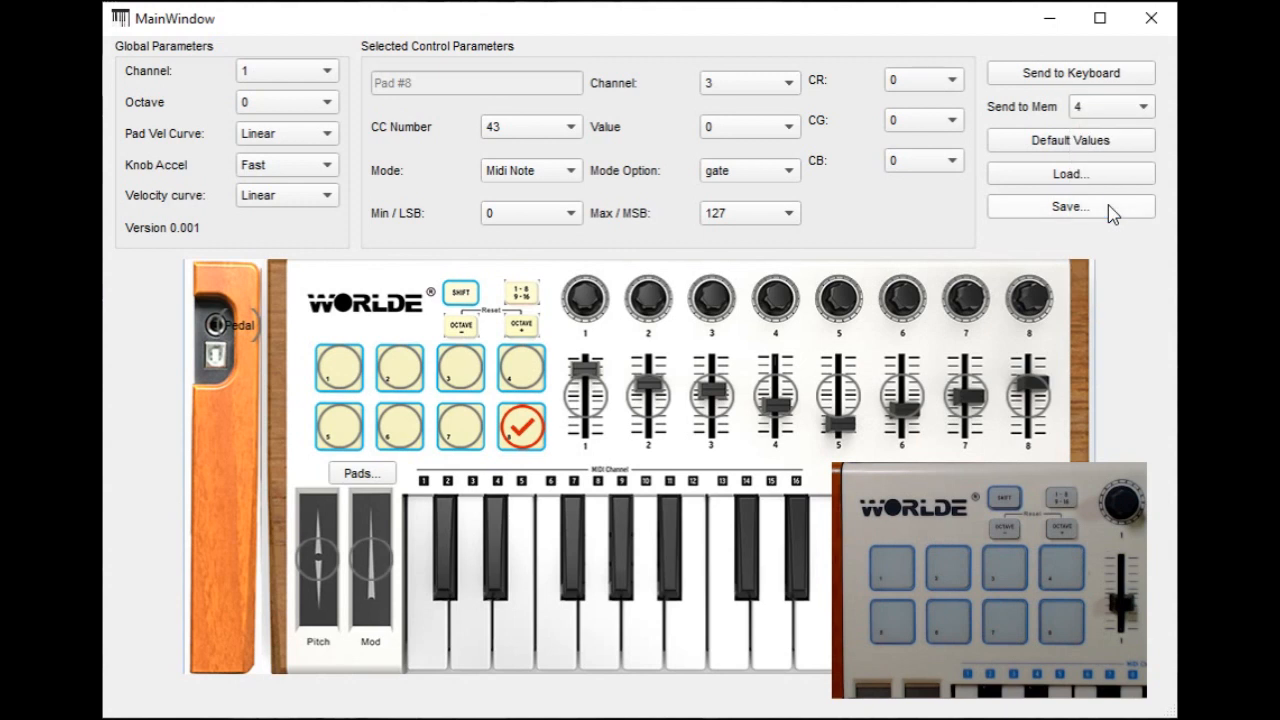
mouse_move(1070, 92)
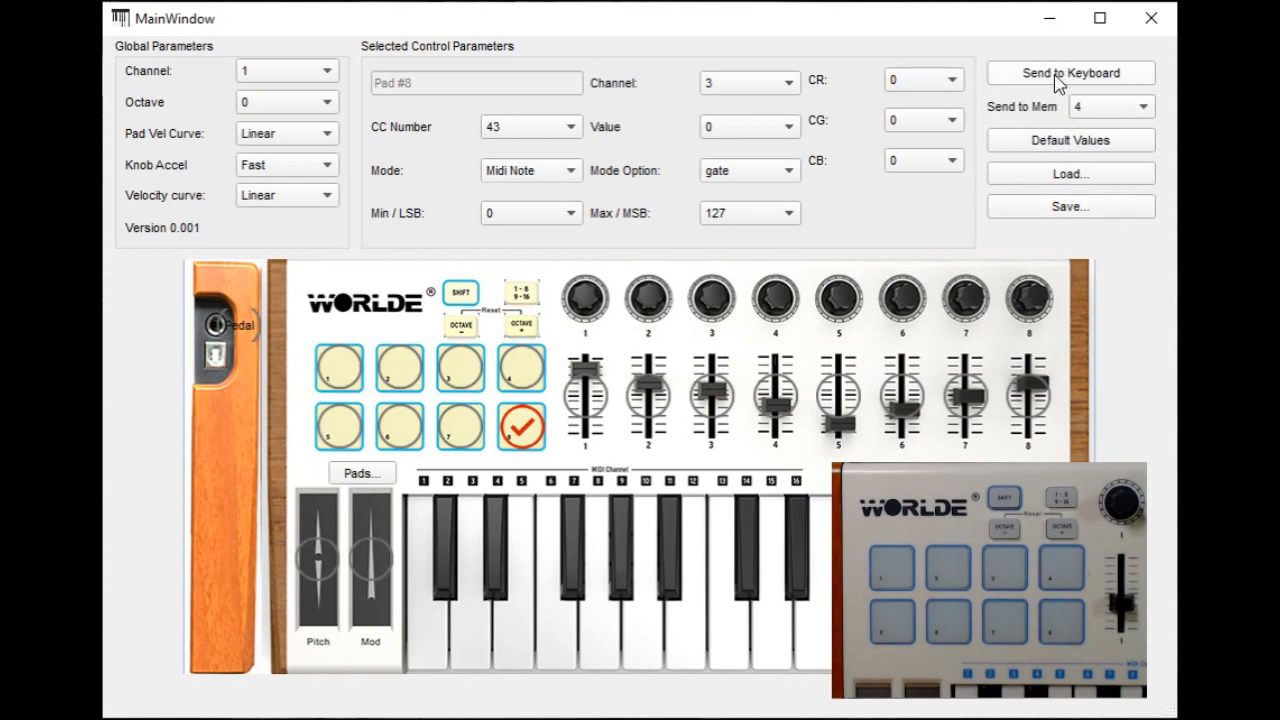
mouse_move(1028, 104)
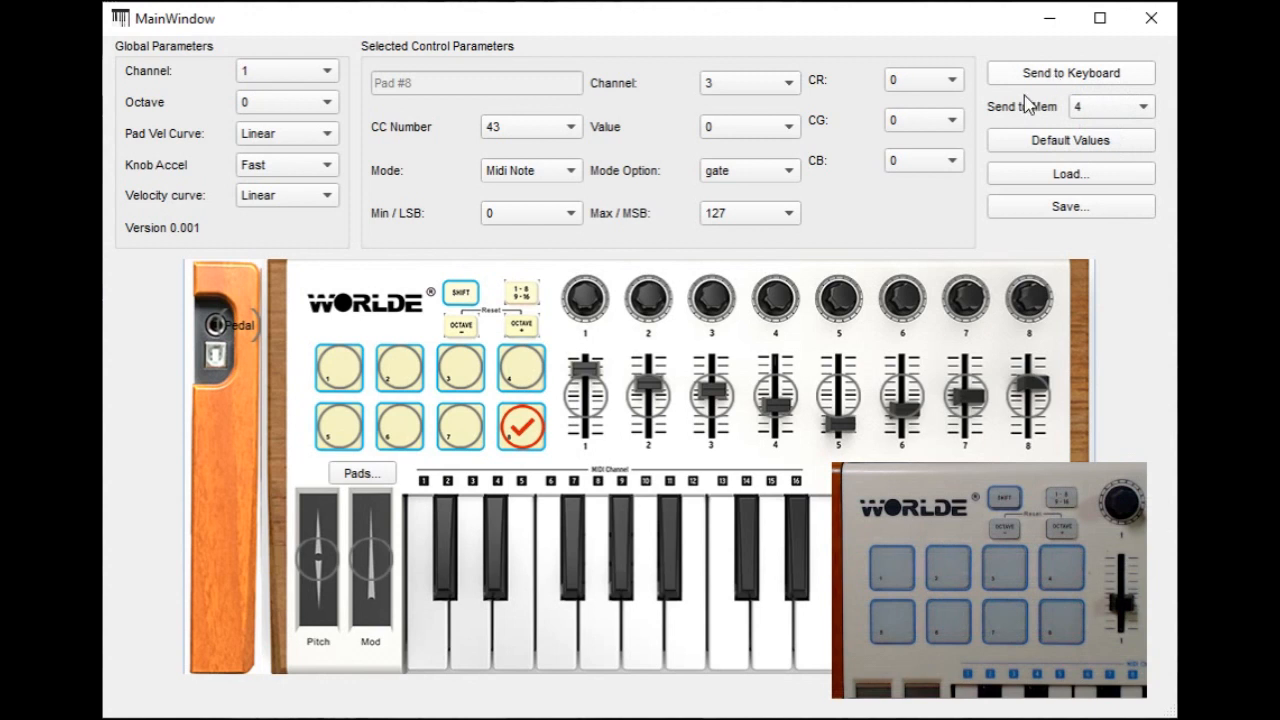
mouse_move(330, 206)
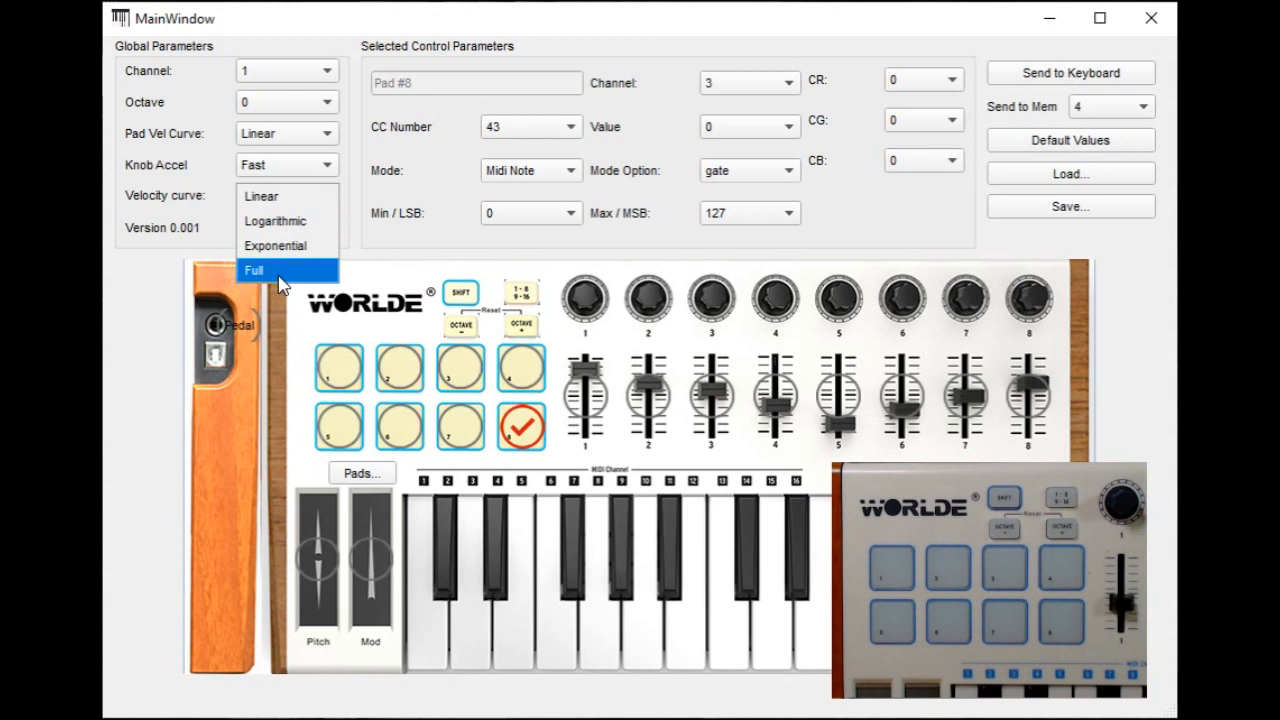
Select the Full velocity curve and send all settings to the WORLDE keyboard.
click(252, 270)
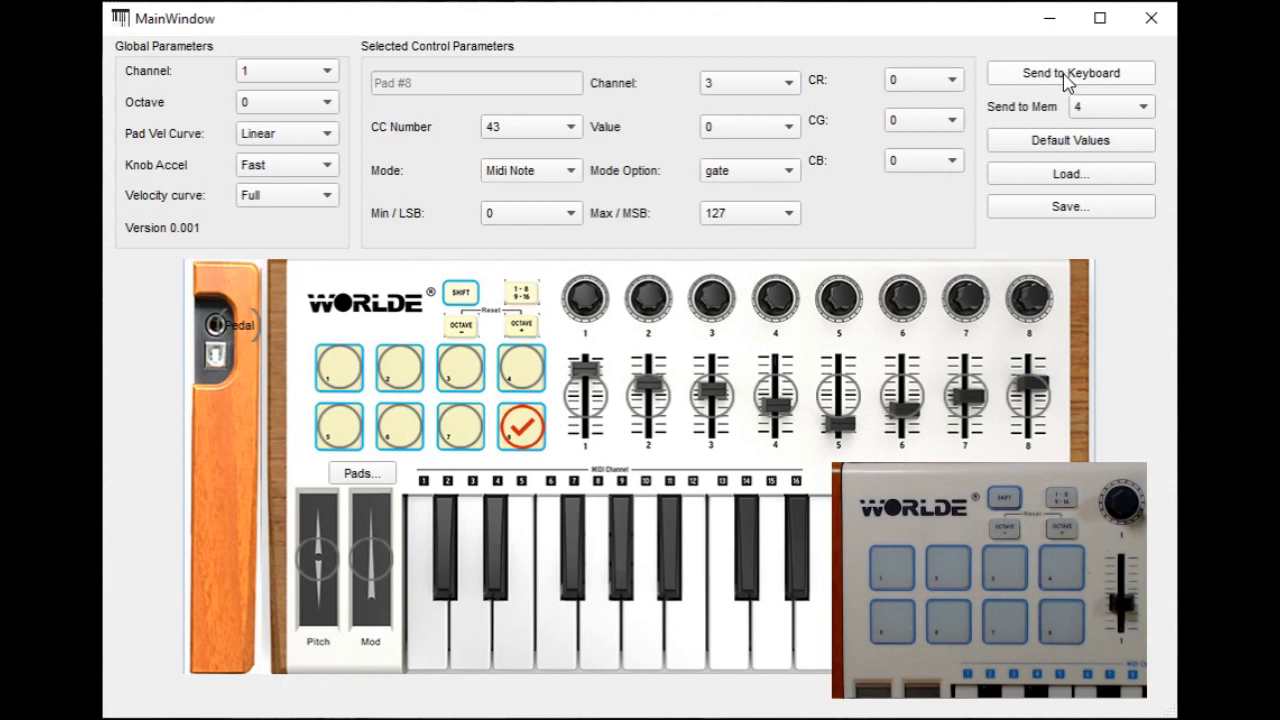
mouse_move(1078, 124)
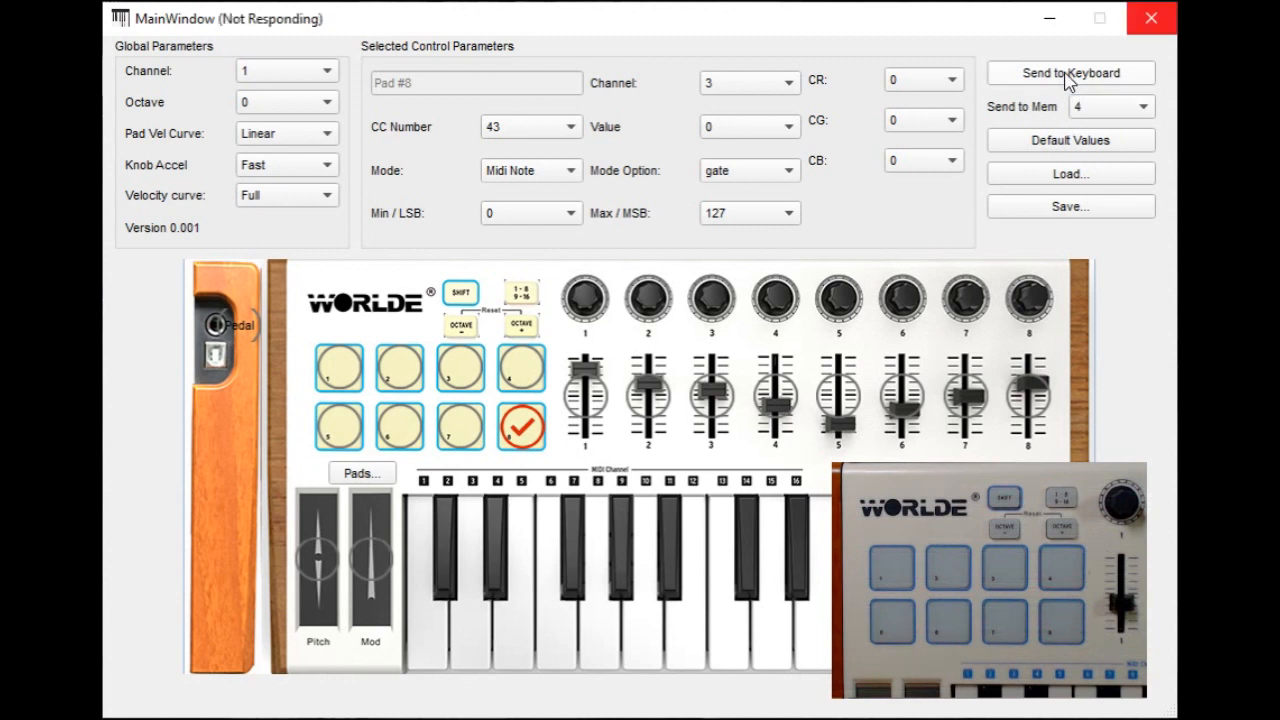
click(1070, 72)
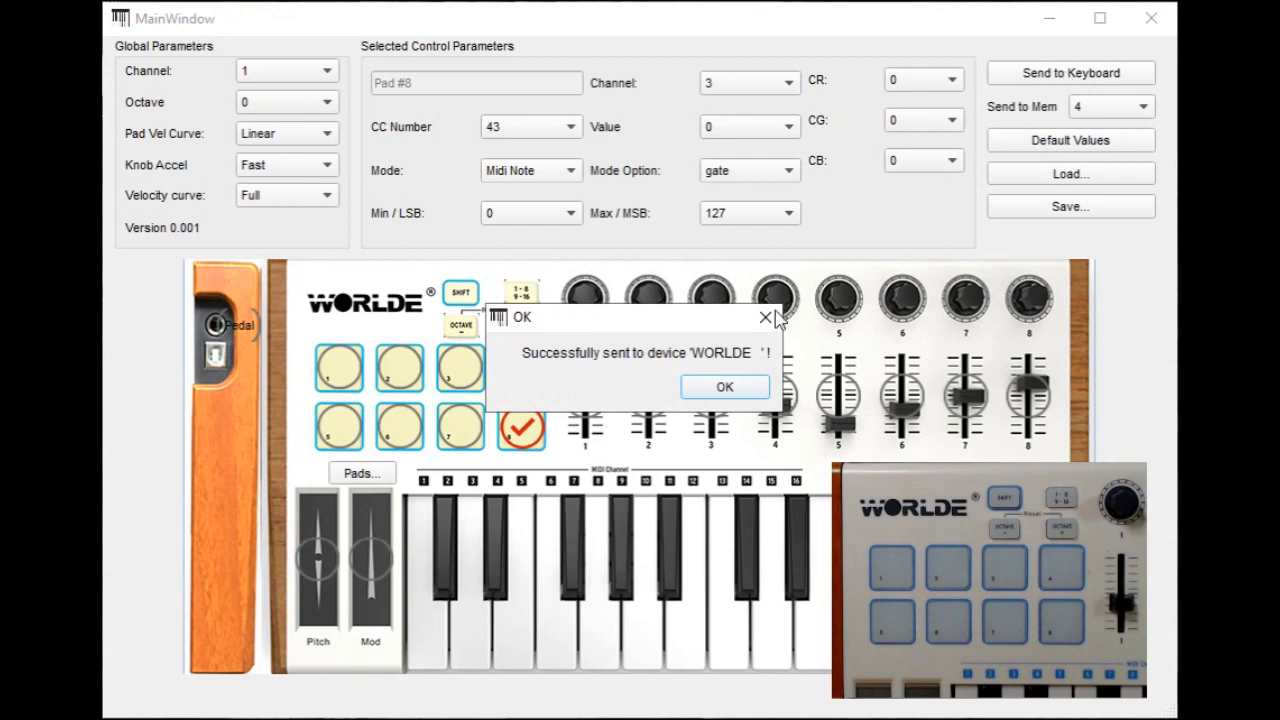